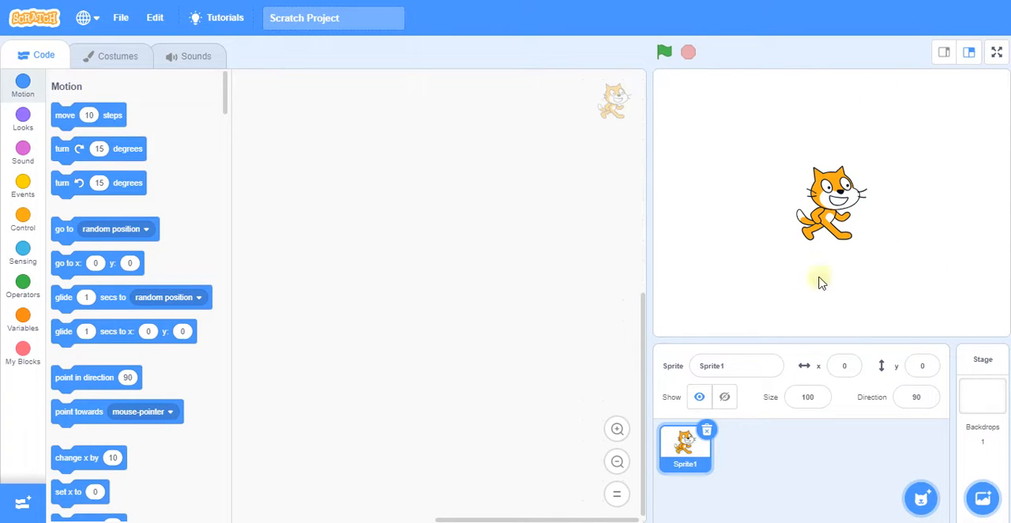
pyautogui.moveTo(755, 104)
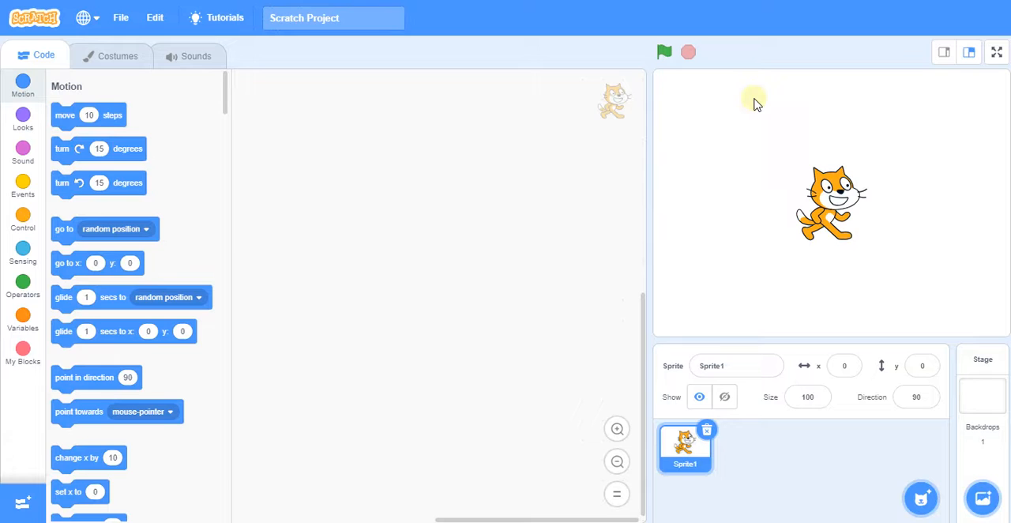
pyautogui.moveTo(913, 269)
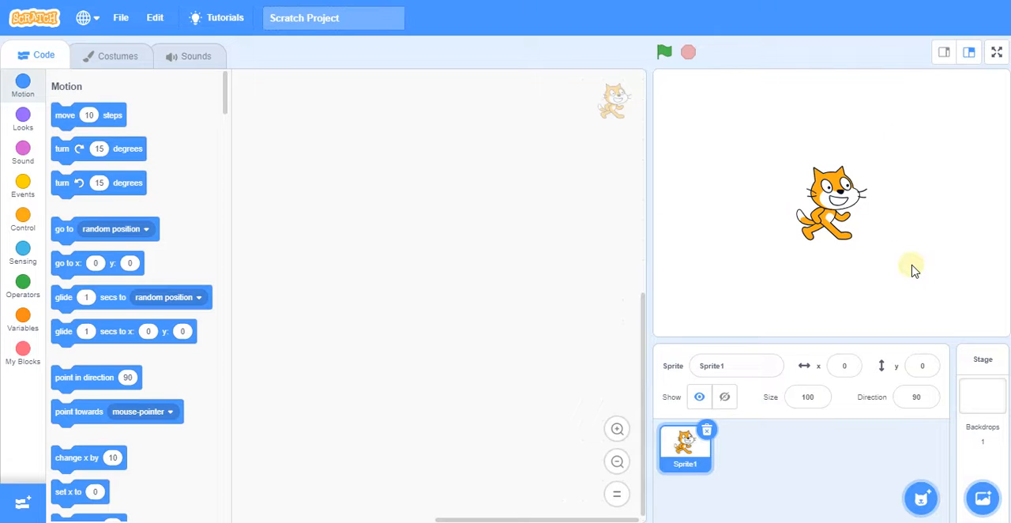
pyautogui.moveTo(860, 293)
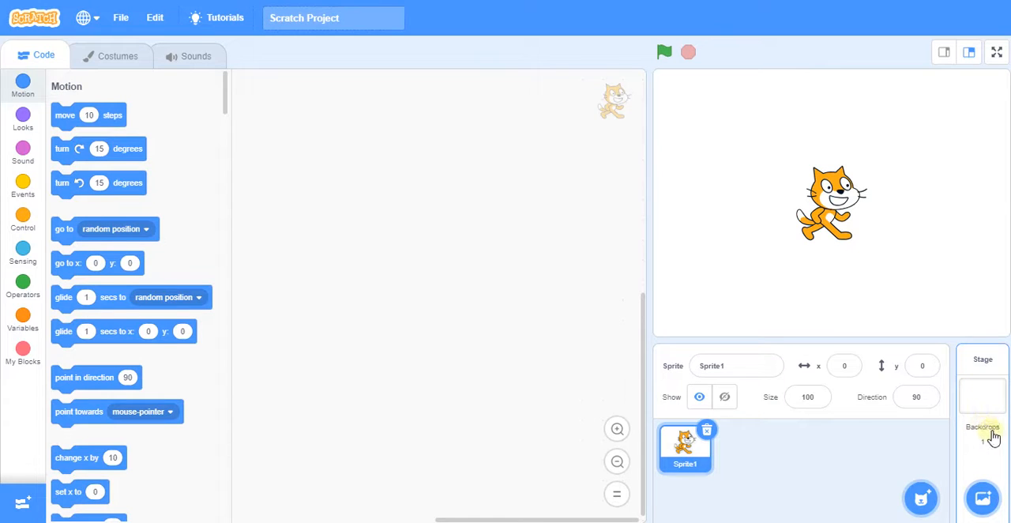
pyautogui.moveTo(996, 436)
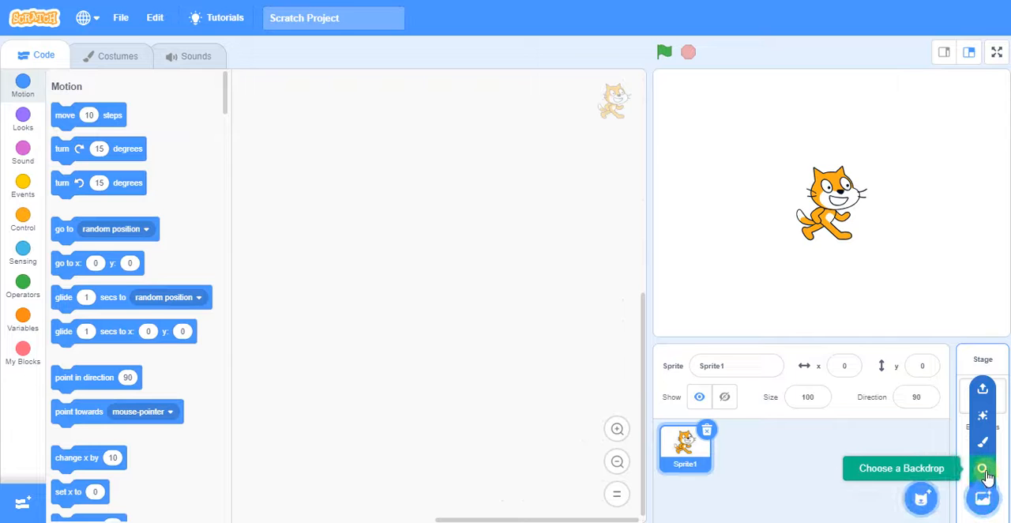
# Add the Moon backdrop from the backdrop library behind the cat
pyautogui.click(983, 468)
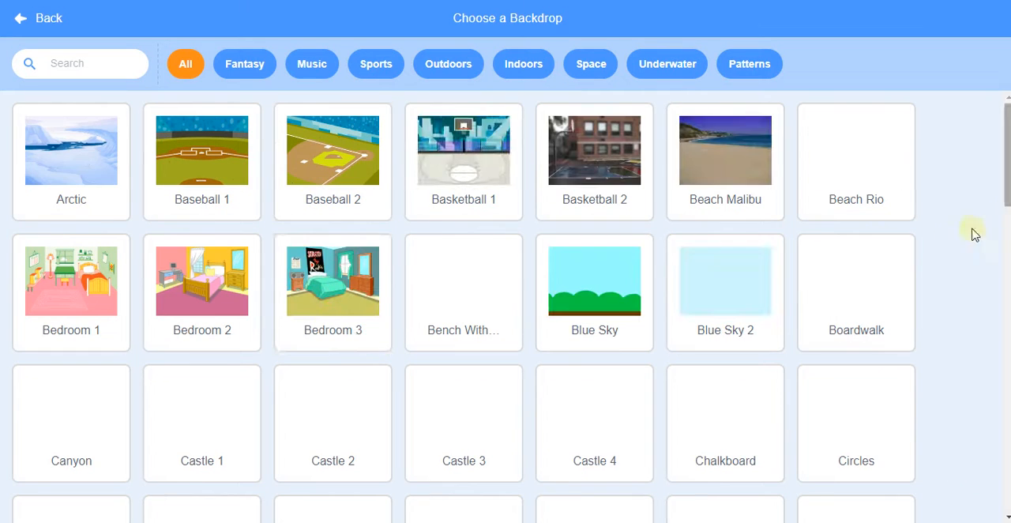
pyautogui.scroll(-3)
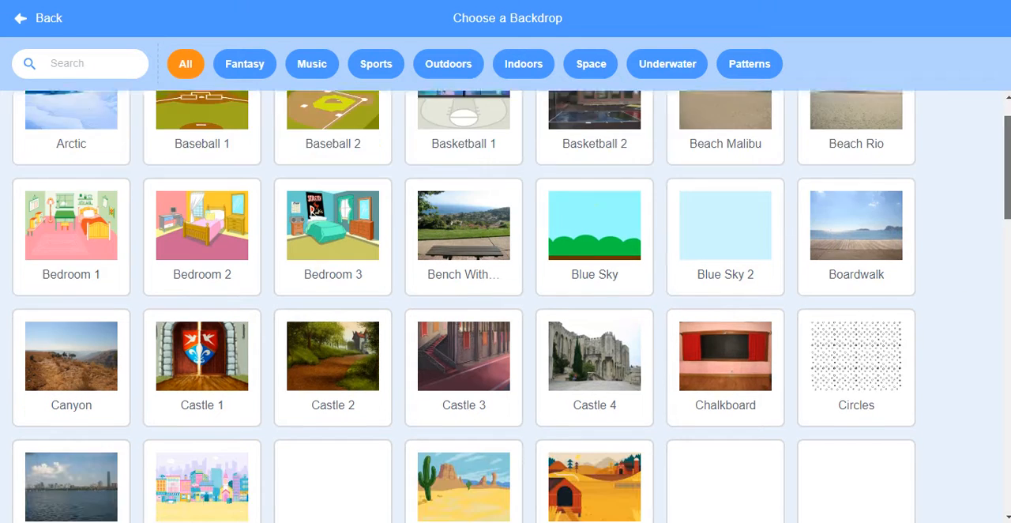
pyautogui.scroll(-3)
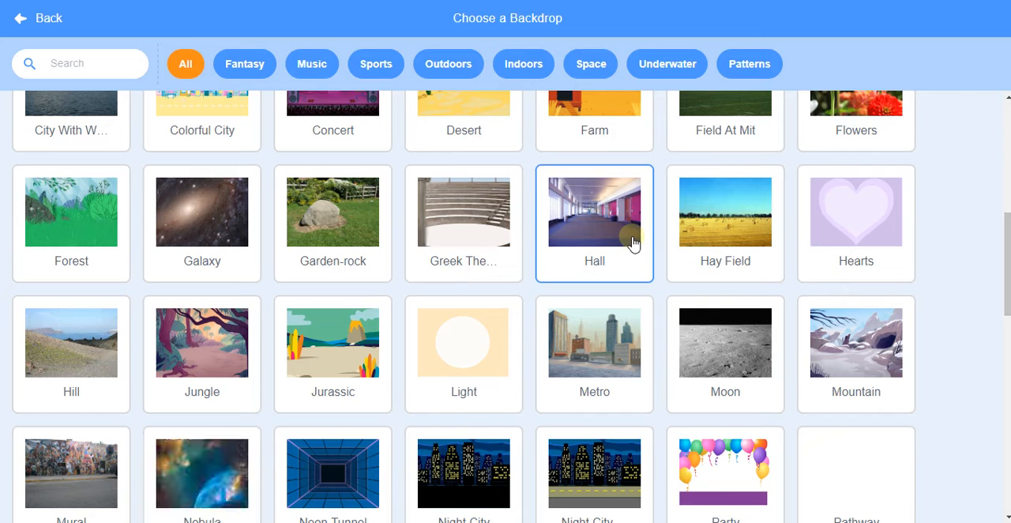
pyautogui.click(594, 211)
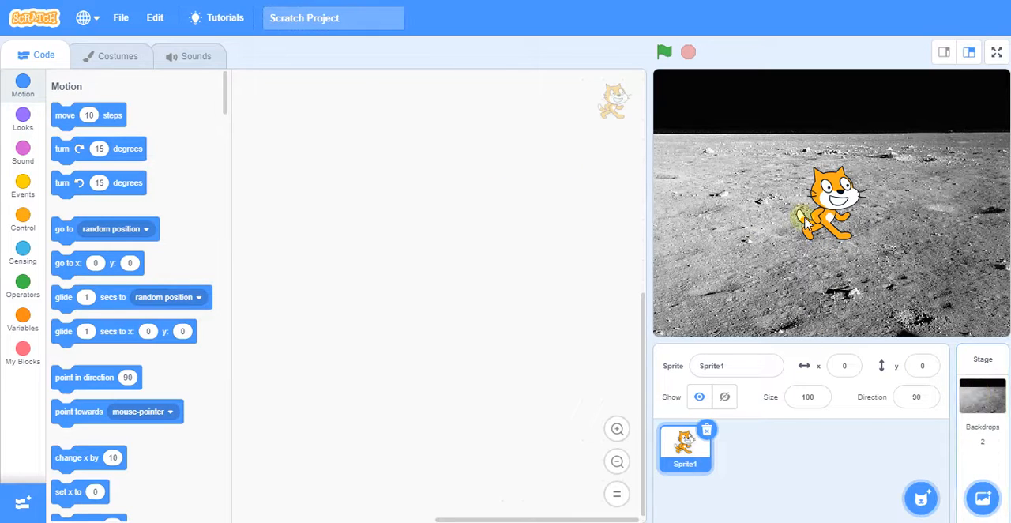
pyautogui.moveTo(330, 176)
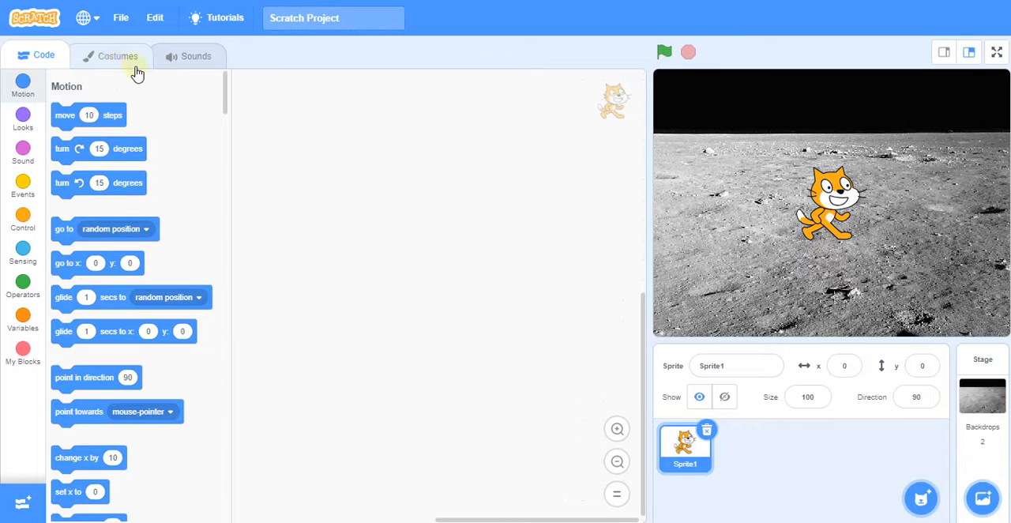
# View the cat's costume2 in the costume editor, then return to costume1
pyautogui.click(117, 55)
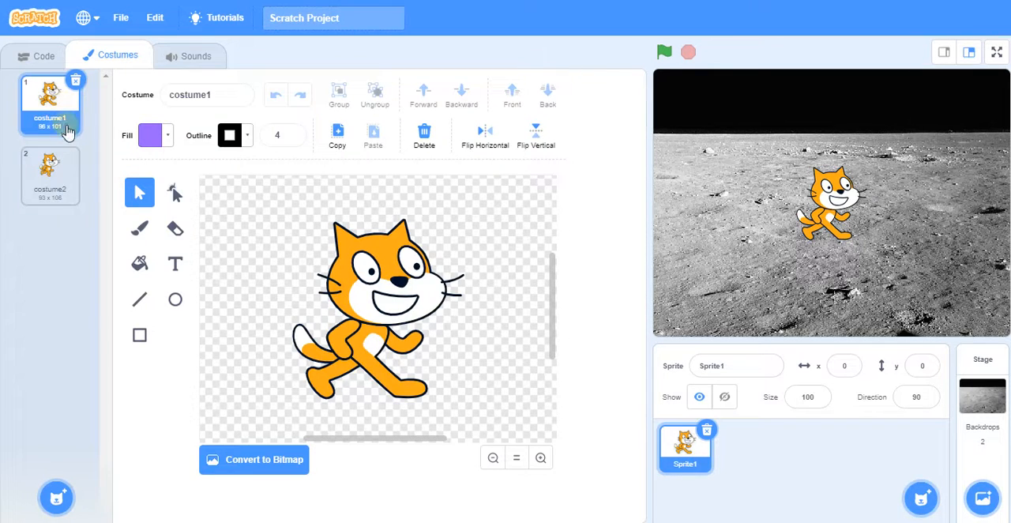
pyautogui.moveTo(54, 234)
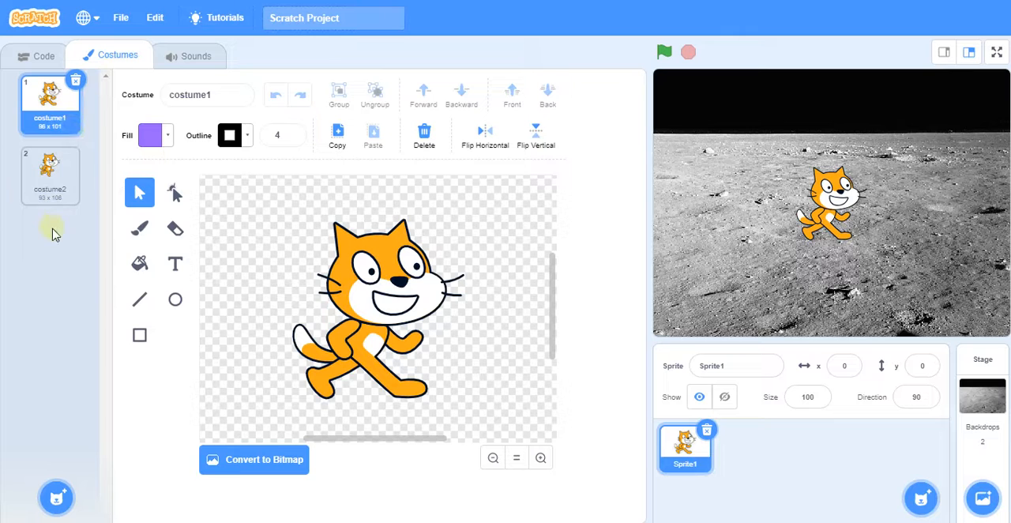
pyautogui.click(51, 175)
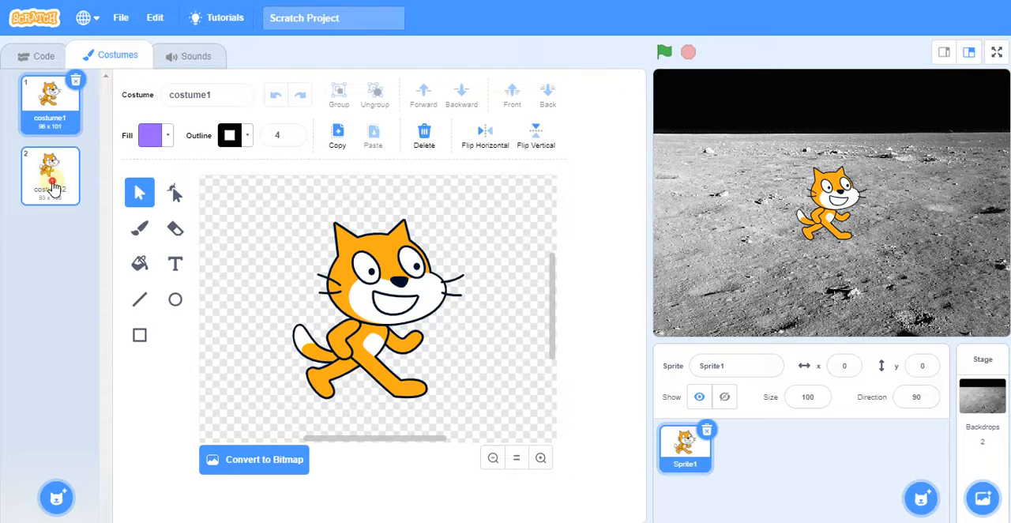
pyautogui.click(50, 103)
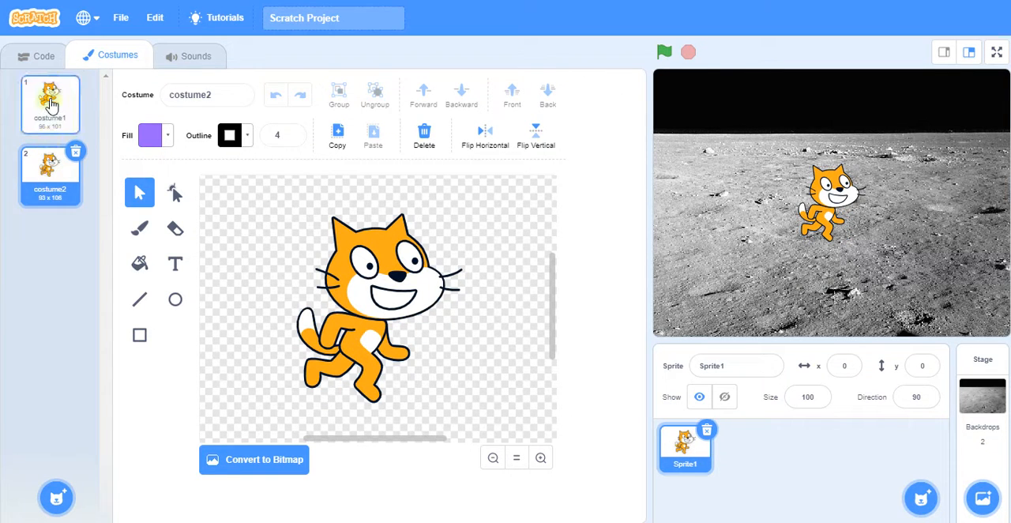
pyautogui.click(50, 104)
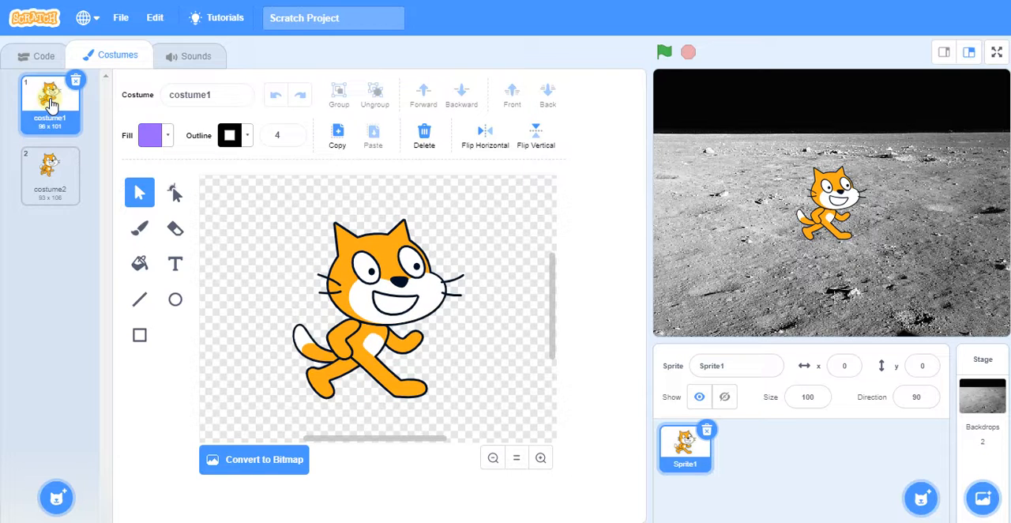
pyautogui.moveTo(76, 281)
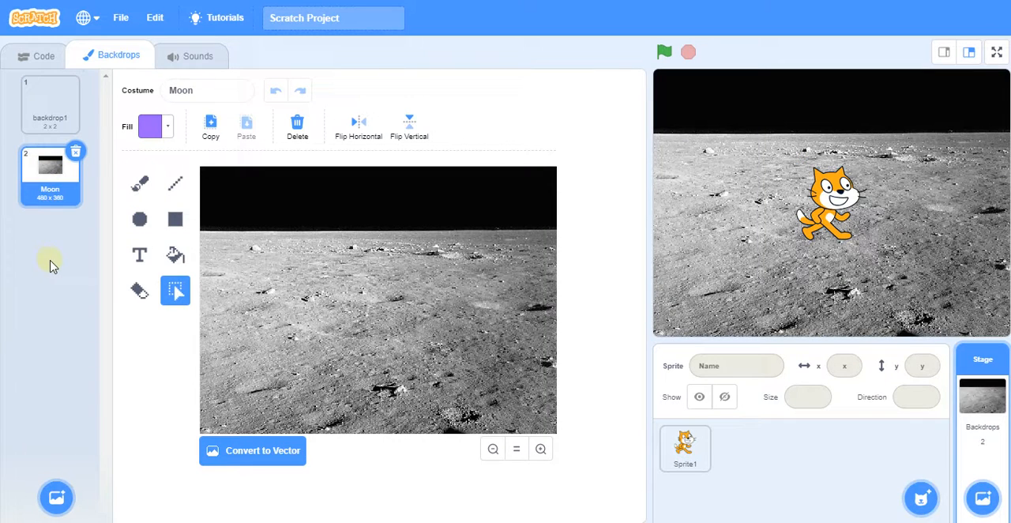
pyautogui.moveTo(49, 331)
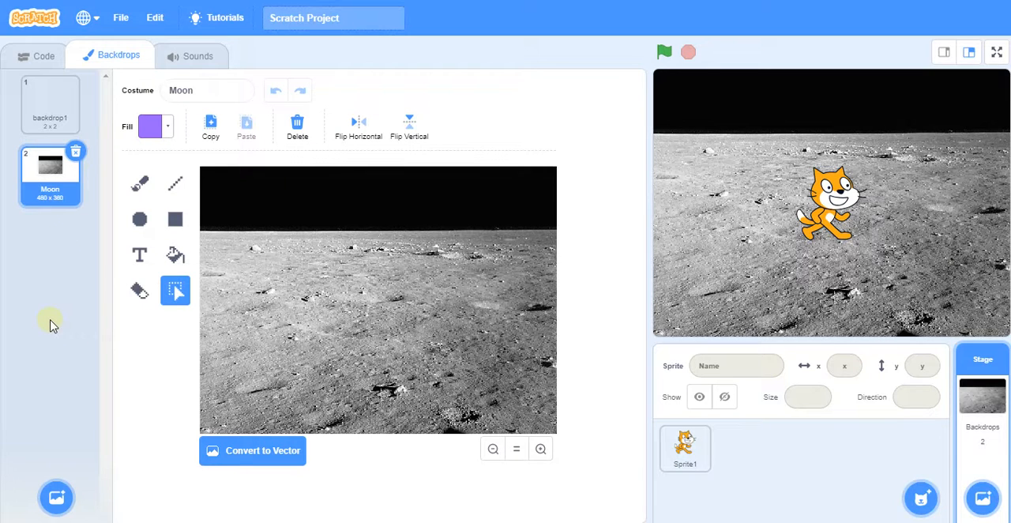
# Select the stage's blank backdrop1 in the paint editor
pyautogui.click(50, 102)
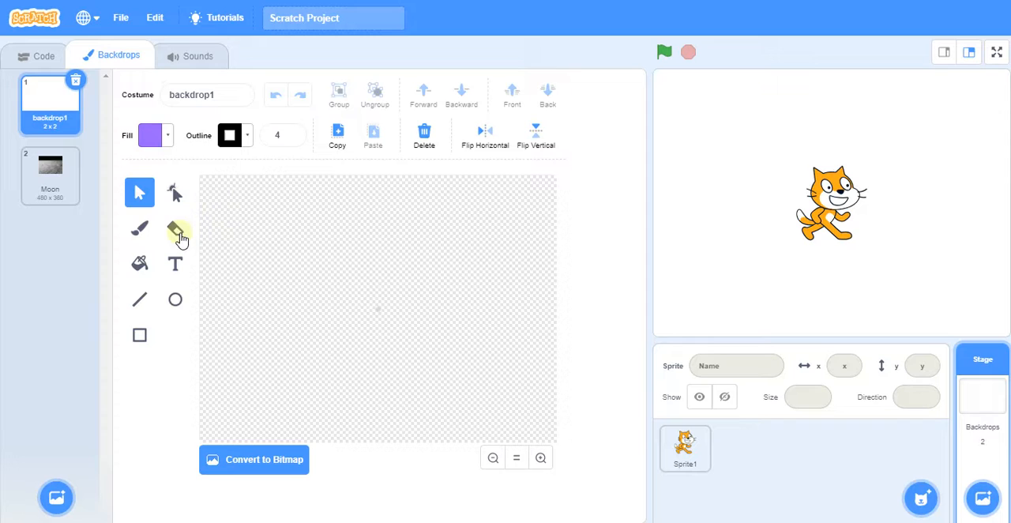
pyautogui.moveTo(152, 308)
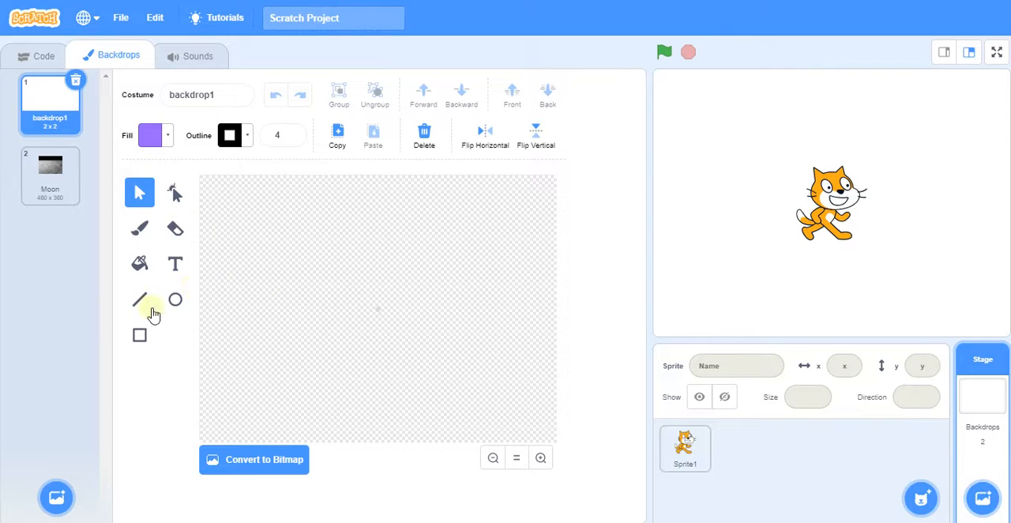
pyautogui.moveTo(174, 301)
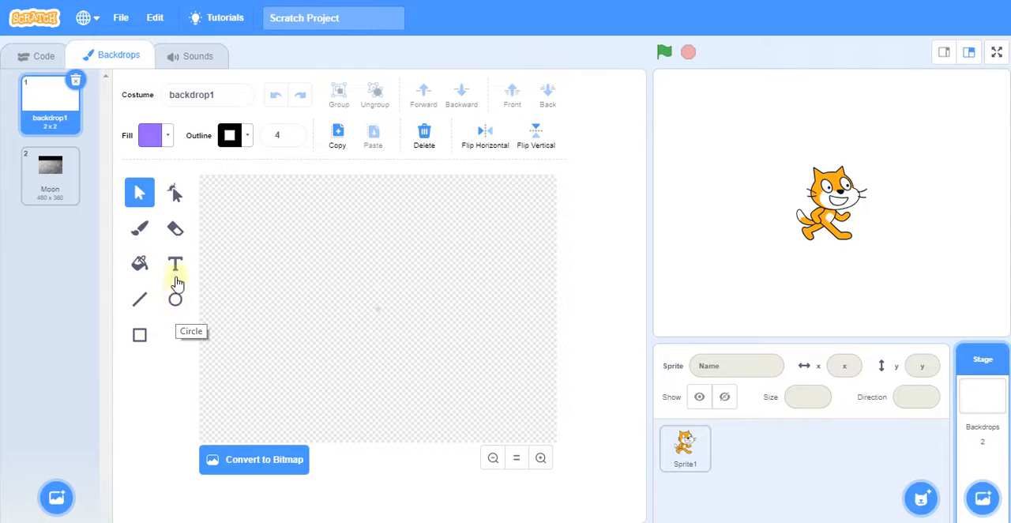
pyautogui.moveTo(174, 262)
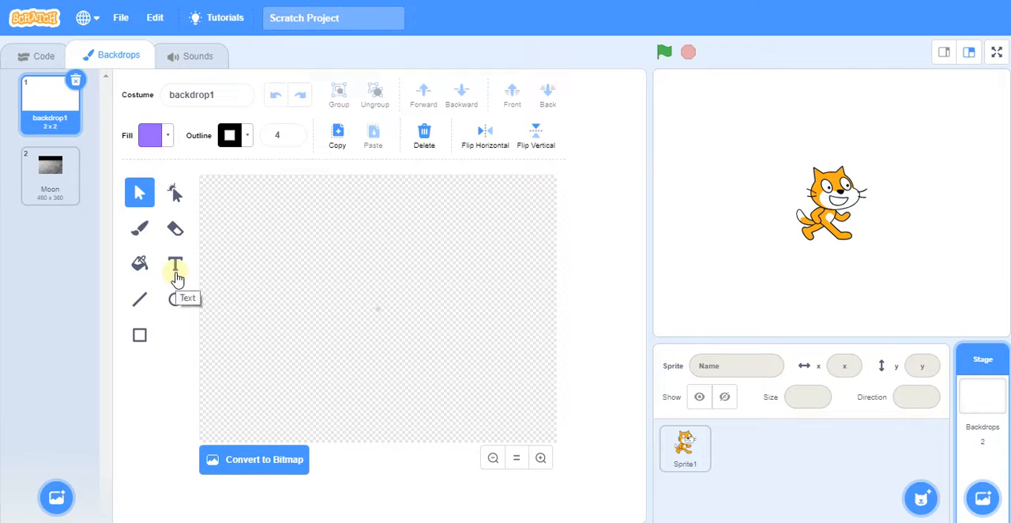
pyautogui.moveTo(139, 228)
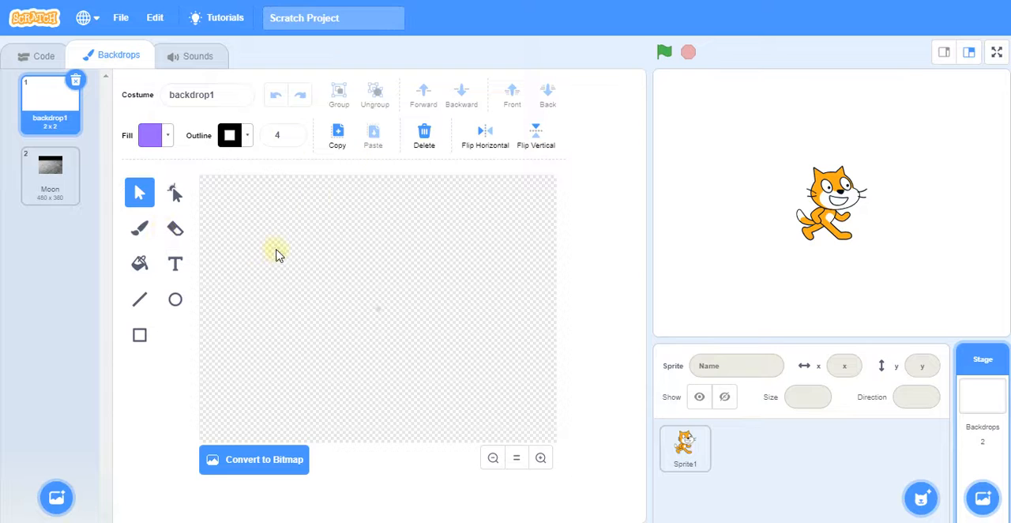
pyautogui.moveTo(139, 262)
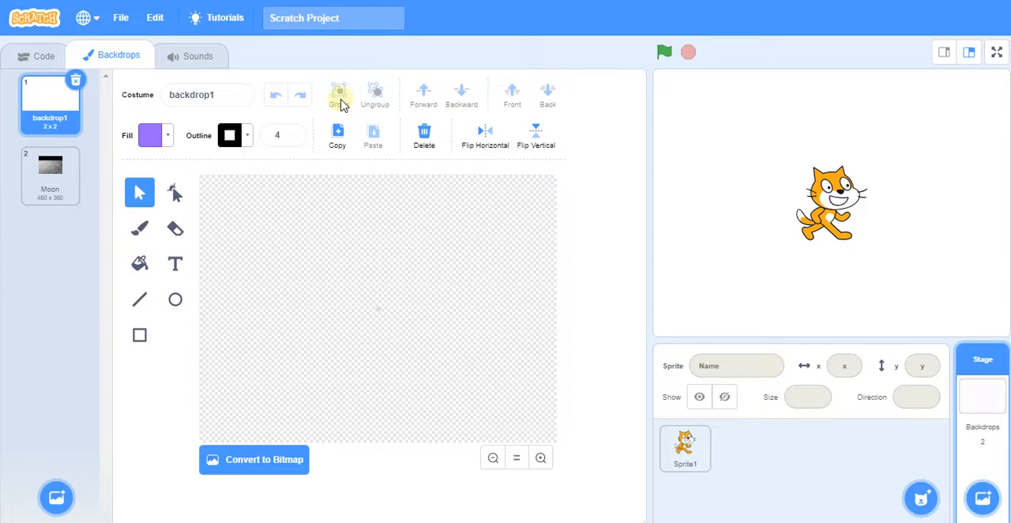
pyautogui.moveTo(101, 405)
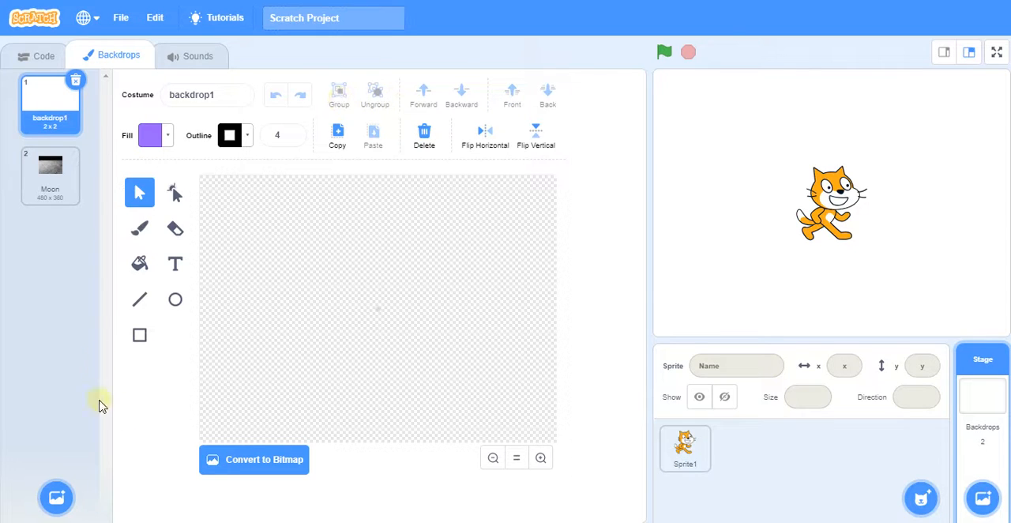
pyautogui.moveTo(139, 334)
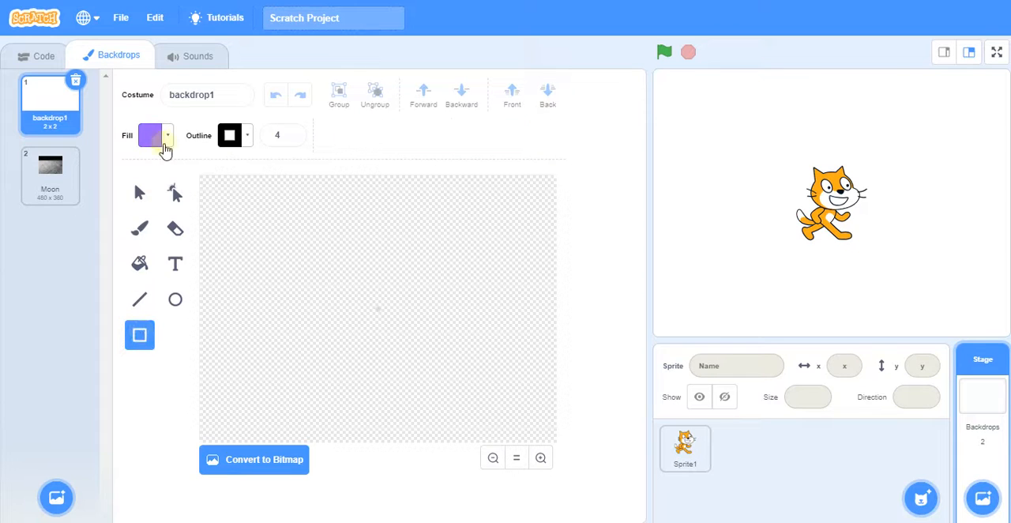
# Set the fill colour to a slightly darkened green
pyautogui.click(150, 136)
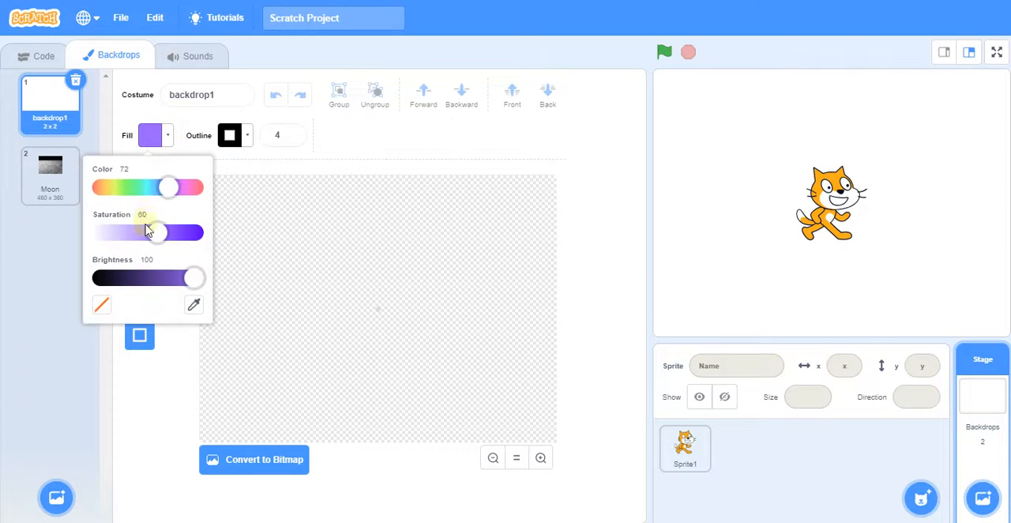
pyautogui.moveTo(170, 187); pyautogui.dragTo(150, 186)
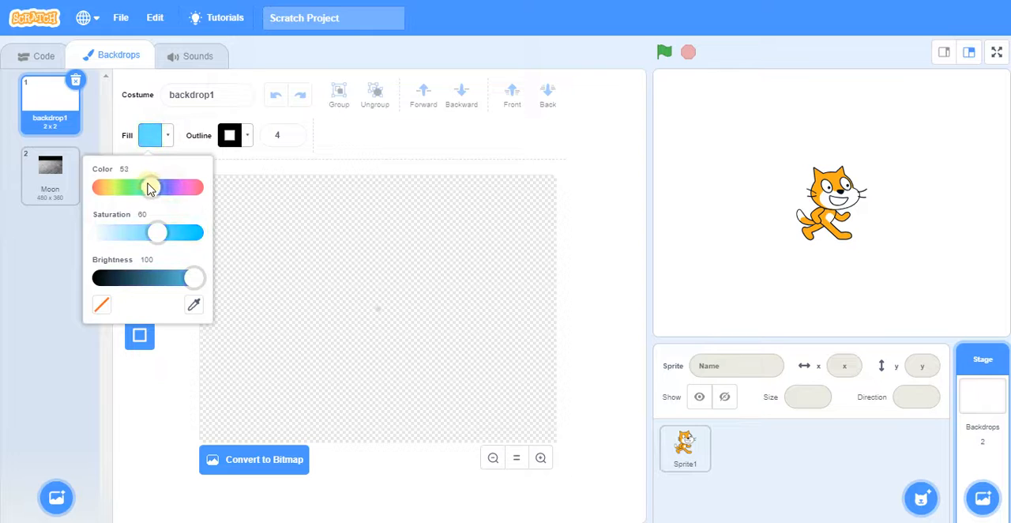
pyautogui.moveTo(150, 186); pyautogui.dragTo(146, 186)
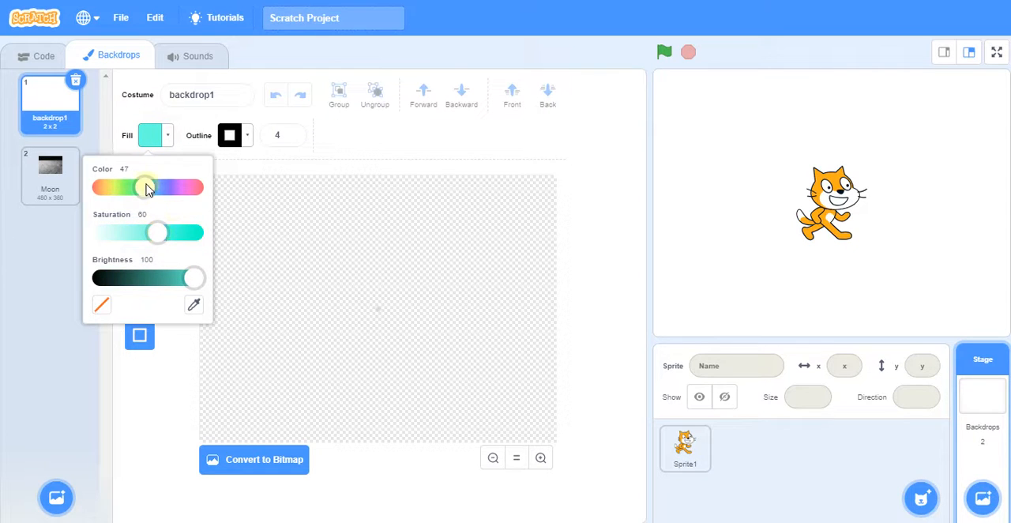
pyautogui.moveTo(145, 187); pyautogui.dragTo(133, 187)
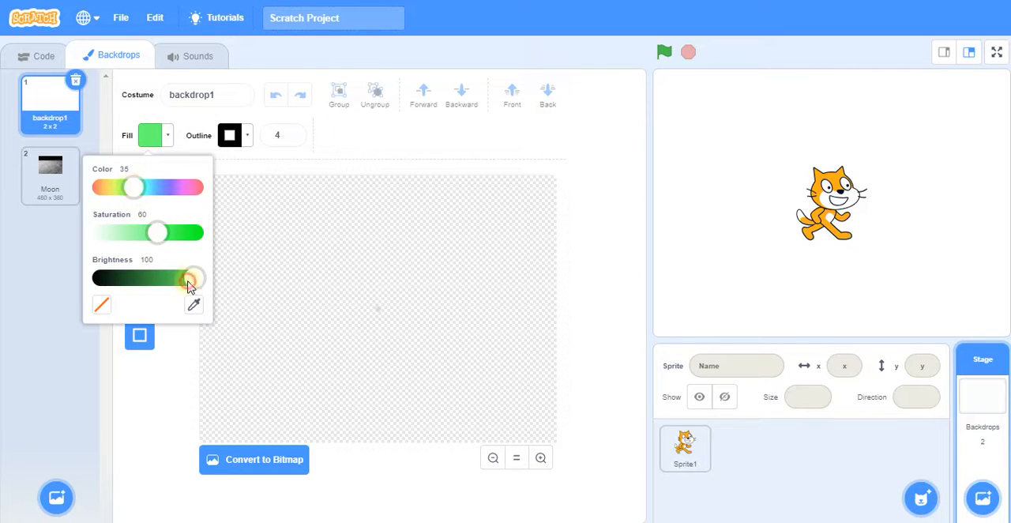
pyautogui.moveTo(193, 278); pyautogui.dragTo(170, 278)
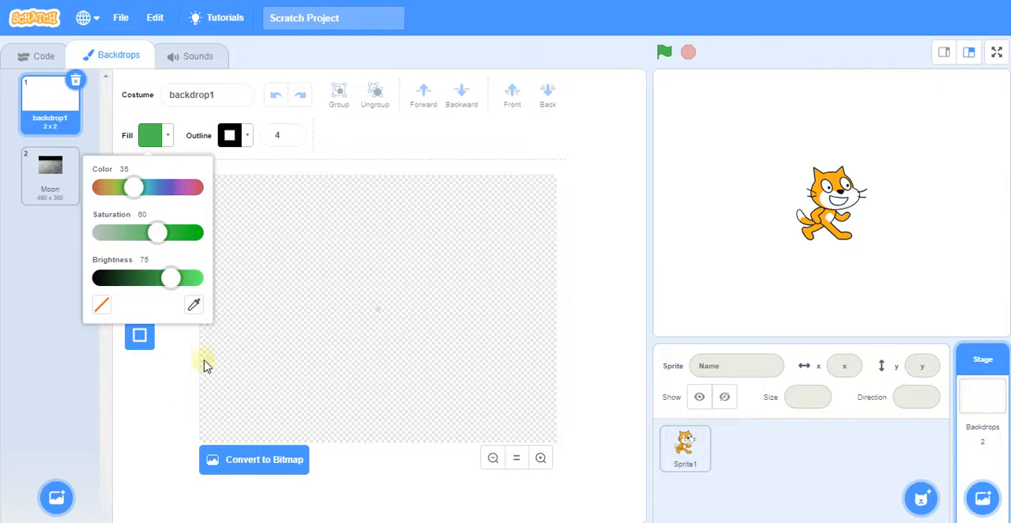
# Draw a green rectangle along the bottom of the backdrop as grass
pyautogui.moveTo(203, 363); pyautogui.dragTo(498, 423)
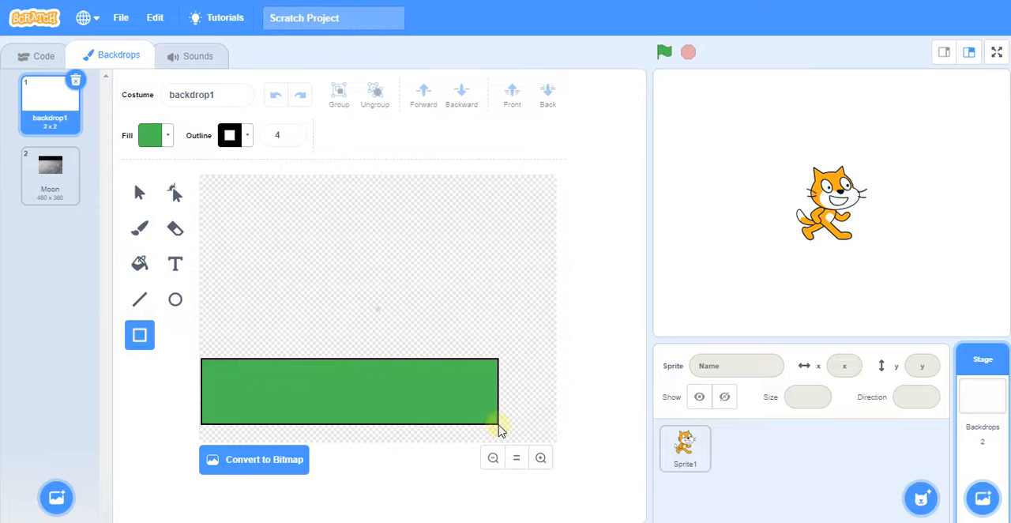
pyautogui.moveTo(498, 429); pyautogui.dragTo(553, 439)
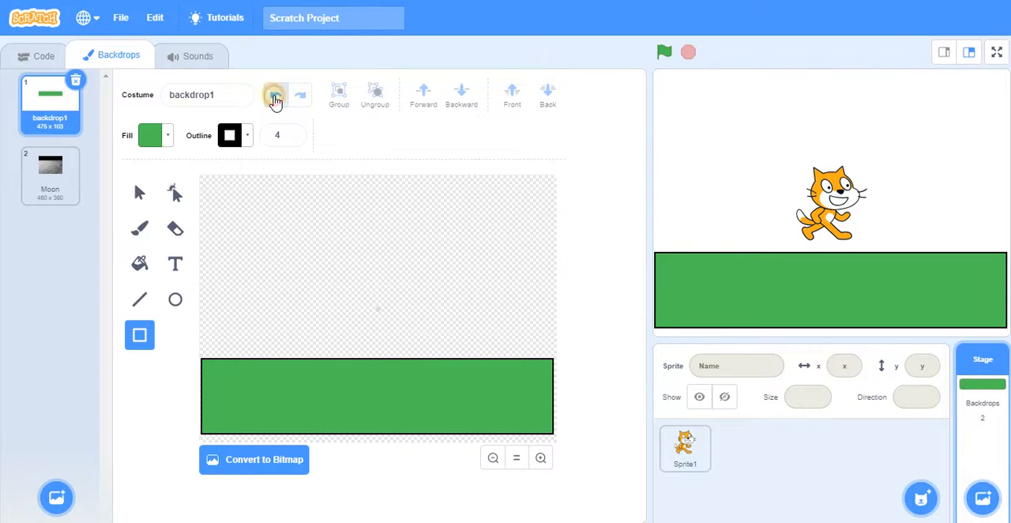
# Undo the outlined rectangle and redraw the green ground band with no outline
pyautogui.click(275, 93)
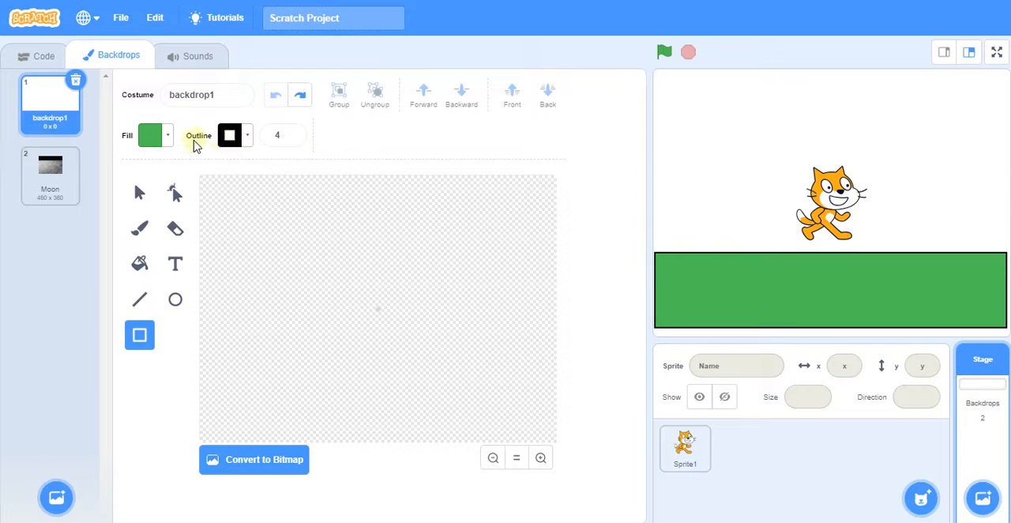
pyautogui.click(229, 136)
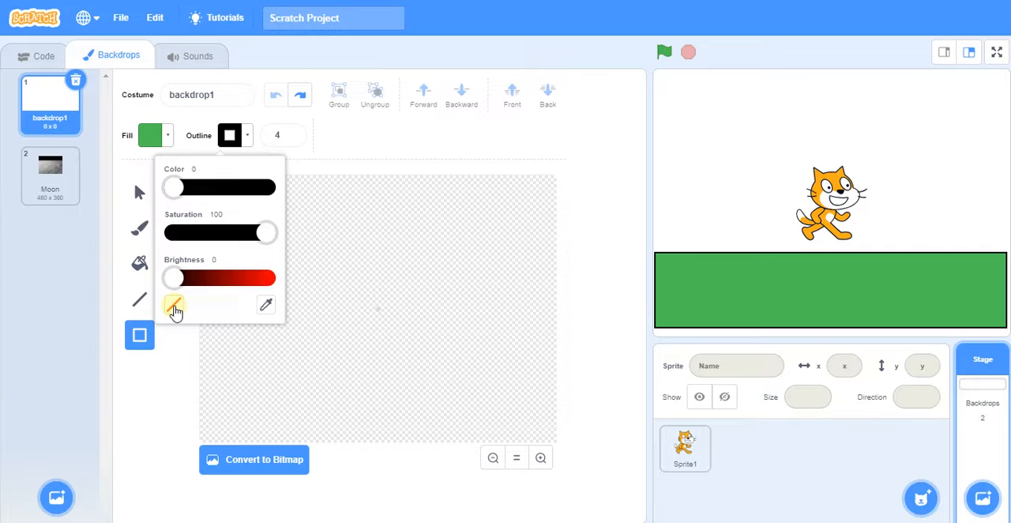
pyautogui.click(173, 303)
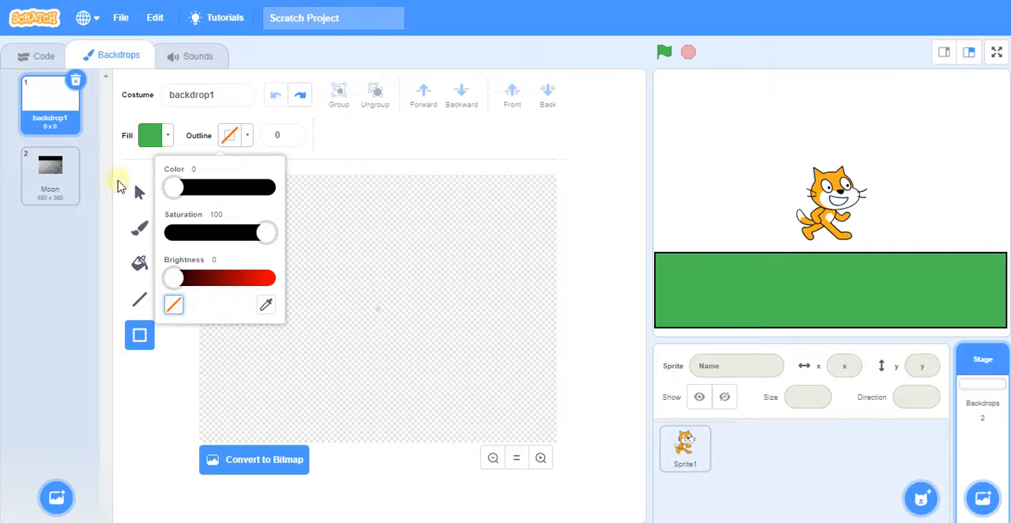
pyautogui.click(240, 398)
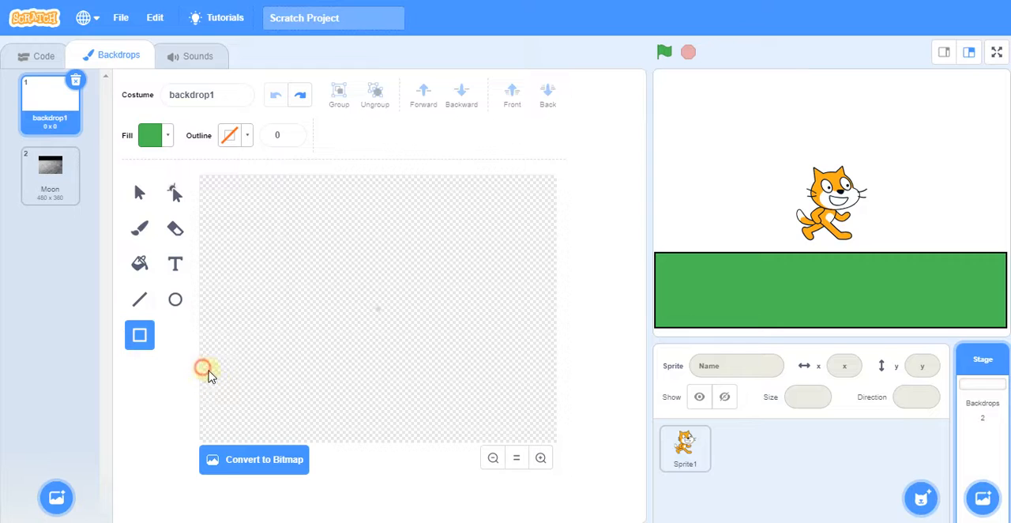
pyautogui.moveTo(202, 366); pyautogui.dragTo(553, 442)
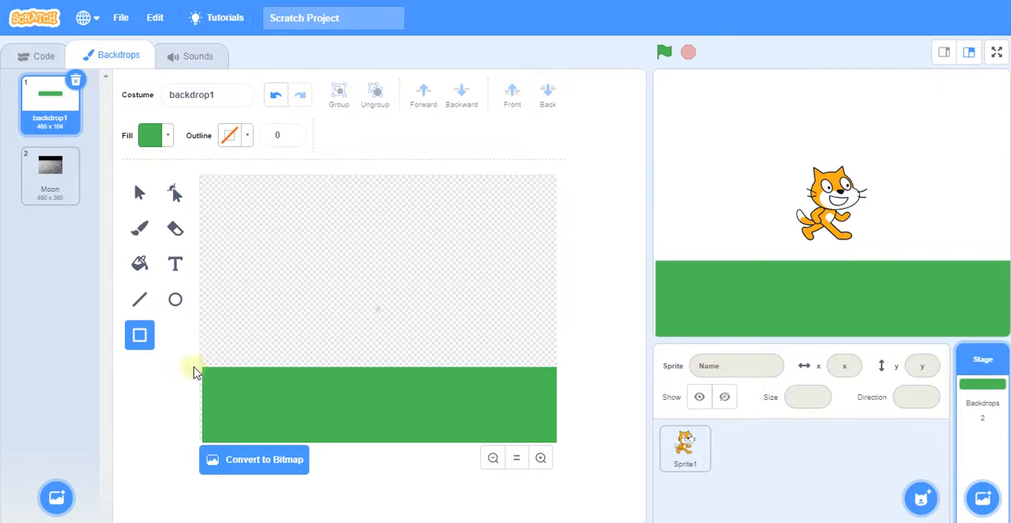
pyautogui.moveTo(266, 350)
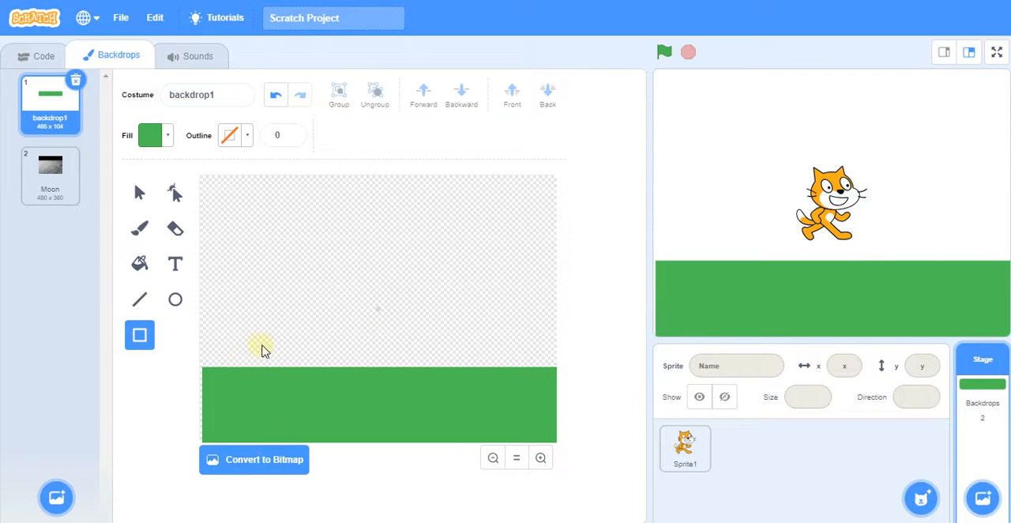
pyautogui.moveTo(250, 205)
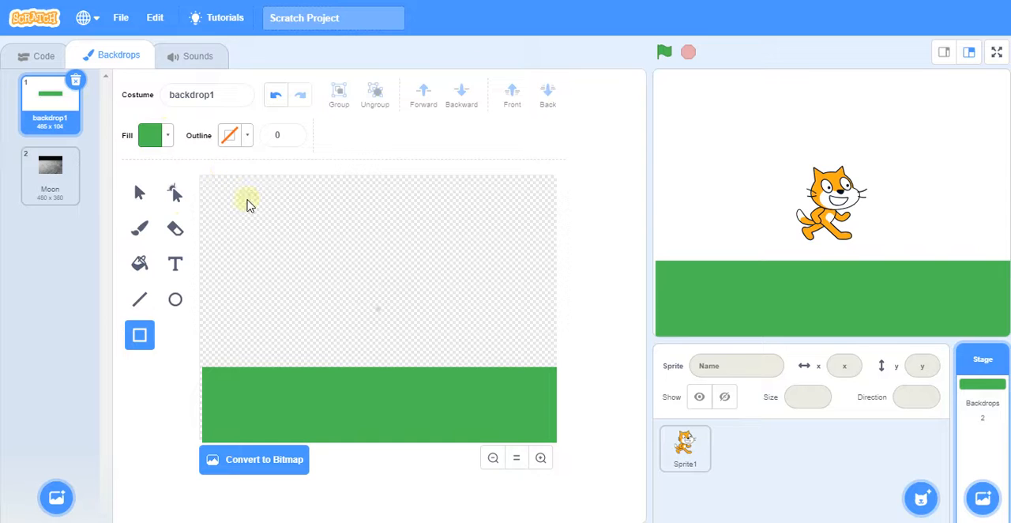
# Set the fill colour to a light sky blue using the hue and brightness sliders
pyautogui.click(150, 135)
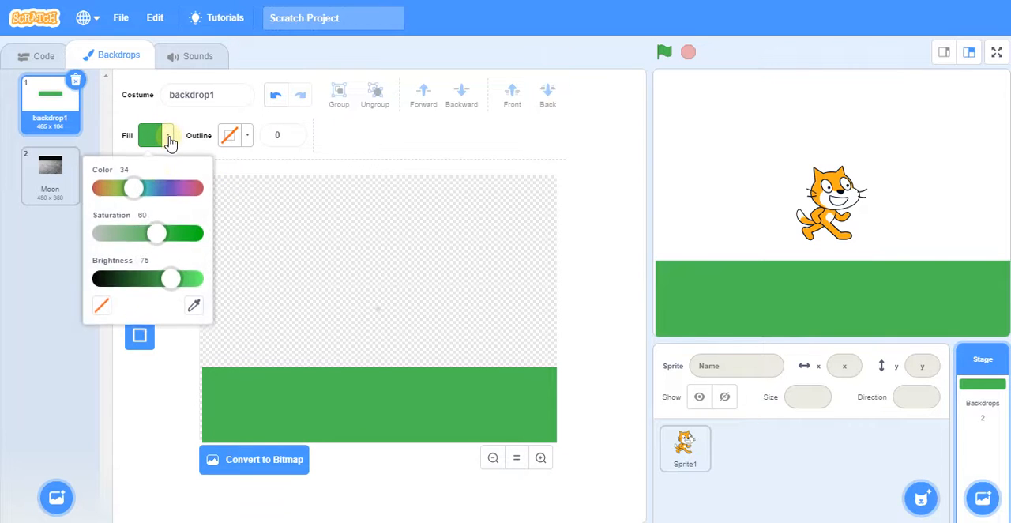
pyautogui.moveTo(133, 186); pyautogui.dragTo(152, 187)
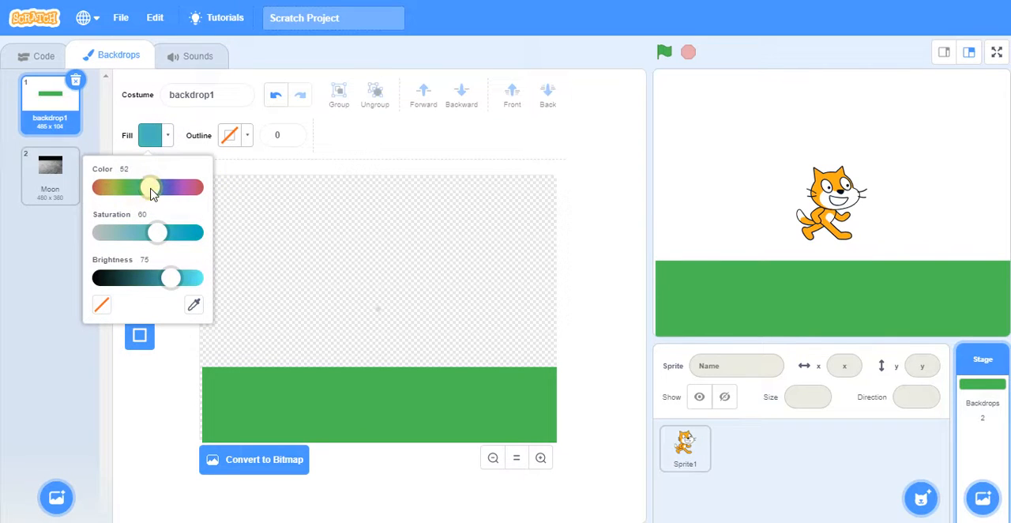
pyautogui.moveTo(171, 278); pyautogui.dragTo(187, 278)
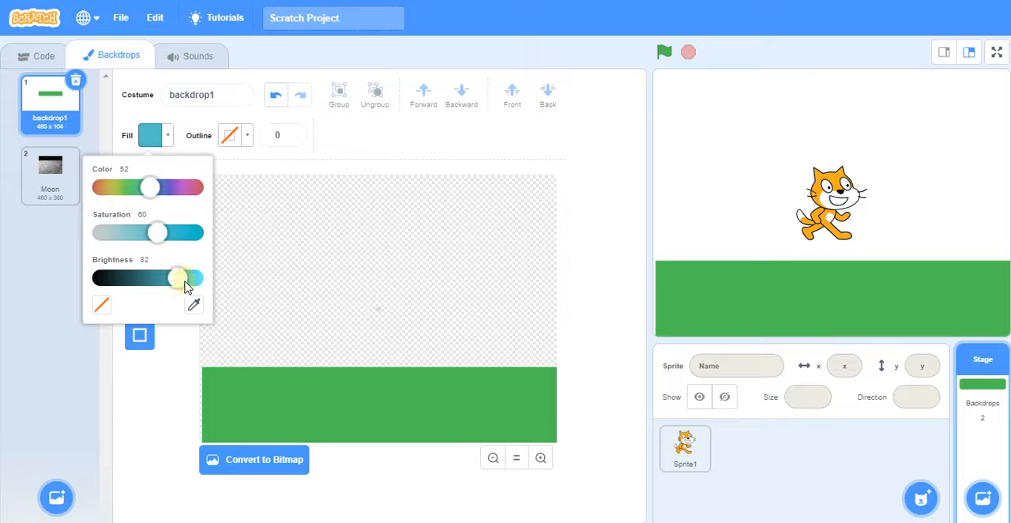
pyautogui.moveTo(180, 278); pyautogui.dragTo(164, 278)
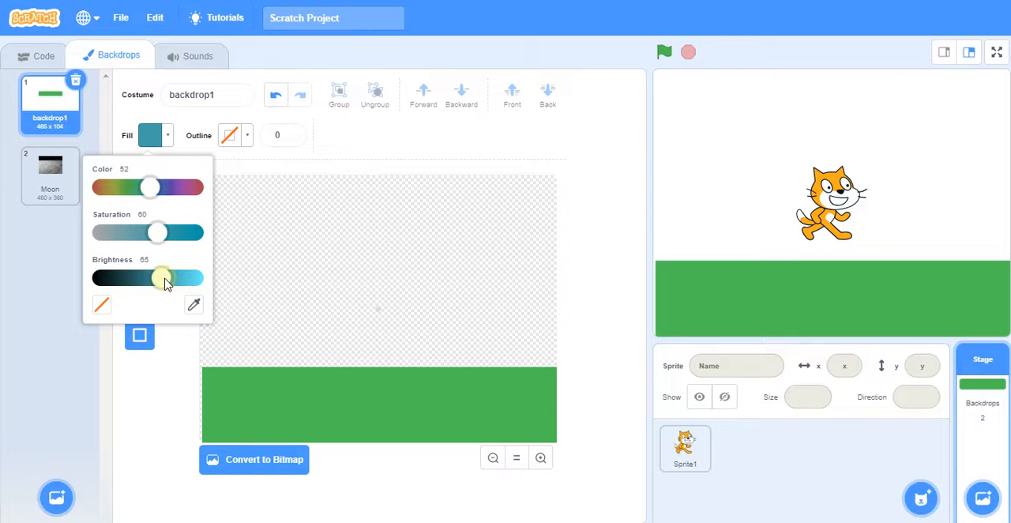
pyautogui.moveTo(164, 278); pyautogui.dragTo(180, 278)
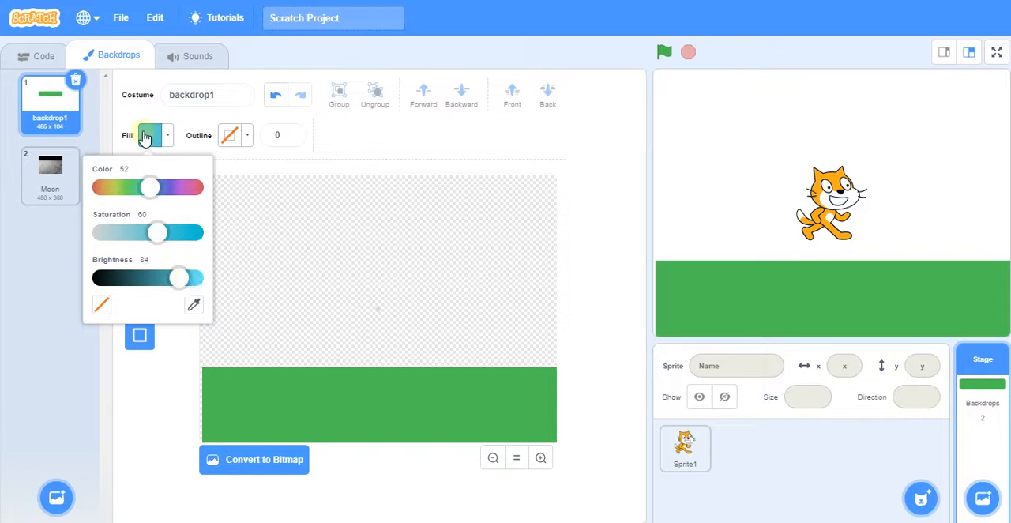
pyautogui.moveTo(158, 278); pyautogui.dragTo(182, 278)
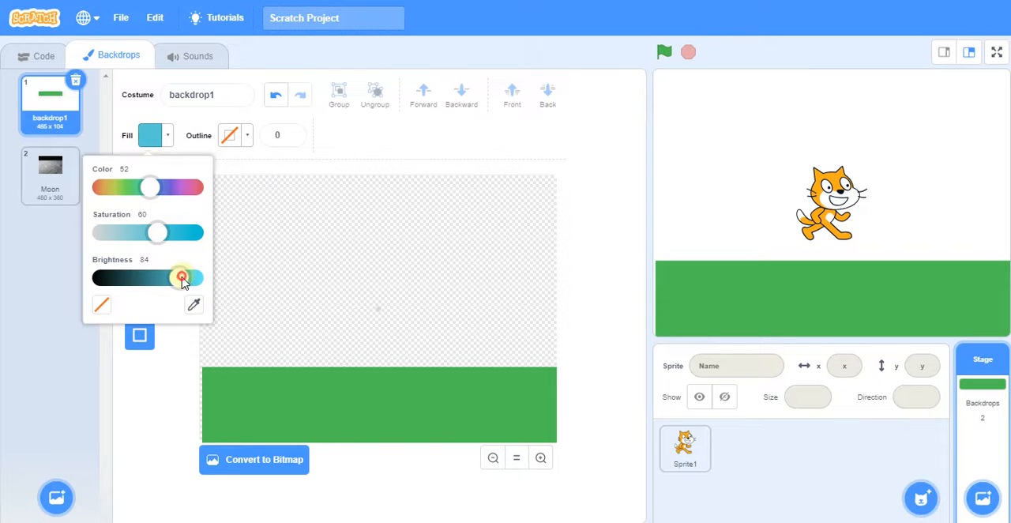
pyautogui.moveTo(180, 278); pyautogui.dragTo(190, 279)
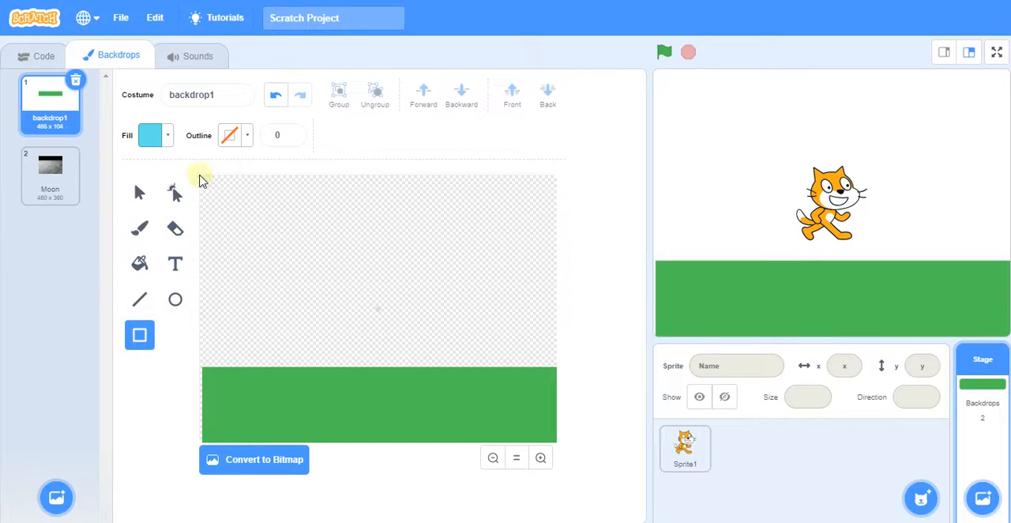
pyautogui.moveTo(245, 196)
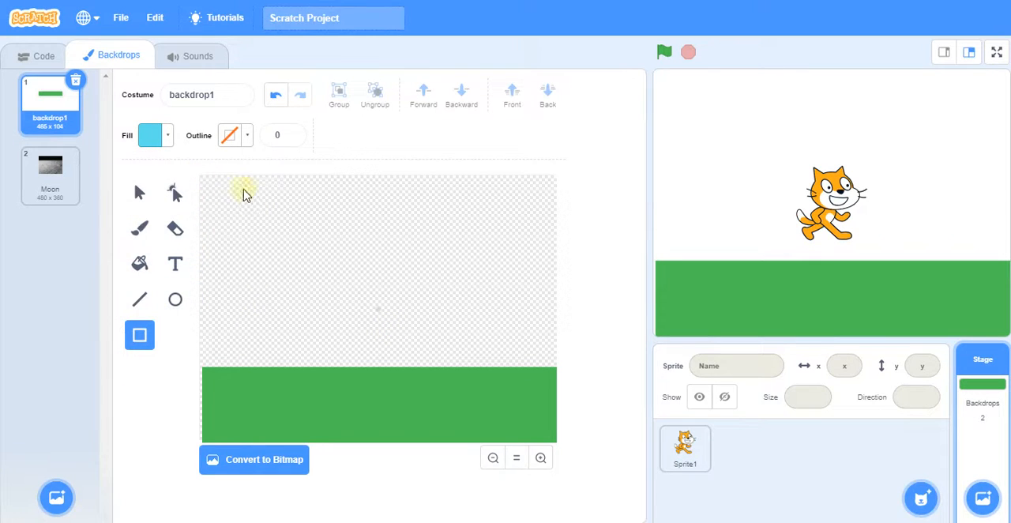
# Draw a sky-blue rectangle covering everything above the grass
pyautogui.moveTo(243, 188); pyautogui.dragTo(515, 347)
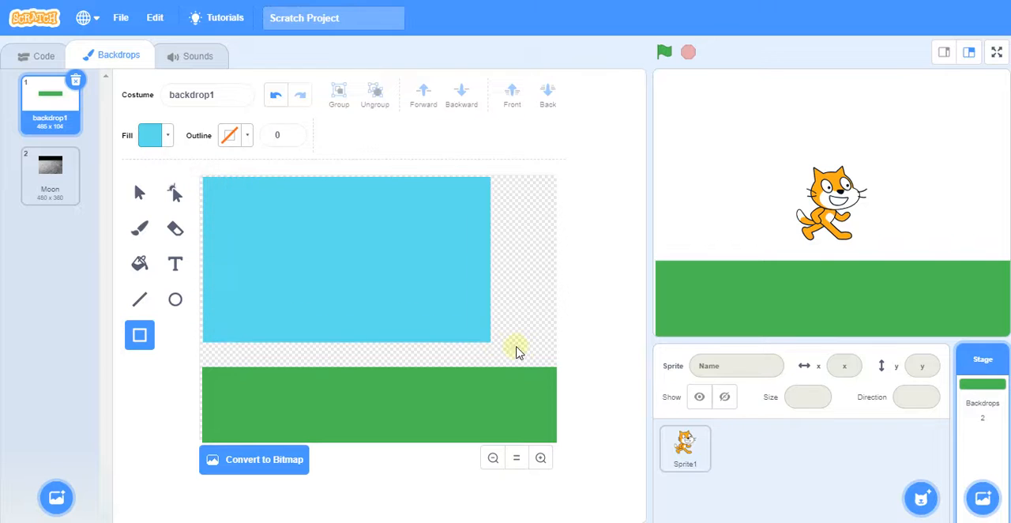
pyautogui.moveTo(515, 351); pyautogui.dragTo(556, 376)
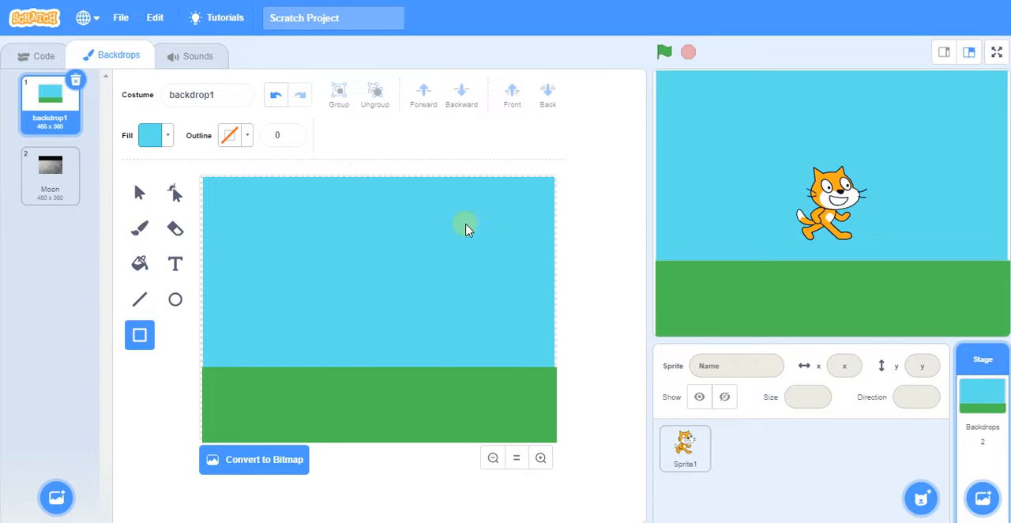
pyautogui.moveTo(231, 203)
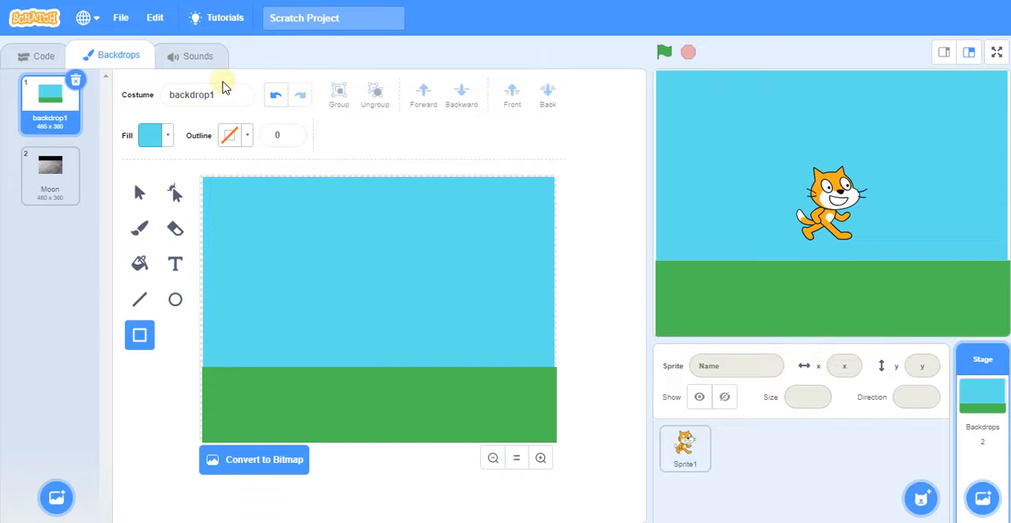
pyautogui.click(139, 299)
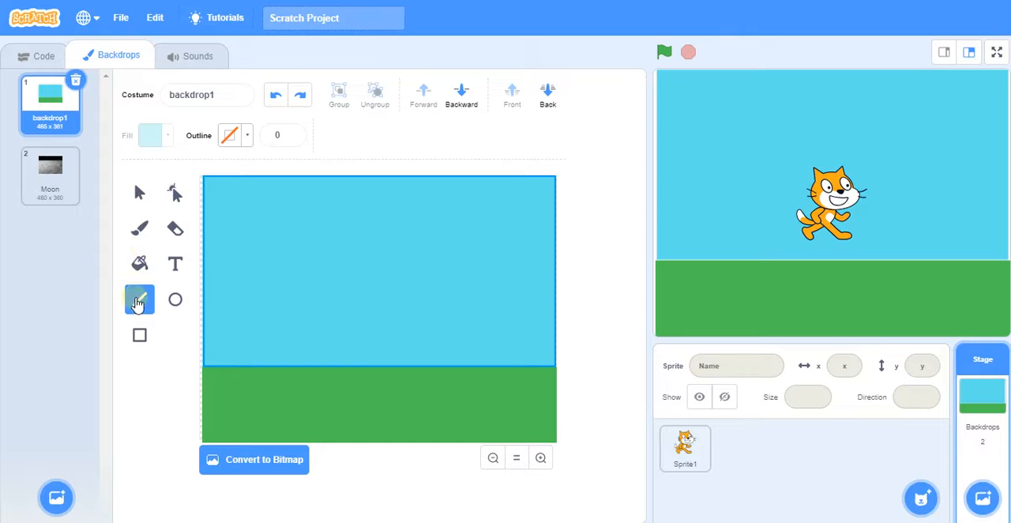
# Draw thin vertical line strokes as a tree trunk rising from the grass on the left
pyautogui.click(139, 299)
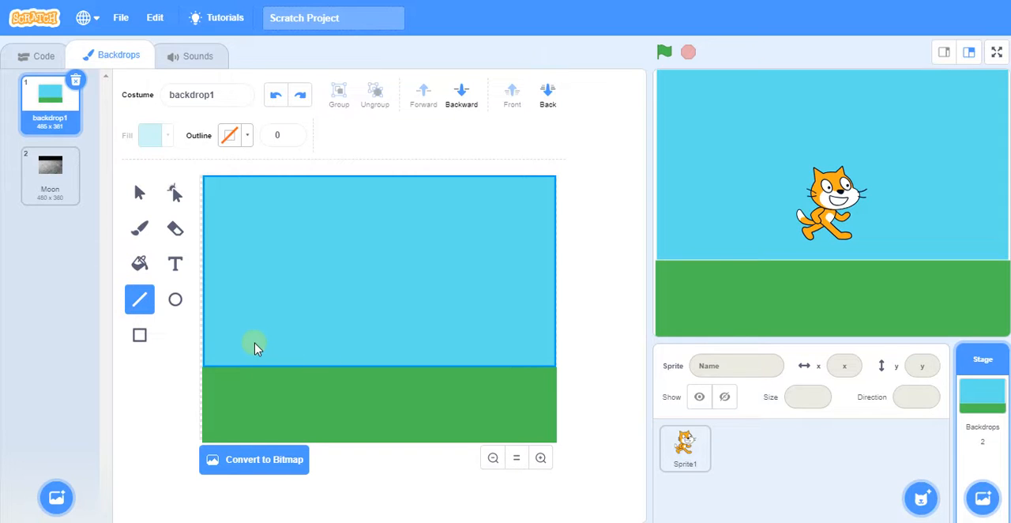
pyautogui.moveTo(253, 341); pyautogui.dragTo(255, 392)
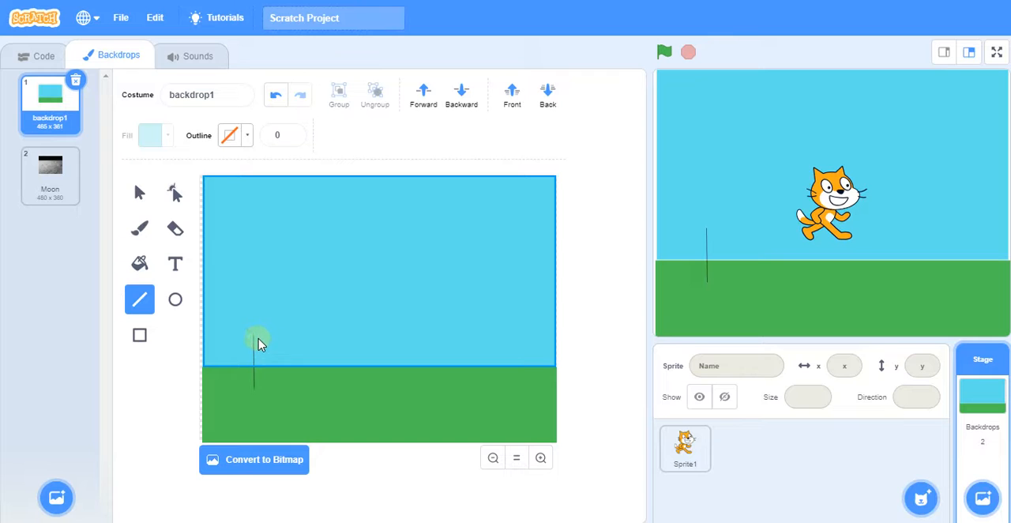
pyautogui.moveTo(256, 339); pyautogui.dragTo(256, 392)
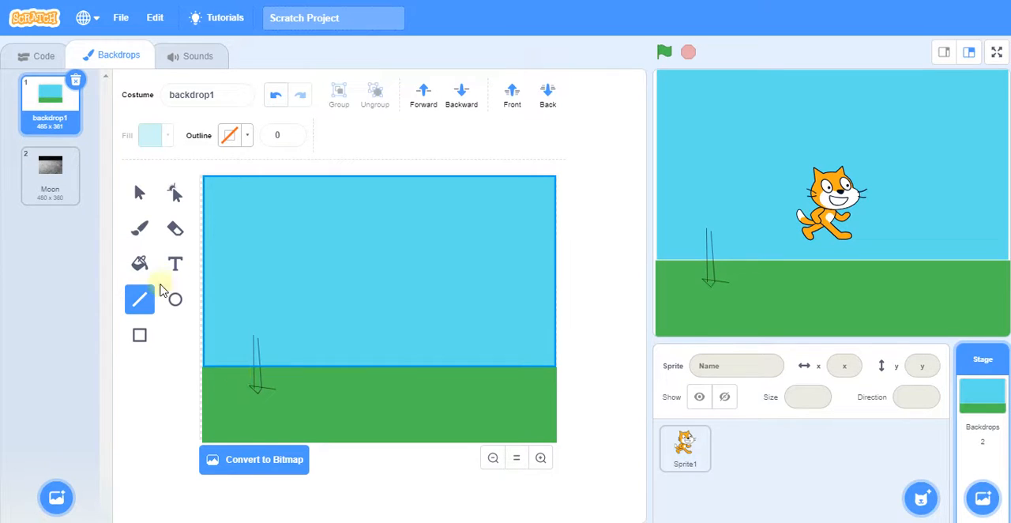
pyautogui.click(139, 263)
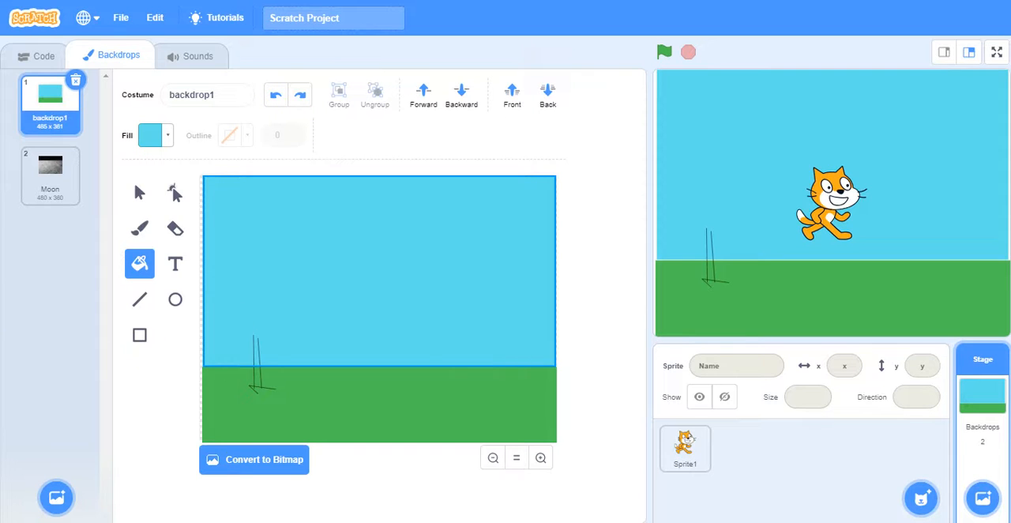
pyautogui.click(139, 299)
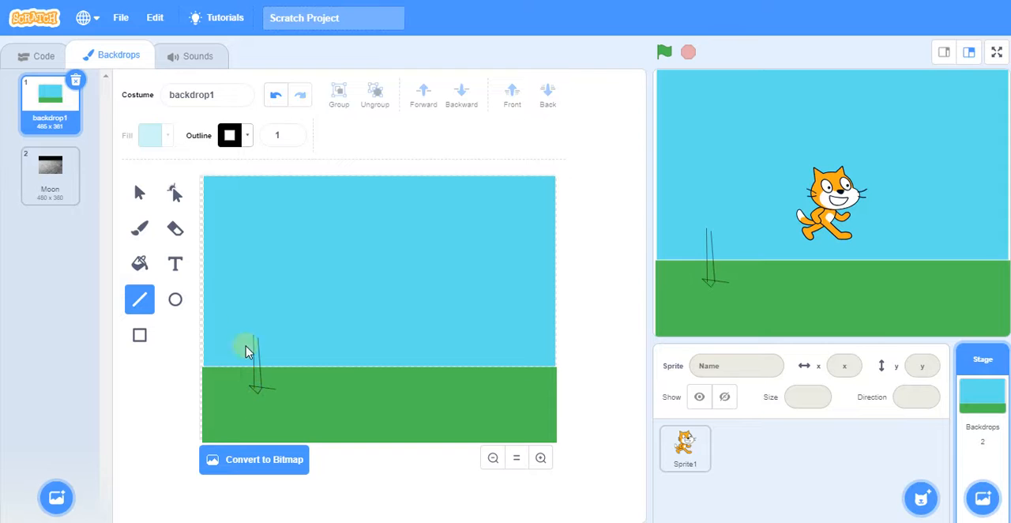
# Set the Fill tool's colour to an olive-brown tone
pyautogui.click(139, 262)
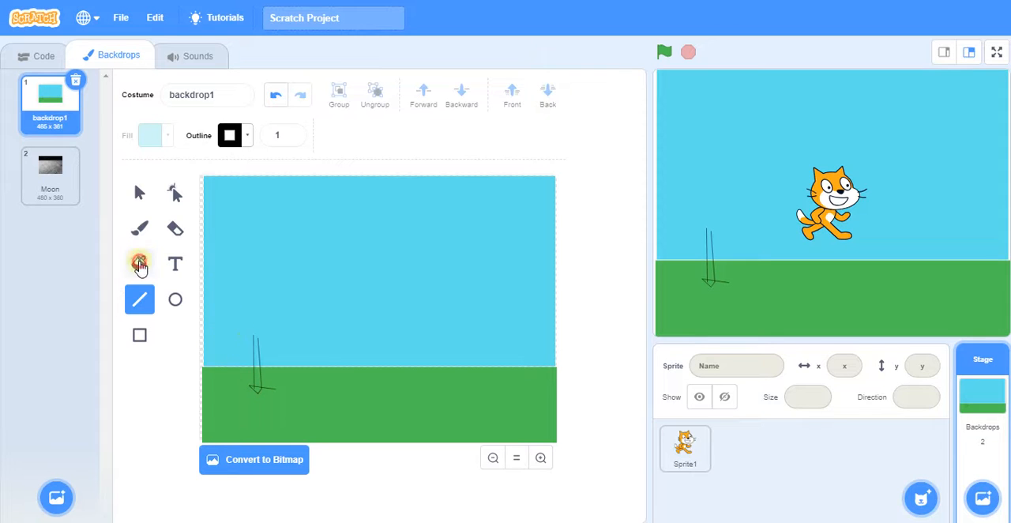
pyautogui.click(148, 136)
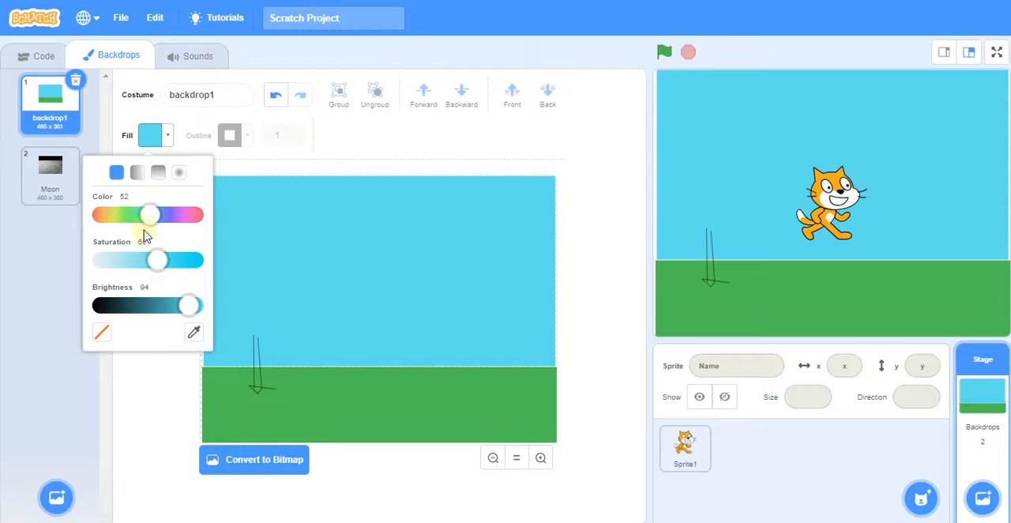
pyautogui.moveTo(151, 215); pyautogui.dragTo(126, 215)
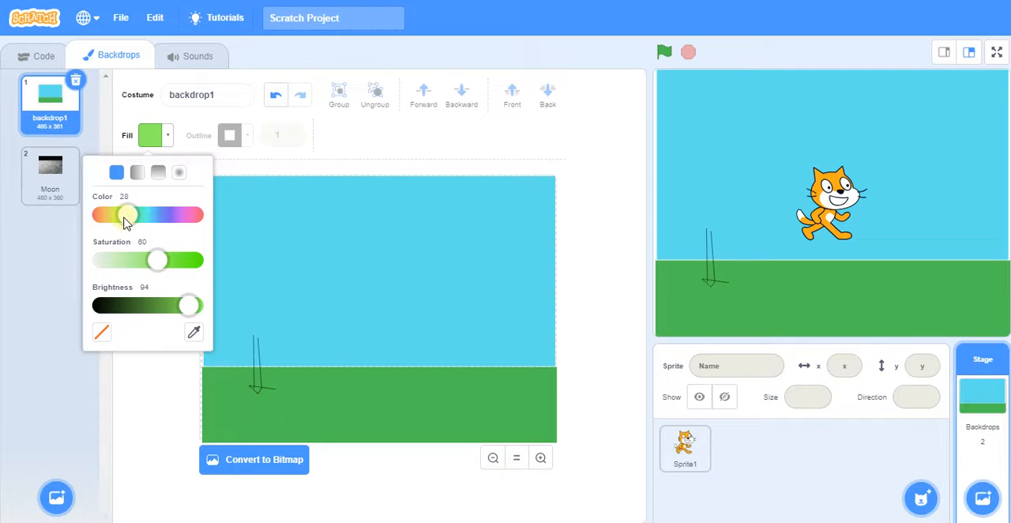
pyautogui.moveTo(126, 215); pyautogui.dragTo(113, 214)
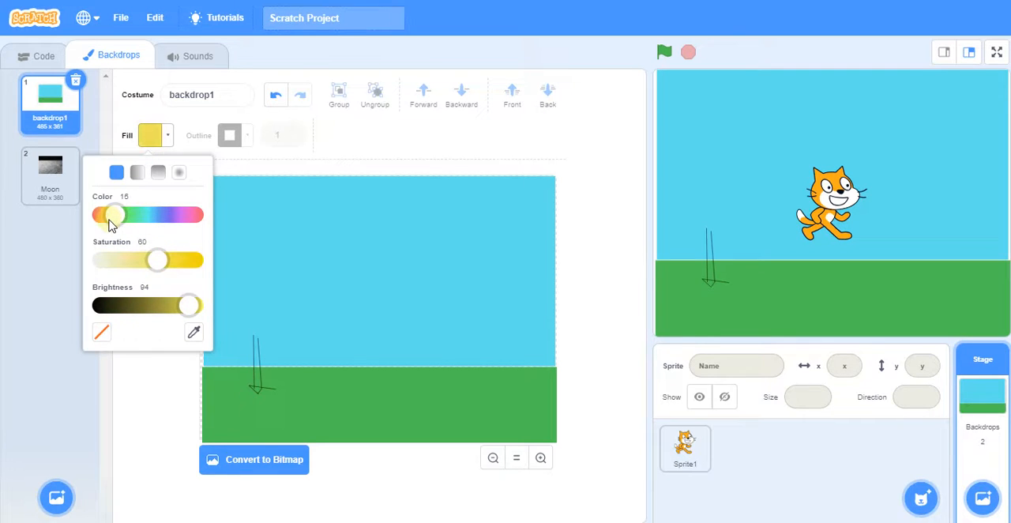
pyautogui.moveTo(189, 305); pyautogui.dragTo(171, 305)
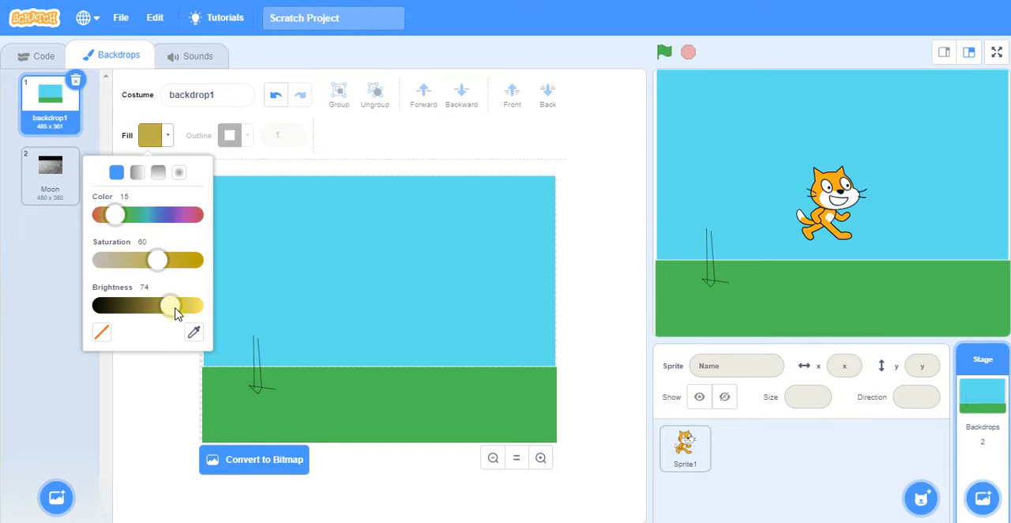
pyautogui.moveTo(145, 404)
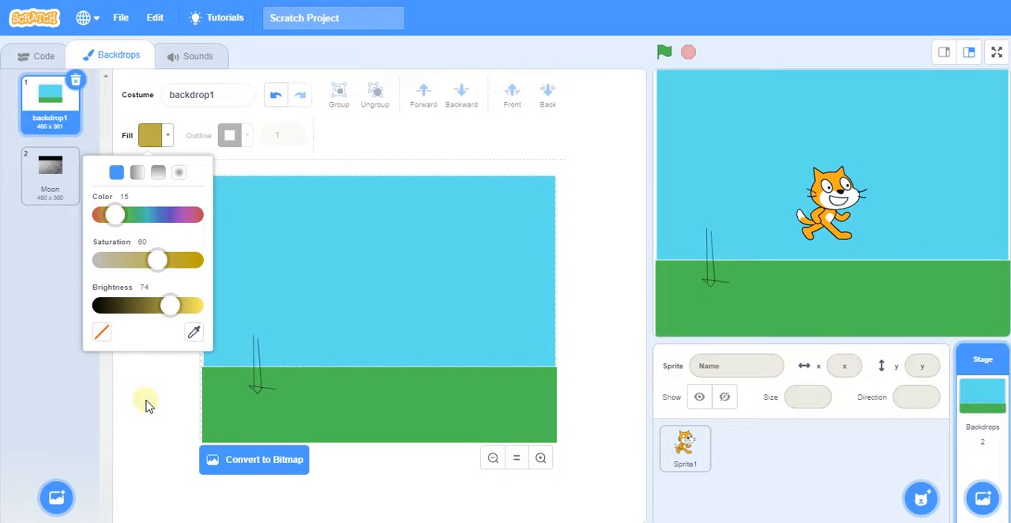
pyautogui.click(266, 395)
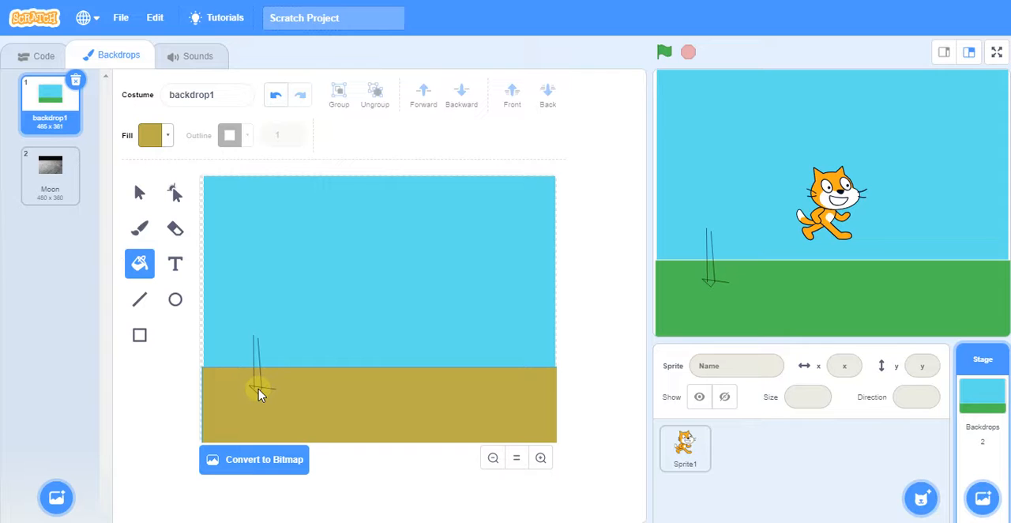
# Fill the ground olive, then undo it to restore the green grass
pyautogui.click(261, 395)
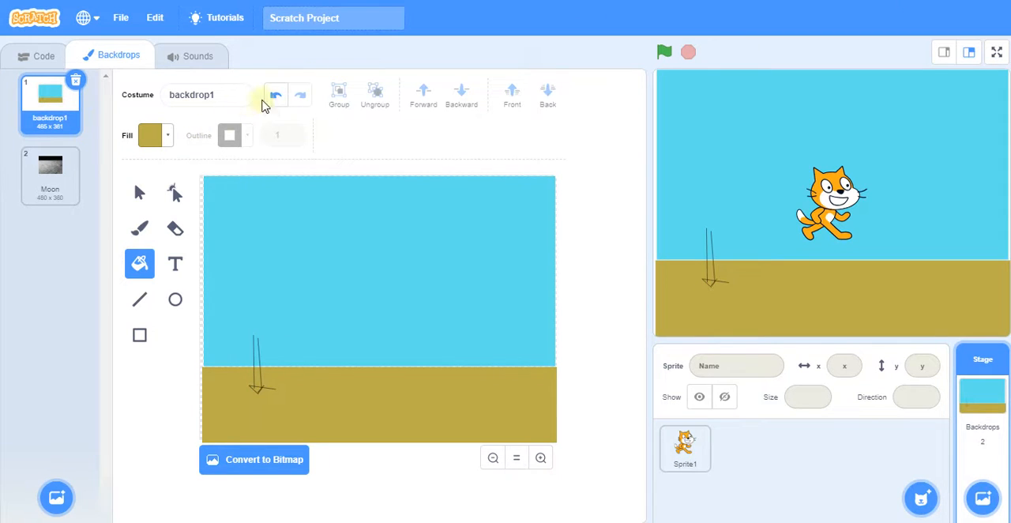
pyautogui.click(256, 398)
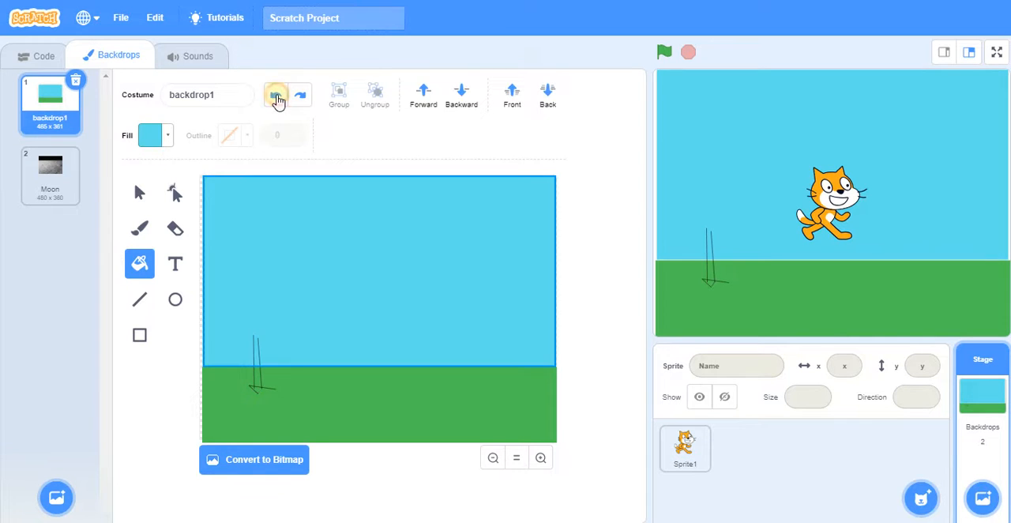
# Turn the small rectangle at the trunk base red via the fill hue slider
pyautogui.click(274, 95)
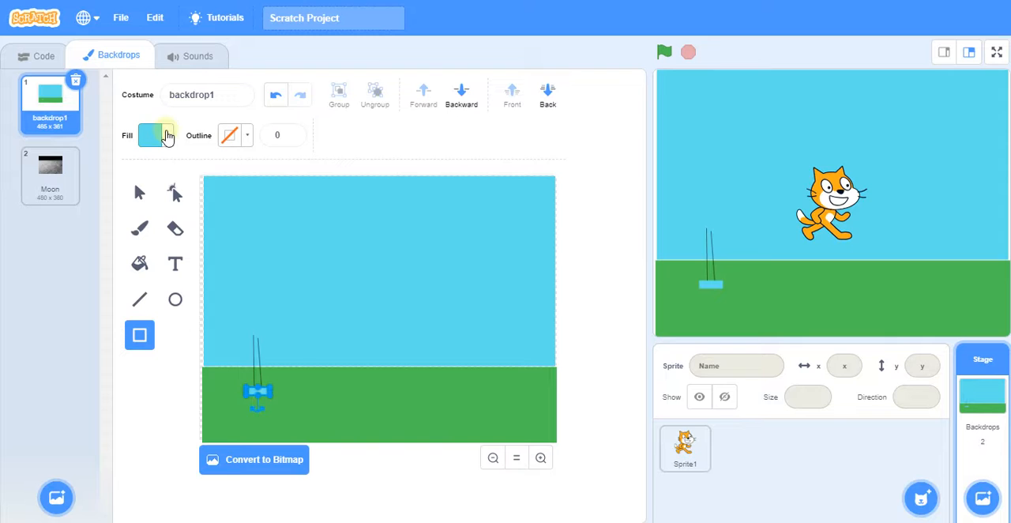
pyautogui.click(150, 134)
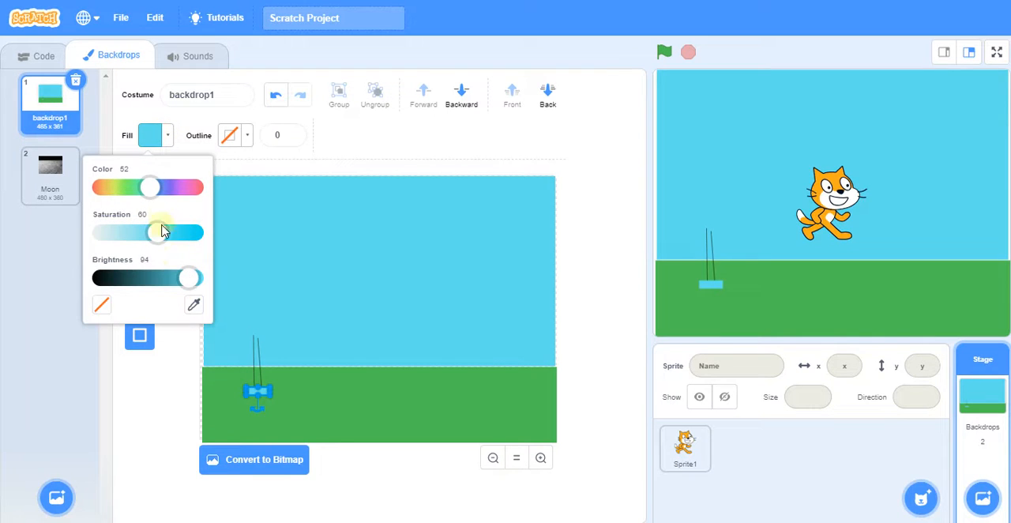
pyautogui.moveTo(150, 187); pyautogui.dragTo(101, 186)
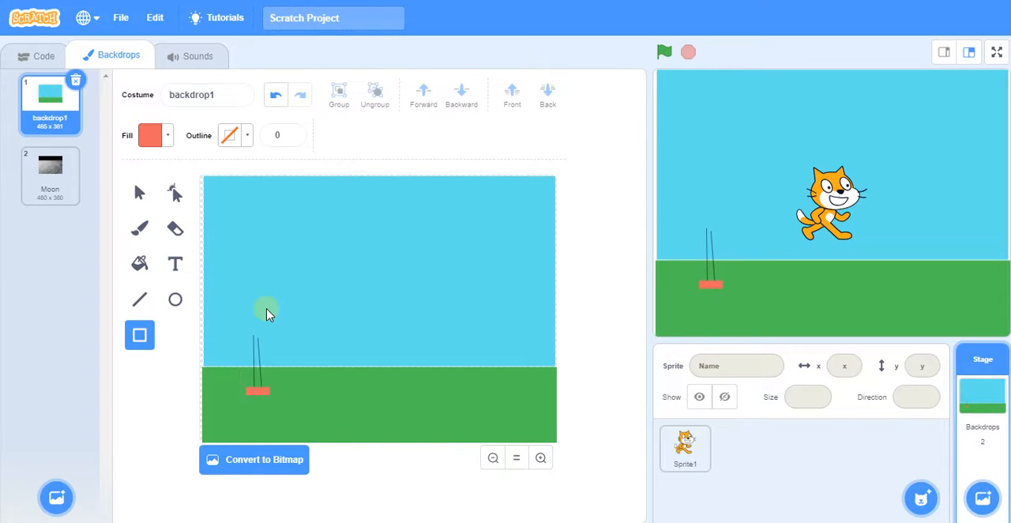
pyautogui.click(139, 299)
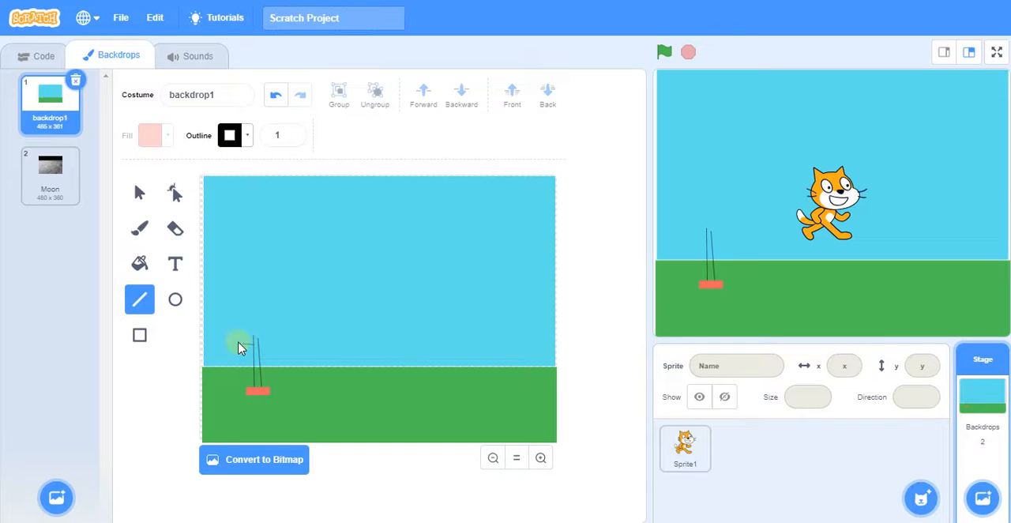
pyautogui.moveTo(240, 347); pyautogui.dragTo(221, 353)
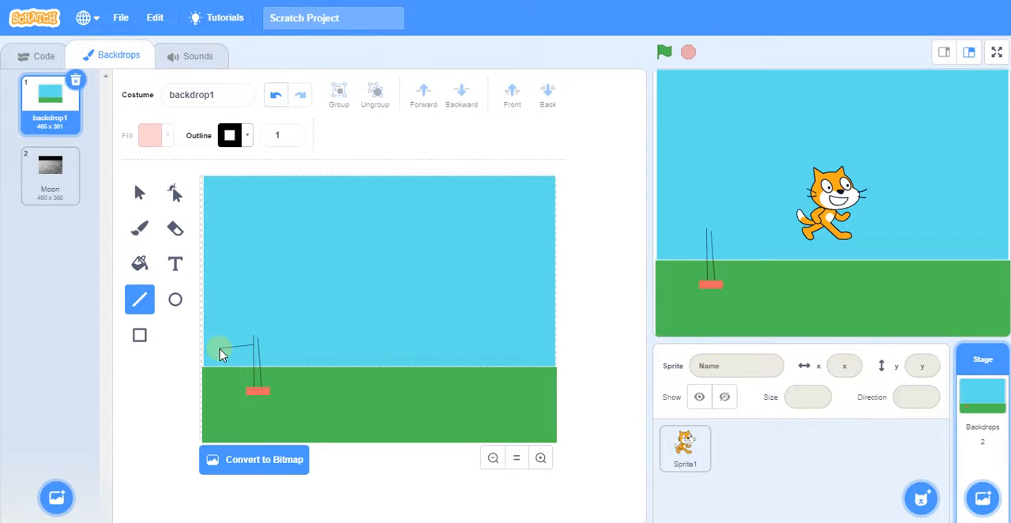
pyautogui.moveTo(221, 351); pyautogui.dragTo(253, 331)
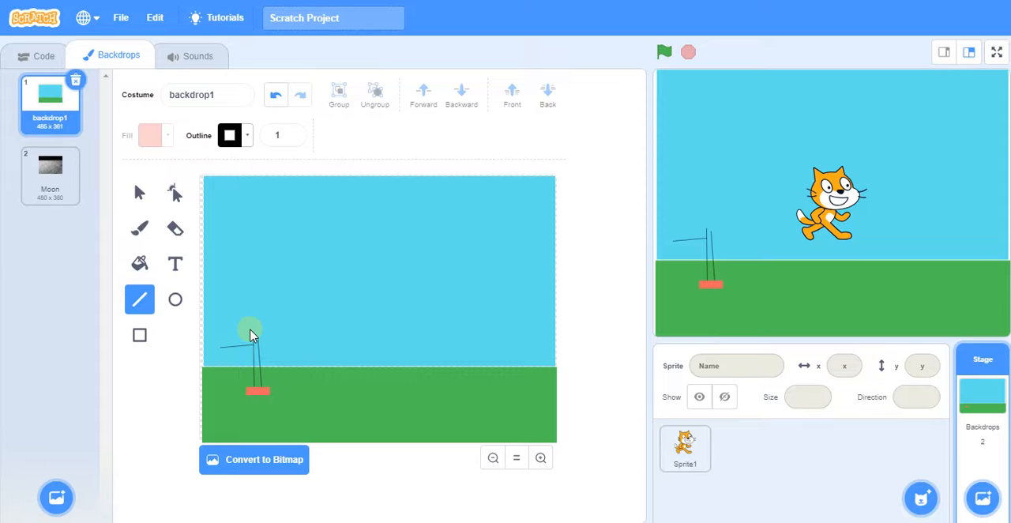
pyautogui.moveTo(139, 262)
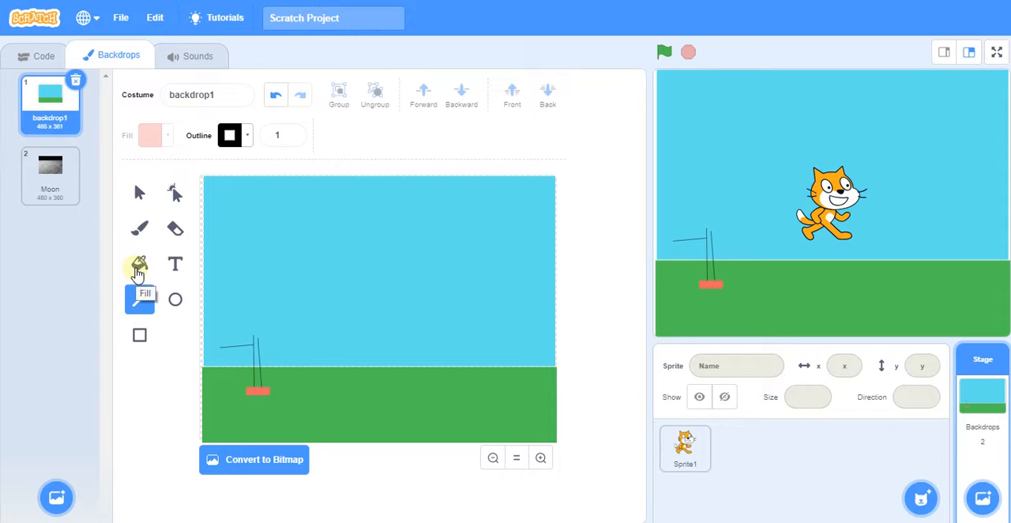
pyautogui.click(139, 299)
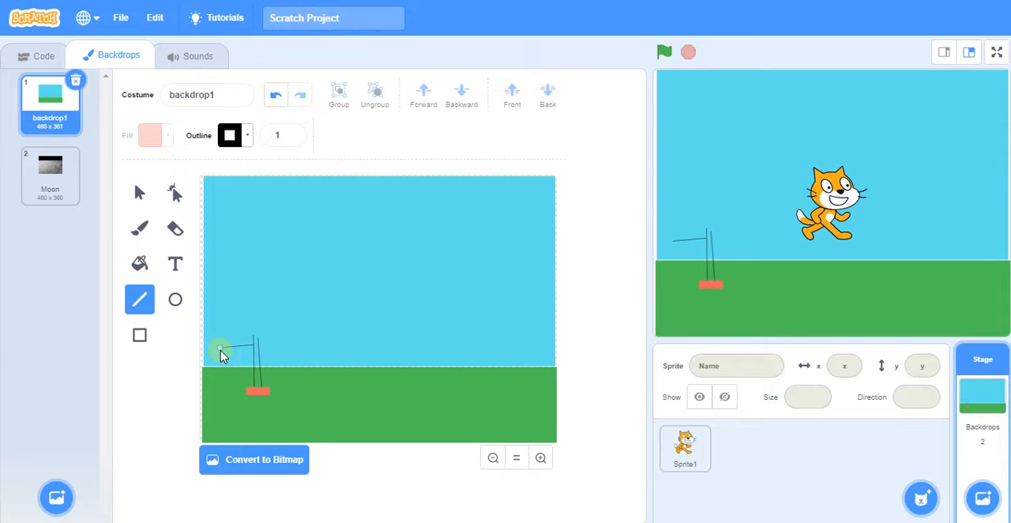
pyautogui.moveTo(231, 345)
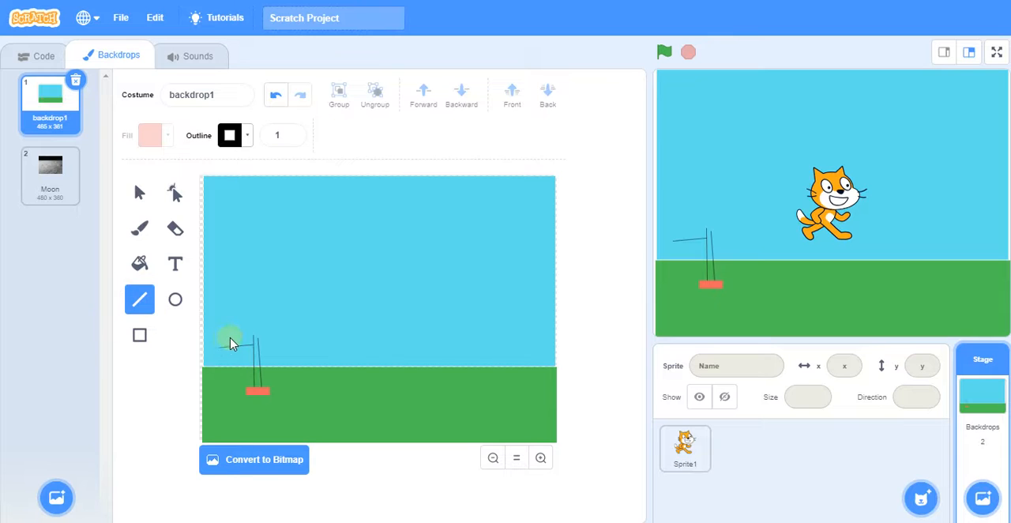
pyautogui.moveTo(604, 110)
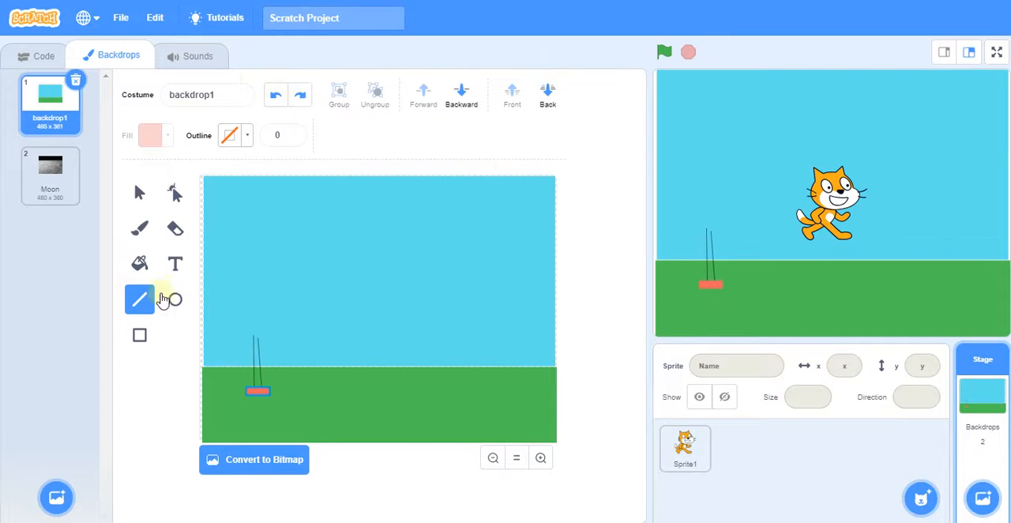
# Draw a circle above the trunk and reshape its outline into a rounded treetop
pyautogui.click(174, 299)
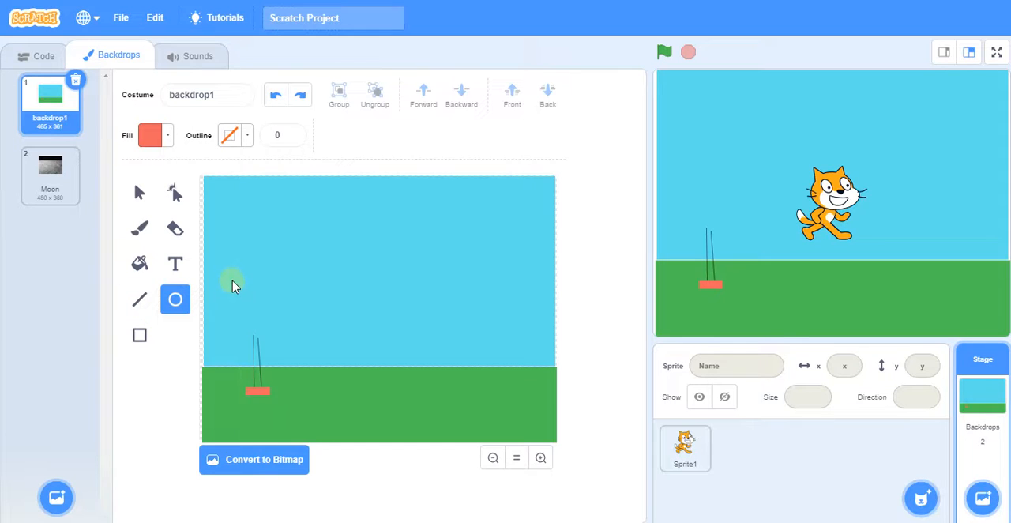
pyautogui.moveTo(230, 285); pyautogui.dragTo(308, 345)
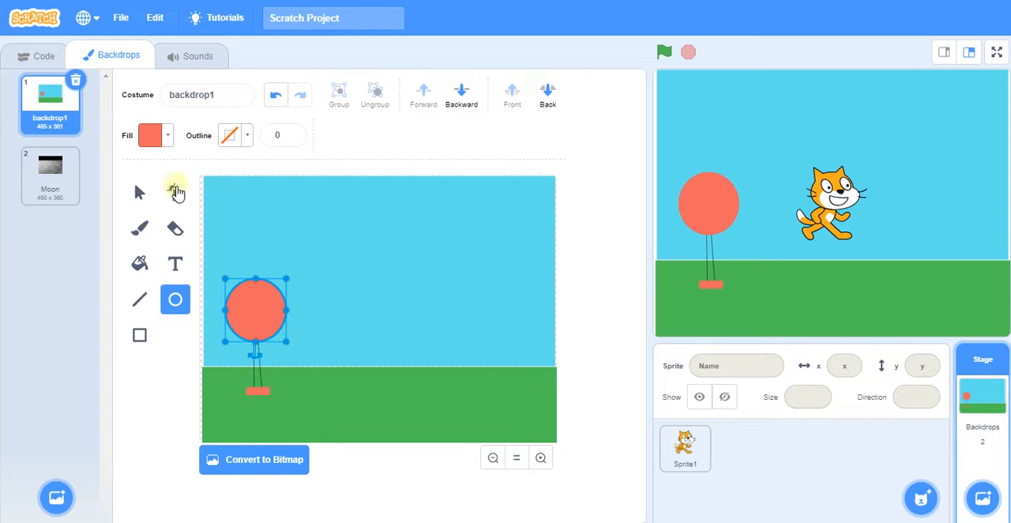
pyautogui.click(173, 193)
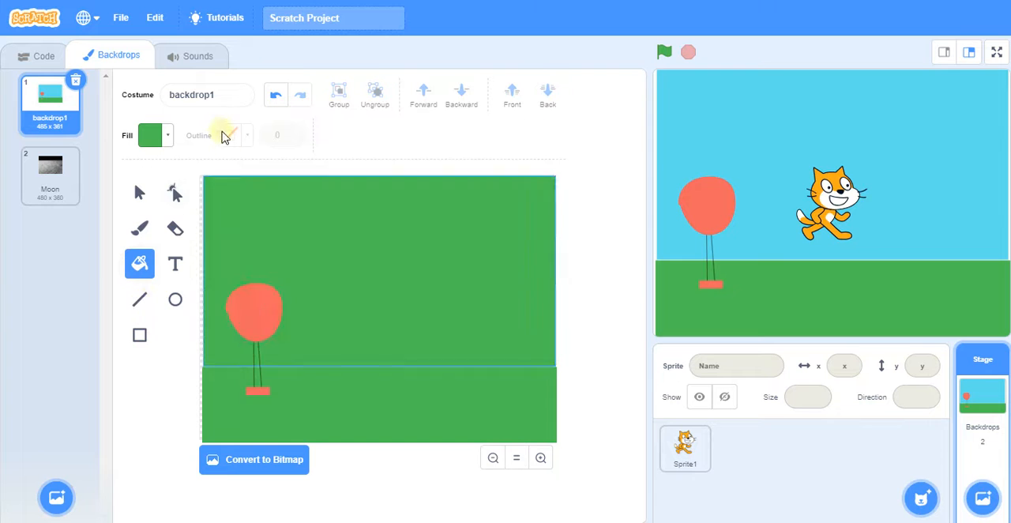
# Pick a darker green fill colour and fill the treetop with it
pyautogui.click(150, 136)
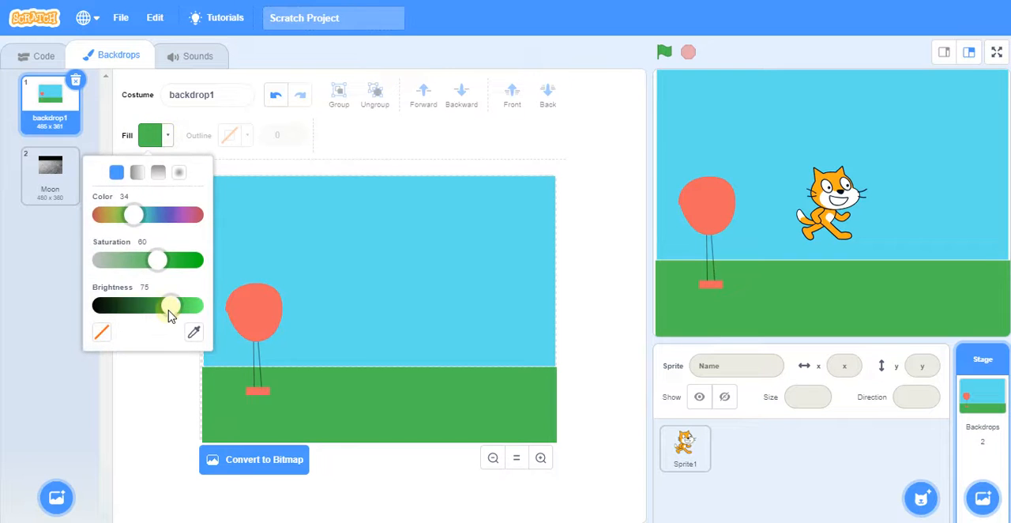
pyautogui.moveTo(171, 307); pyautogui.dragTo(141, 306)
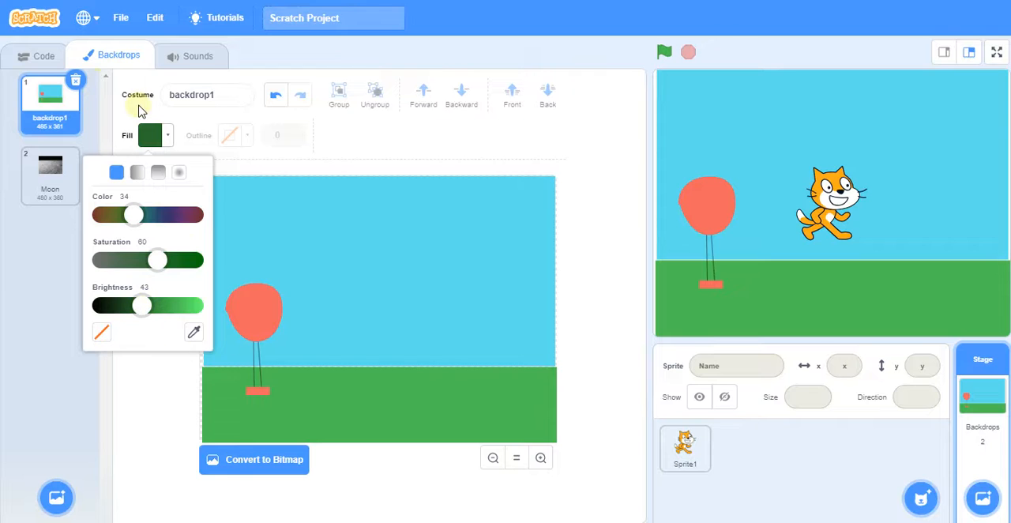
pyautogui.click(253, 316)
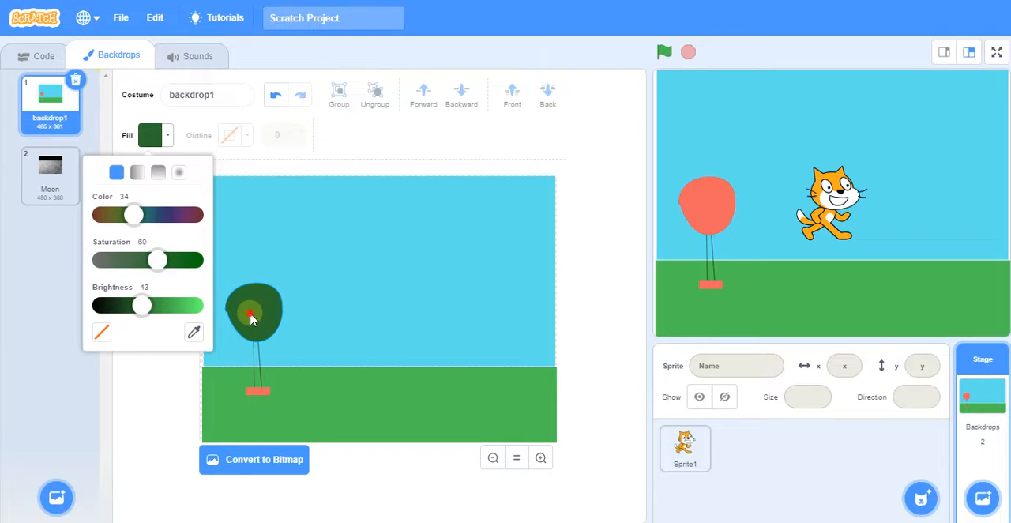
pyautogui.click(255, 313)
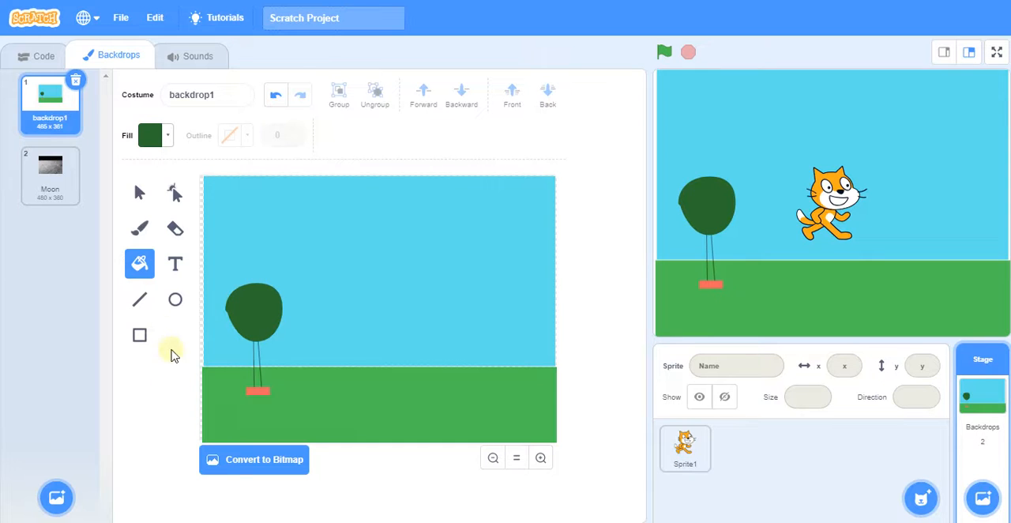
pyautogui.click(344, 371)
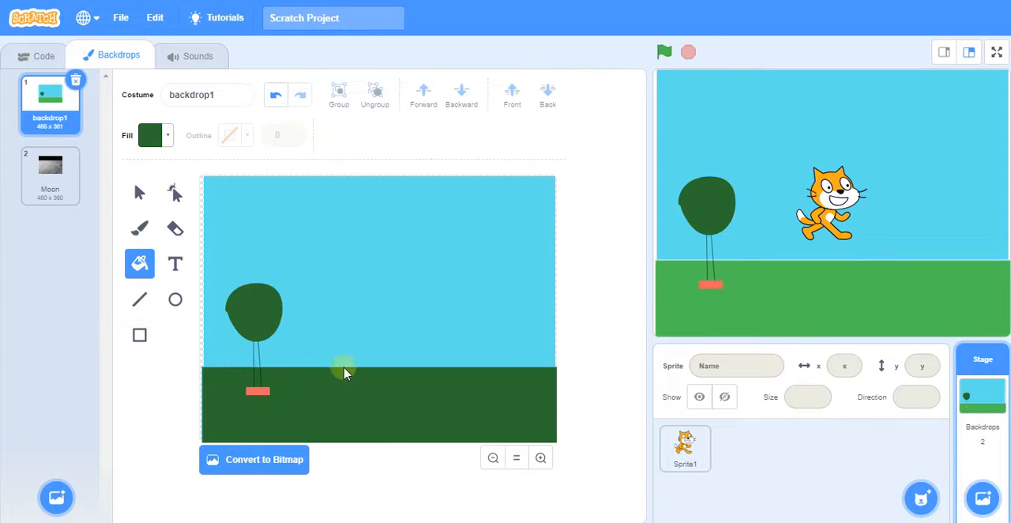
pyautogui.click(345, 371)
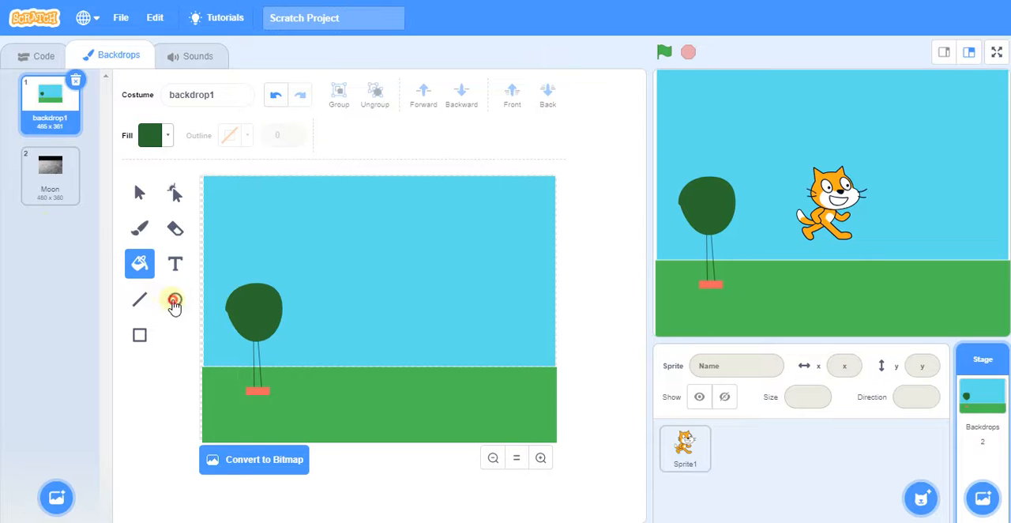
# Draw an ellipse on the grass right of the tree, colour it grey and flatten it into a rock
pyautogui.click(173, 298)
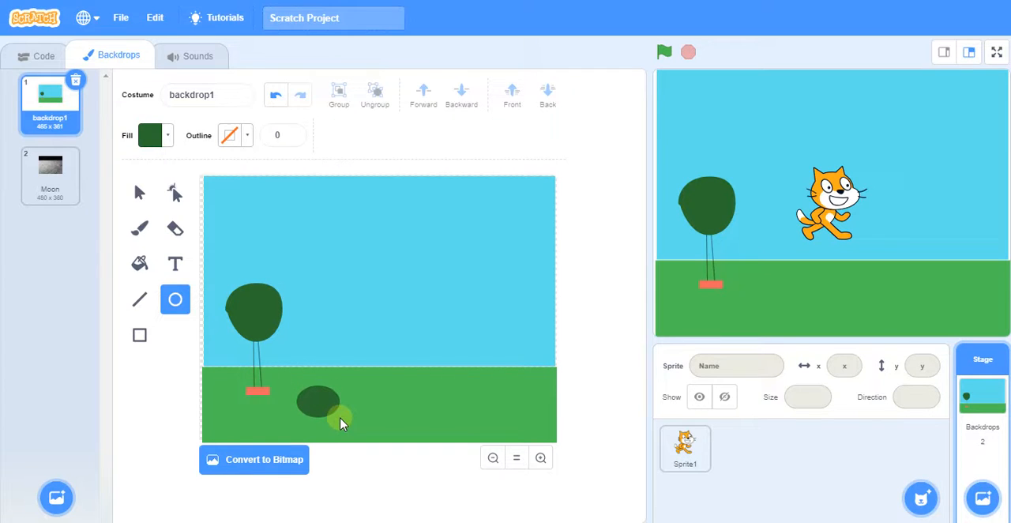
pyautogui.click(154, 134)
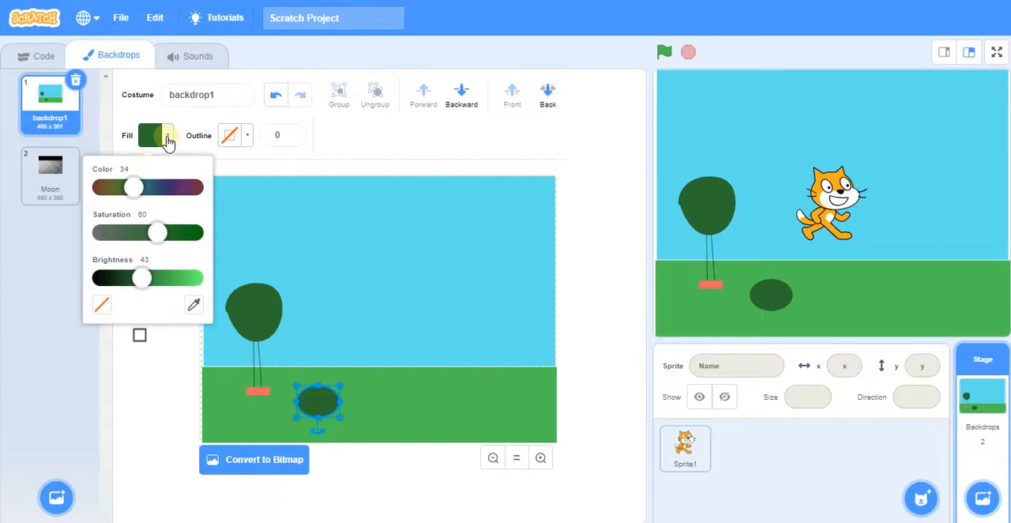
pyautogui.moveTo(156, 233); pyautogui.dragTo(111, 232)
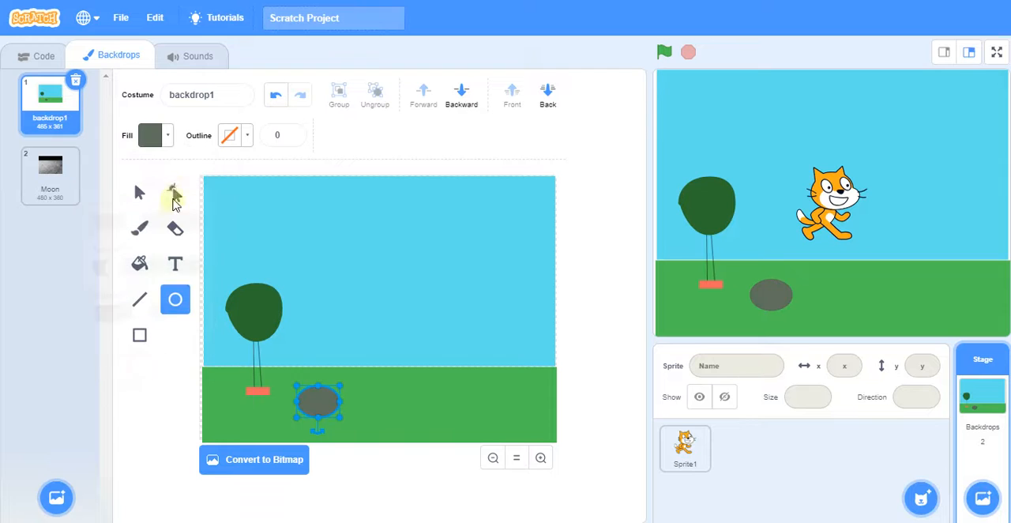
pyautogui.click(174, 192)
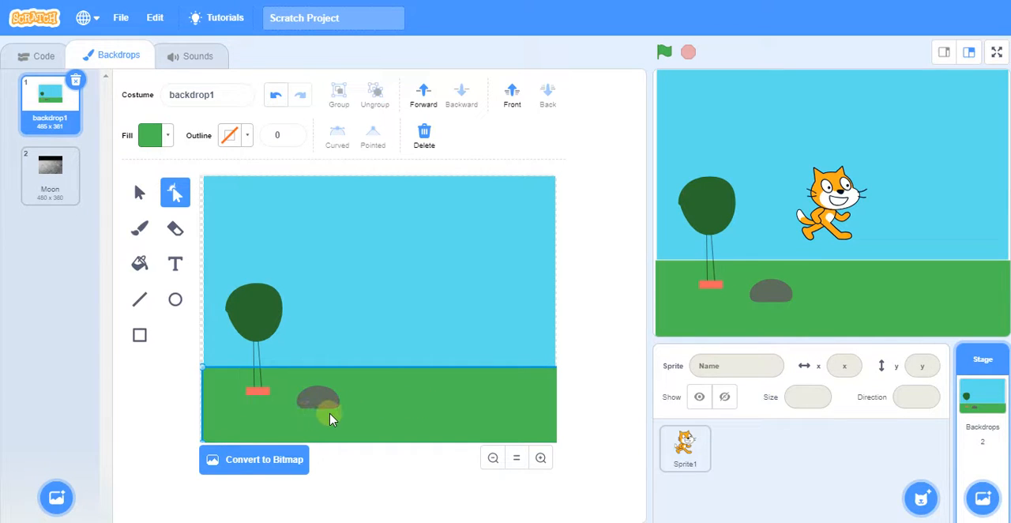
pyautogui.click(319, 403)
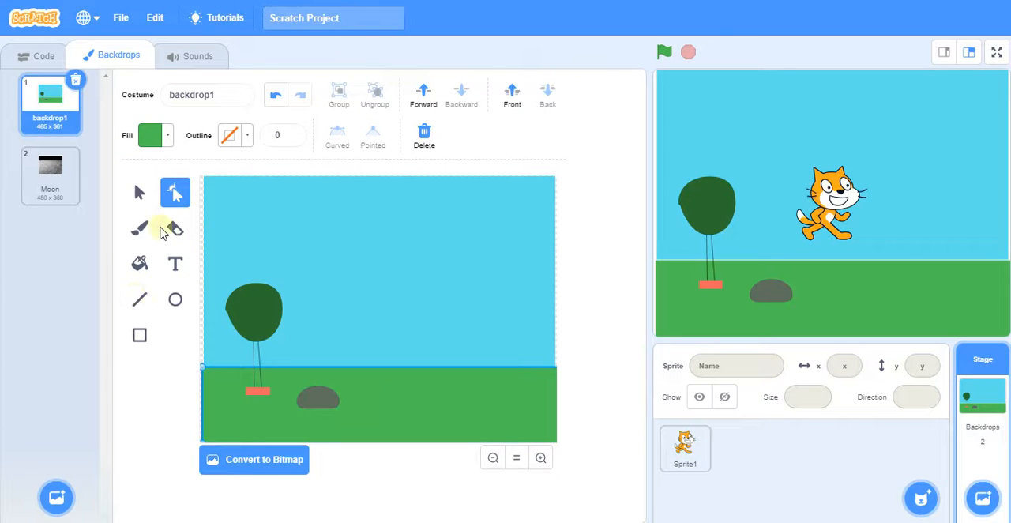
# Choose the Brush and set its fill to brown using the hue and brightness sliders
pyautogui.click(139, 229)
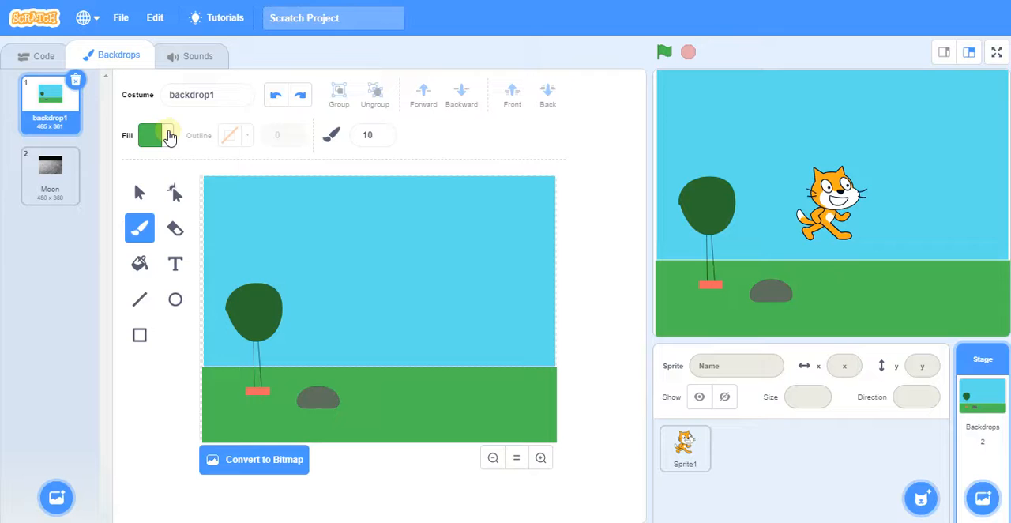
pyautogui.click(152, 135)
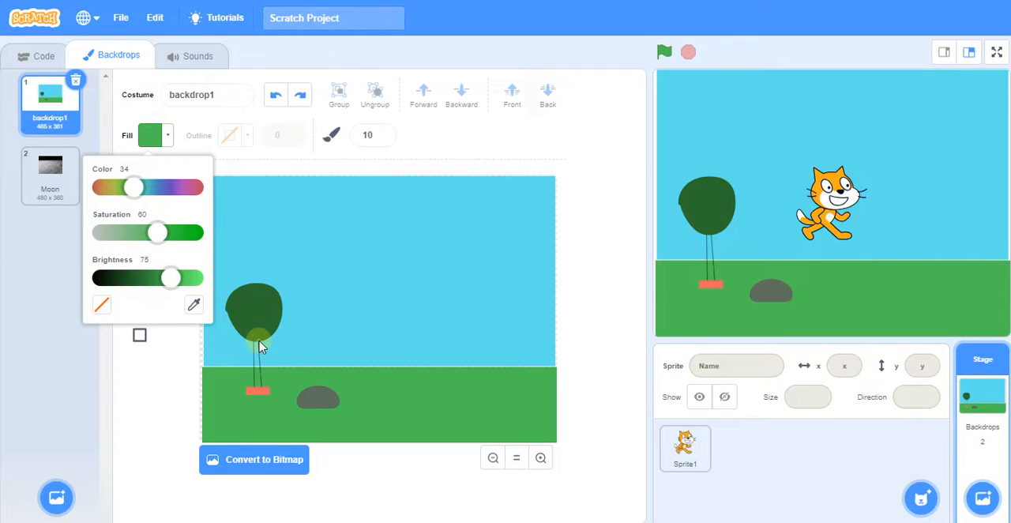
pyautogui.moveTo(158, 233); pyautogui.dragTo(155, 232)
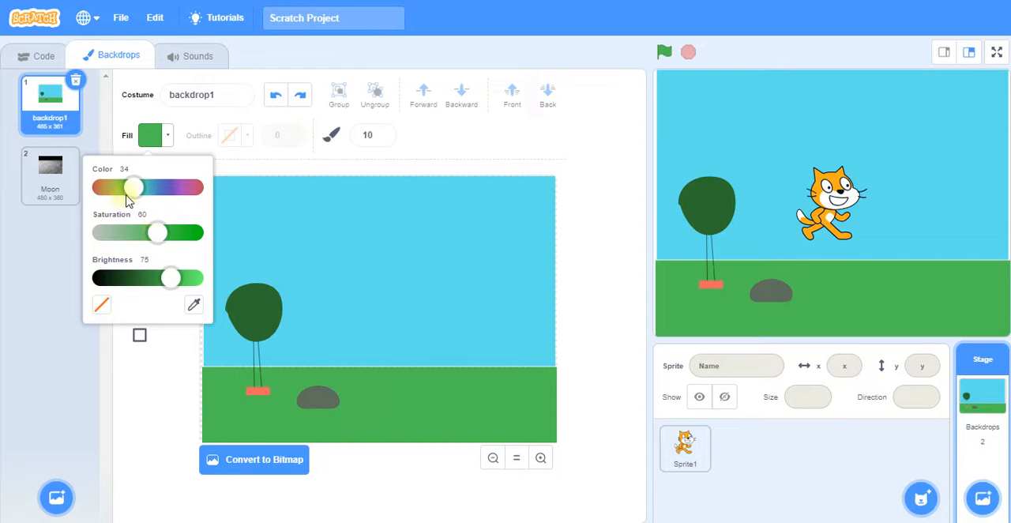
pyautogui.moveTo(132, 186); pyautogui.dragTo(107, 187)
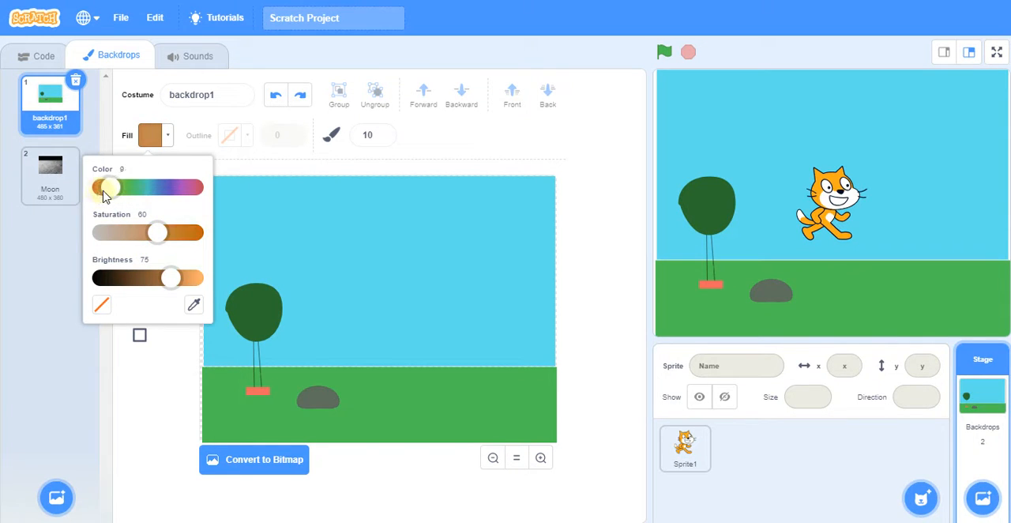
pyautogui.moveTo(107, 186); pyautogui.dragTo(111, 187)
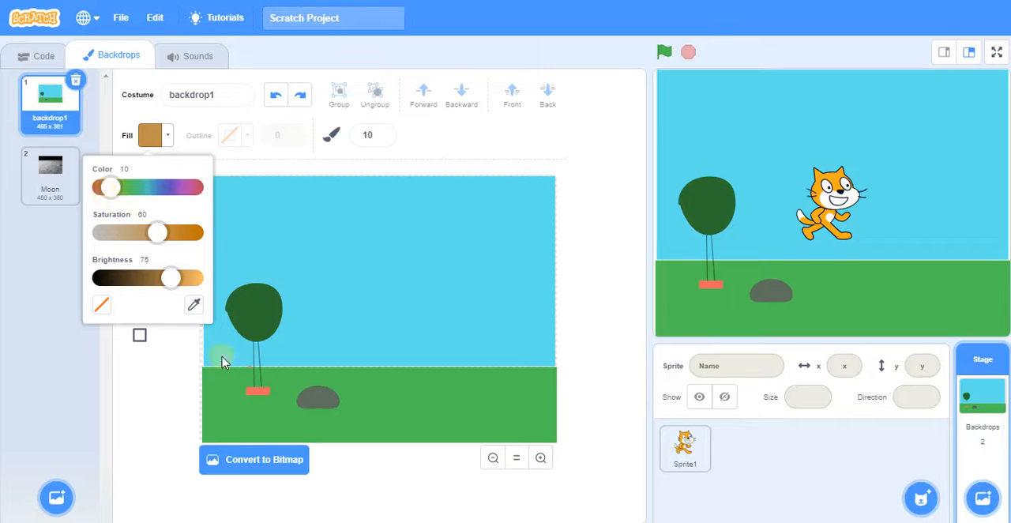
pyautogui.click(255, 355)
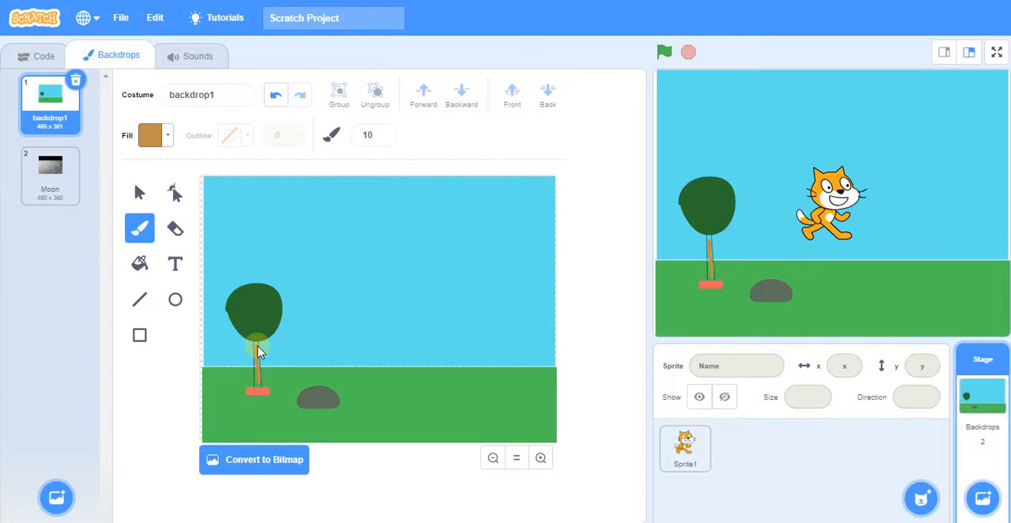
# Brush a thicker brown trunk beneath the tree crown
pyautogui.moveTo(259, 350); pyautogui.dragTo(260, 387)
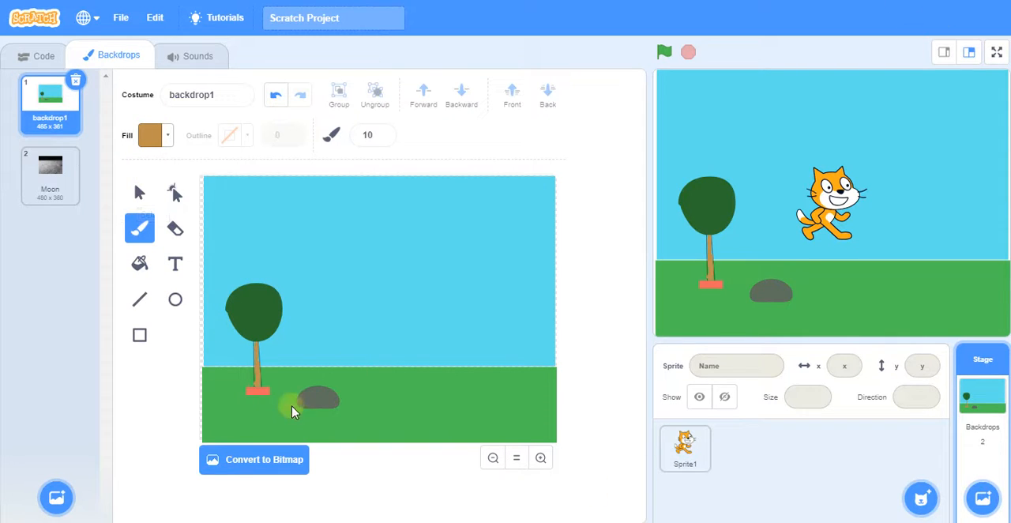
pyautogui.click(541, 458)
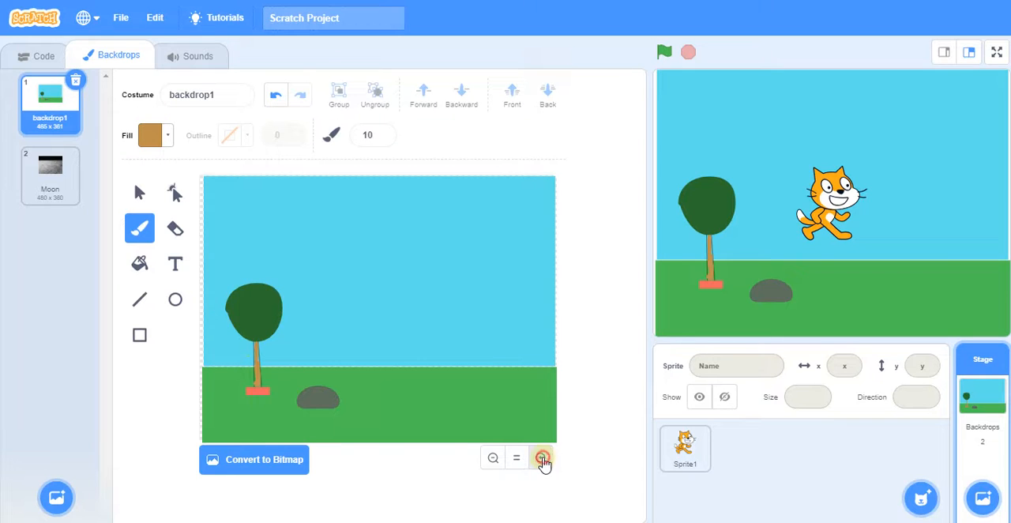
# Zoom in, take the Brush and tune the fill toward a desaturated orange-brown
pyautogui.click(541, 458)
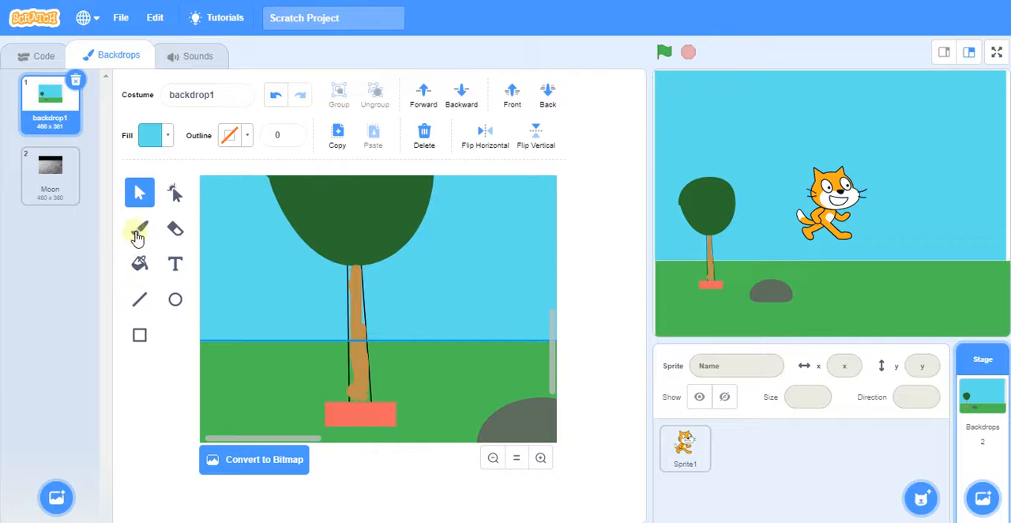
pyautogui.click(139, 228)
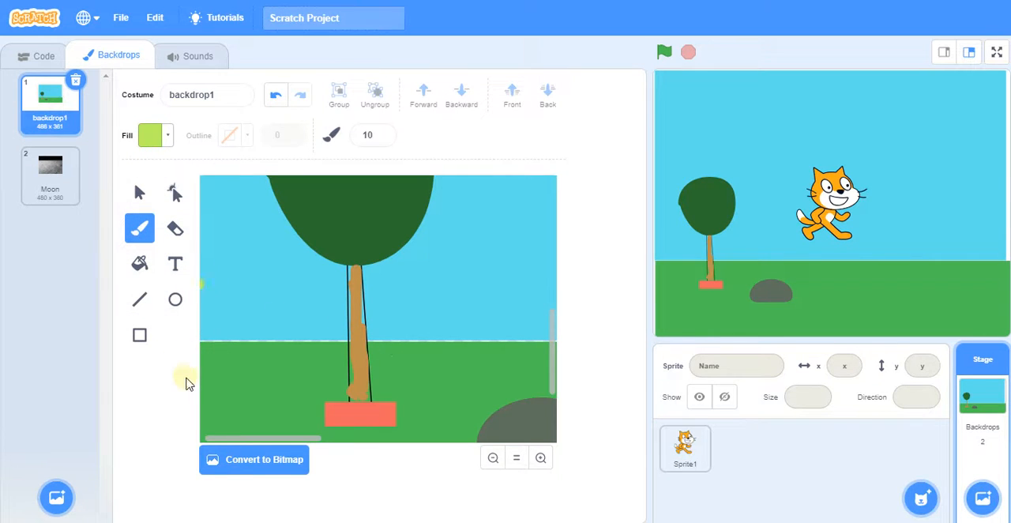
pyautogui.moveTo(161, 278)
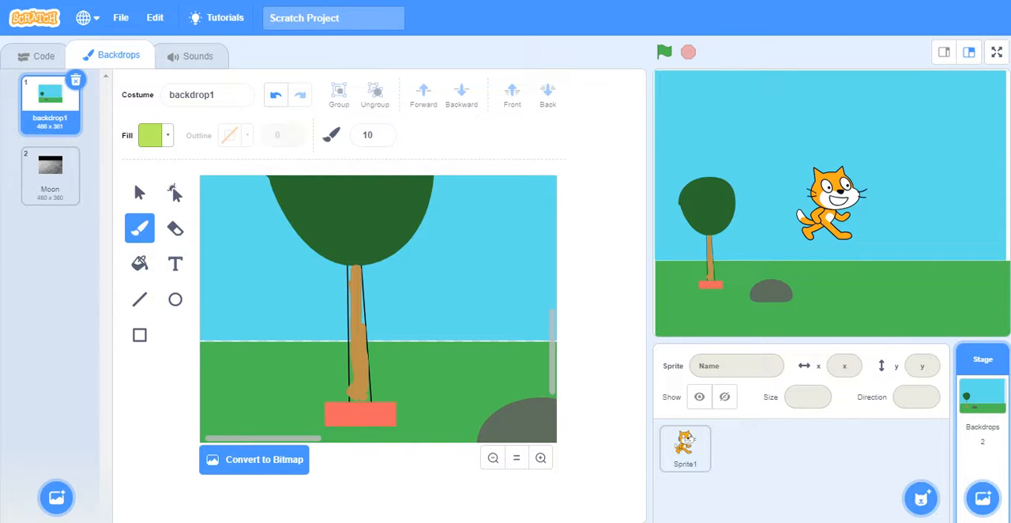
pyautogui.click(148, 134)
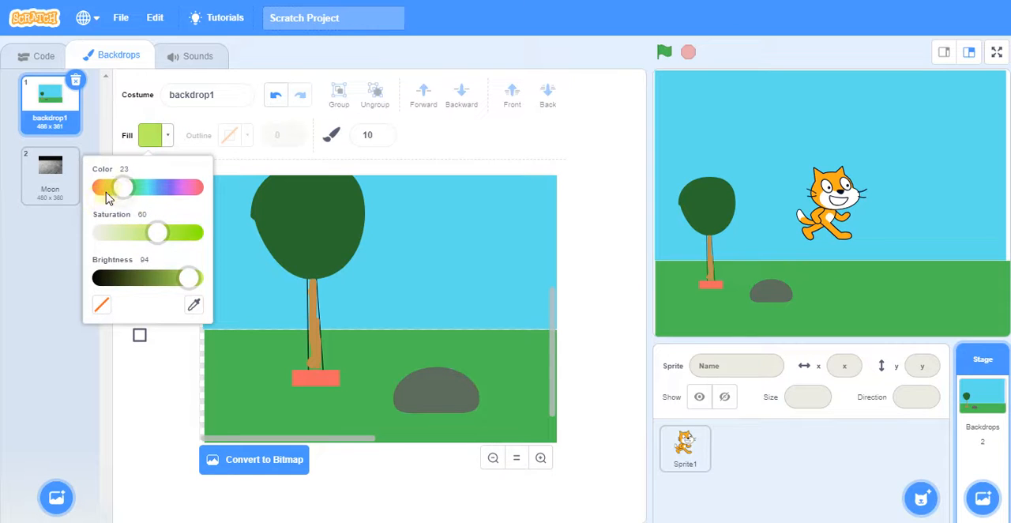
pyautogui.moveTo(123, 186); pyautogui.dragTo(108, 186)
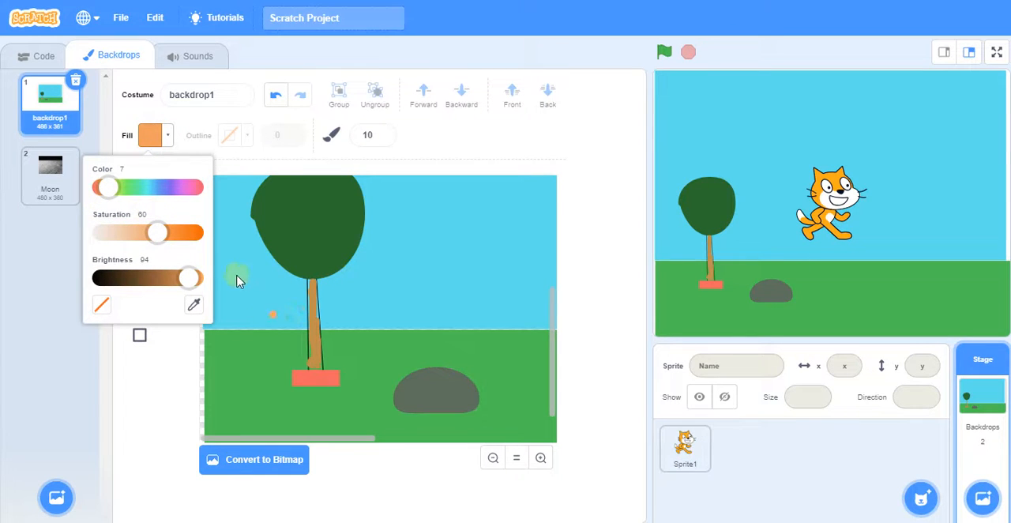
pyautogui.moveTo(193, 278); pyautogui.dragTo(174, 278)
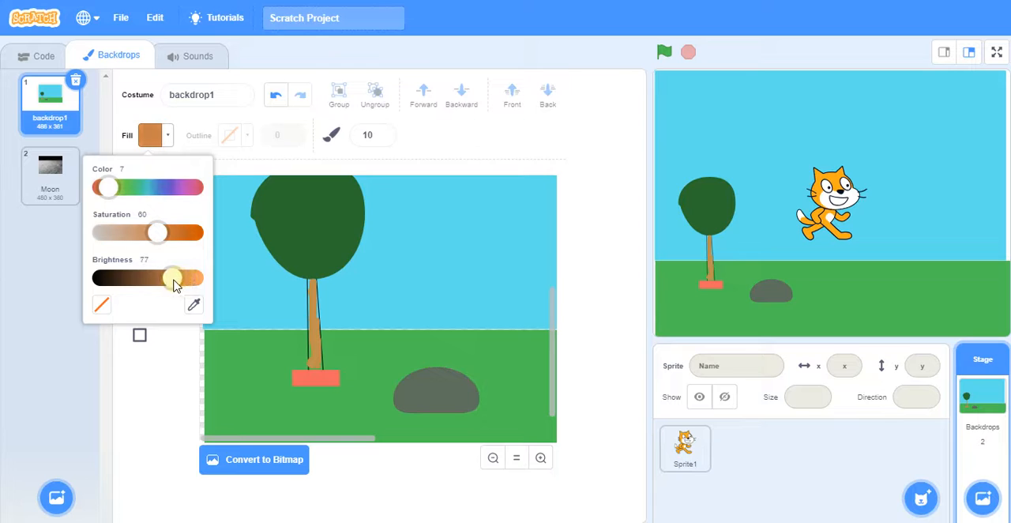
pyautogui.moveTo(173, 278); pyautogui.dragTo(193, 278)
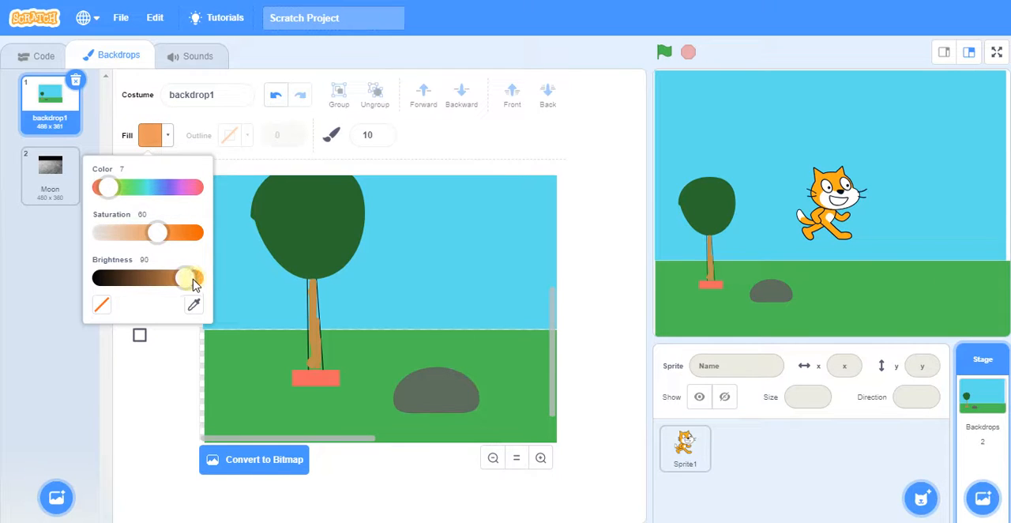
pyautogui.moveTo(193, 278); pyautogui.dragTo(166, 232)
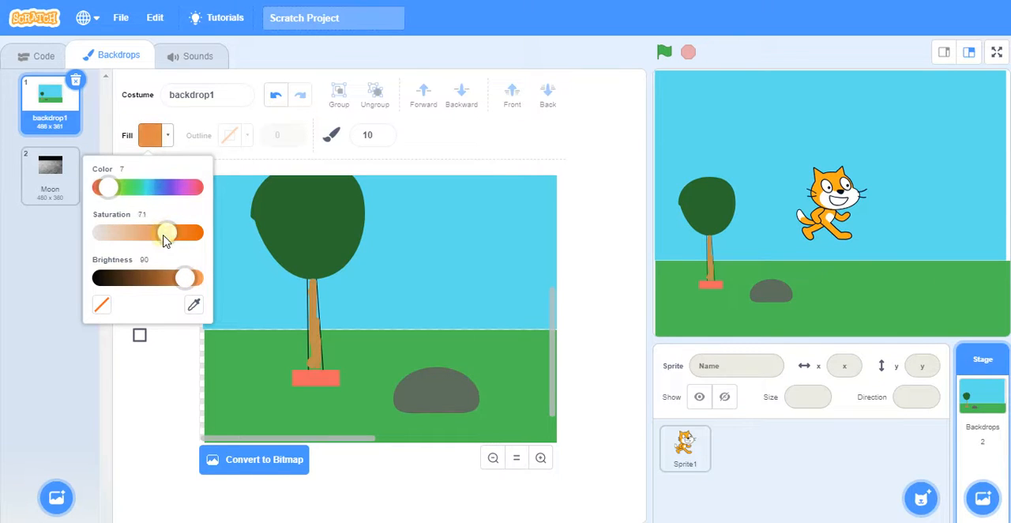
pyautogui.moveTo(165, 233); pyautogui.dragTo(158, 232)
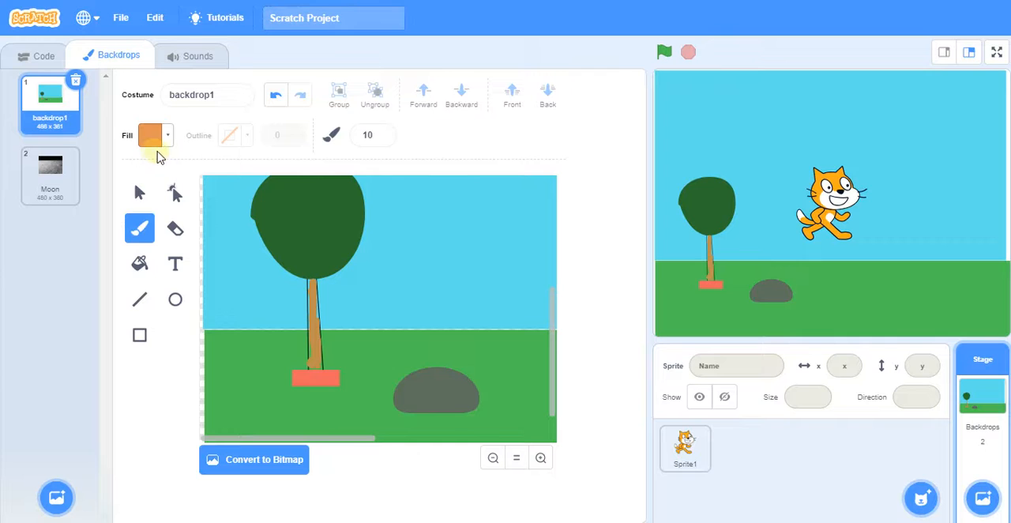
# Darken the brown further for trunk shading by adjusting saturation and brightness
pyautogui.click(150, 135)
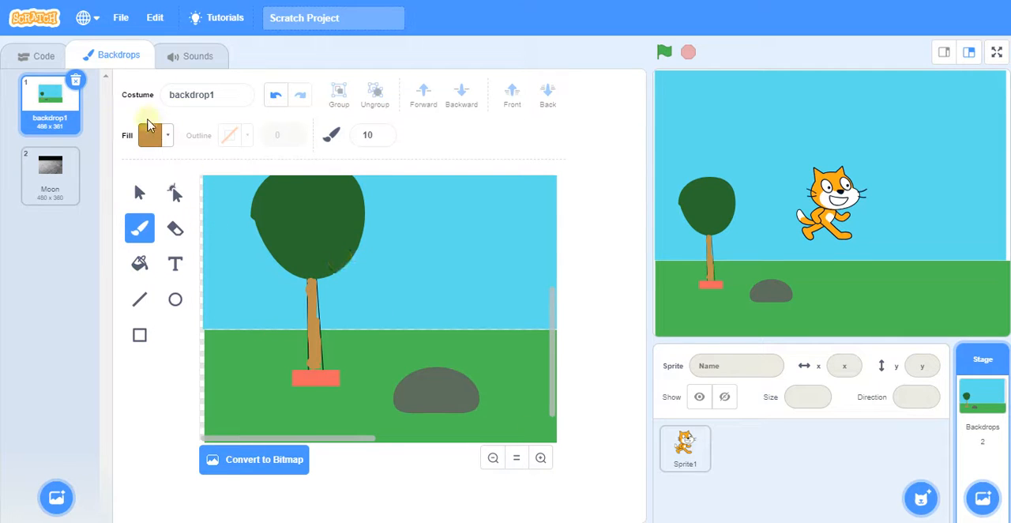
pyautogui.click(150, 135)
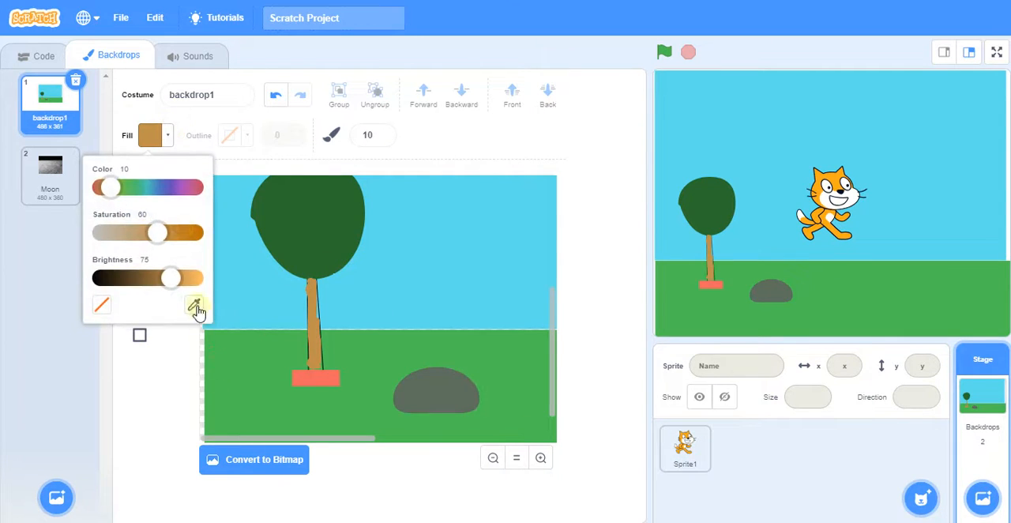
pyautogui.moveTo(155, 230); pyautogui.dragTo(161, 231)
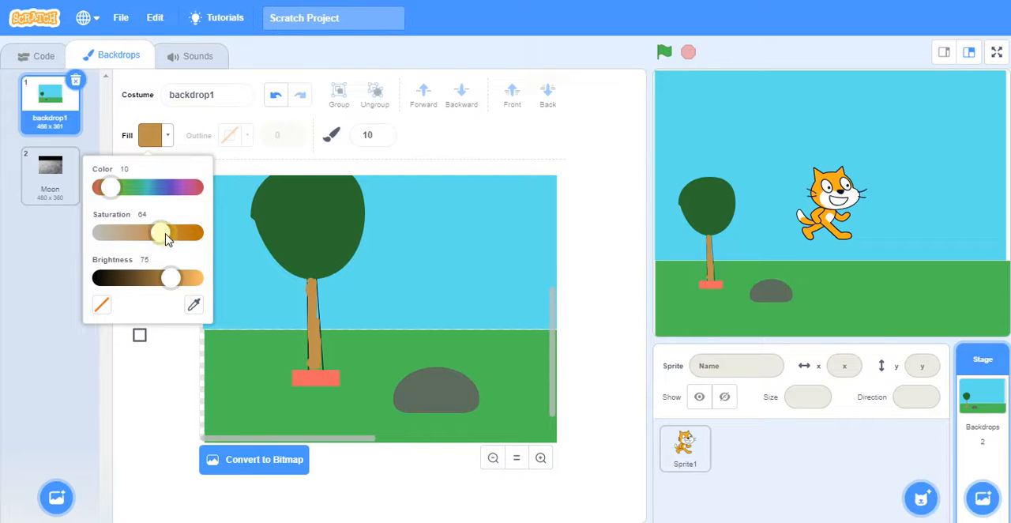
pyautogui.moveTo(161, 232); pyautogui.dragTo(171, 232)
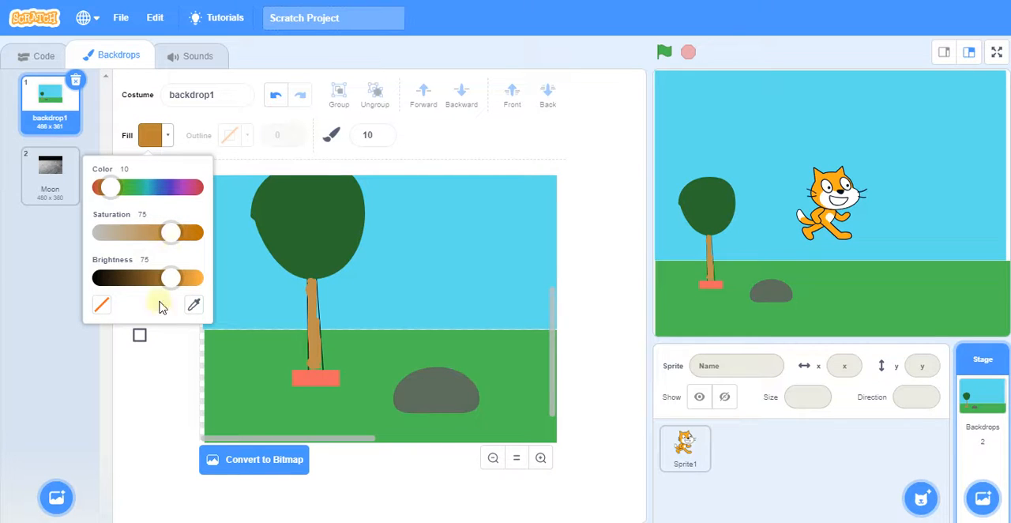
pyautogui.moveTo(170, 278); pyautogui.dragTo(158, 278)
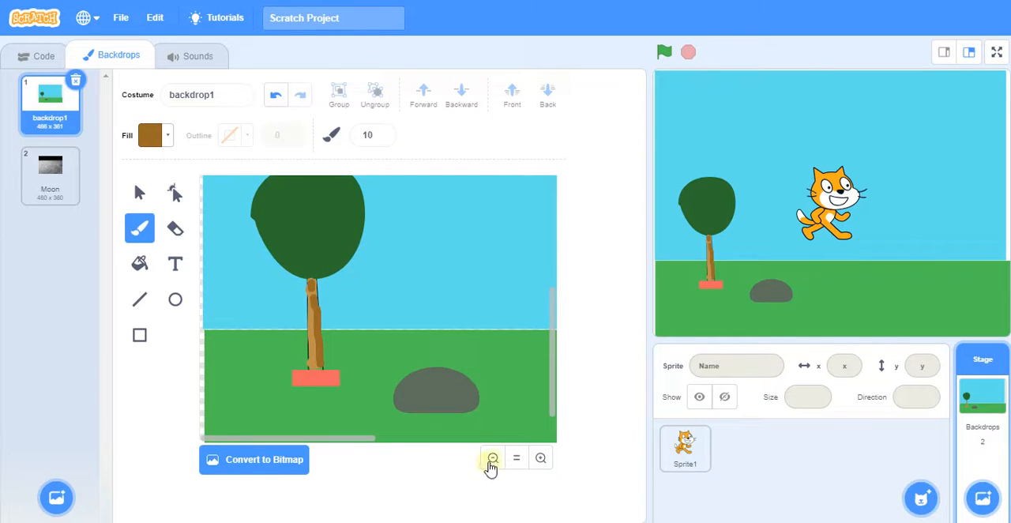
# Zoom back out from the backdrop and select the cat sprite to see its costumes
pyautogui.click(493, 458)
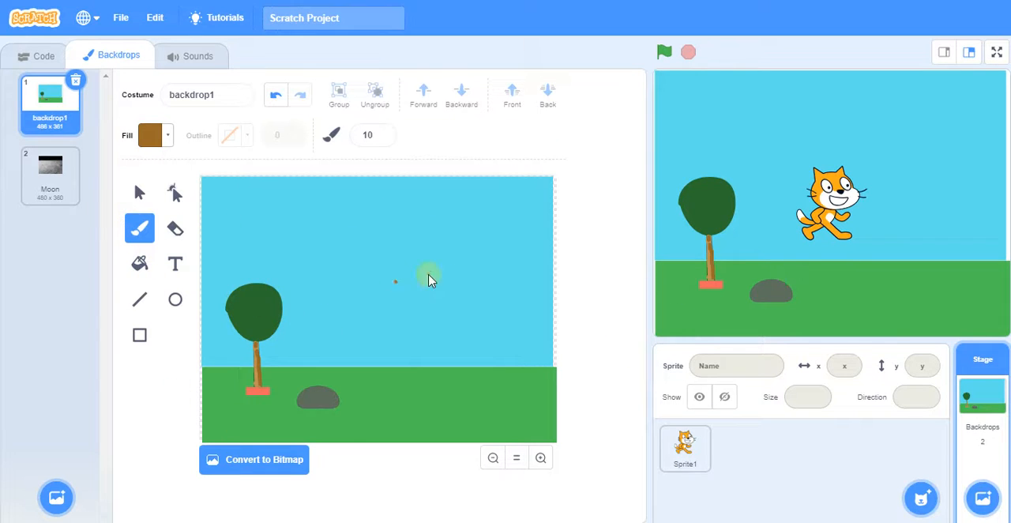
pyautogui.moveTo(203, 332)
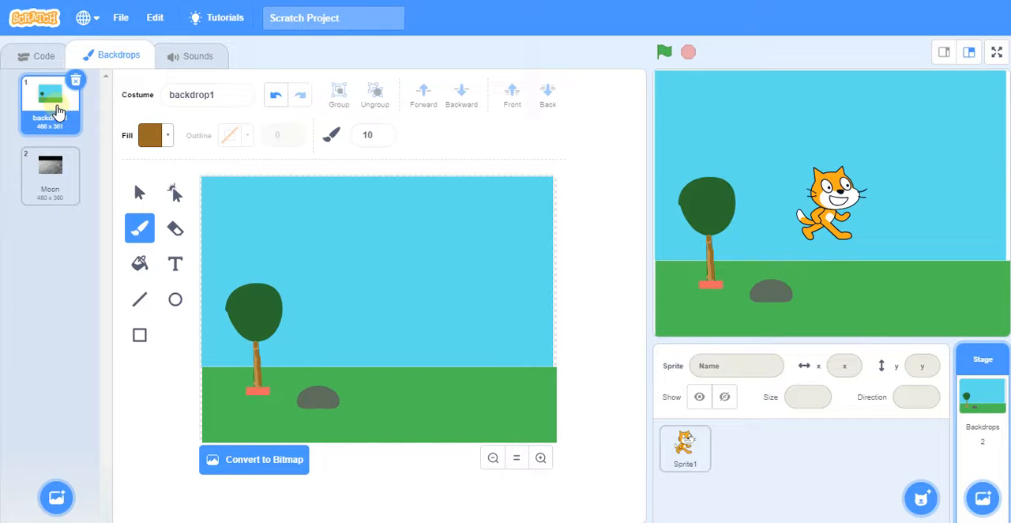
pyautogui.moveTo(66, 323)
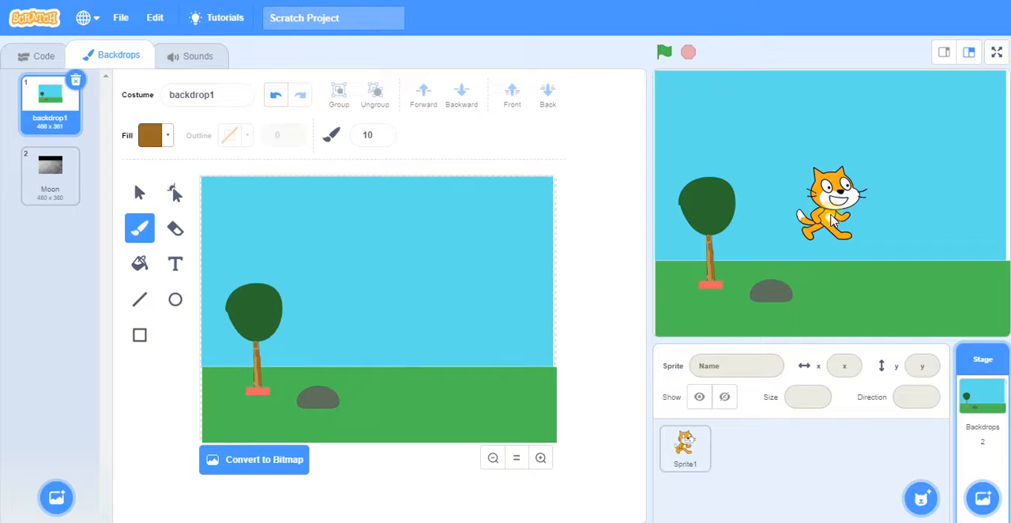
pyautogui.click(684, 449)
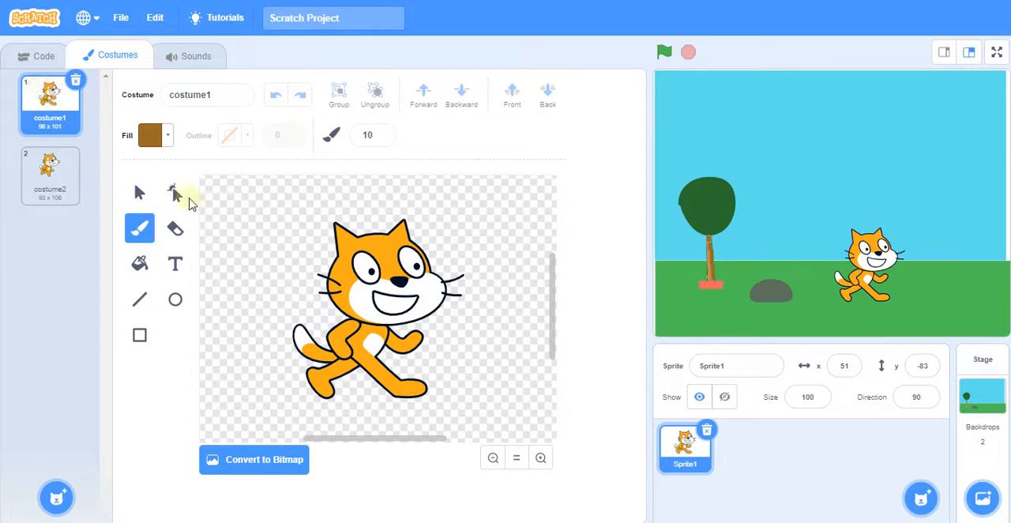
# Make backdrop1 the stage's current backdrop again and go to the cat's code
pyautogui.click(983, 395)
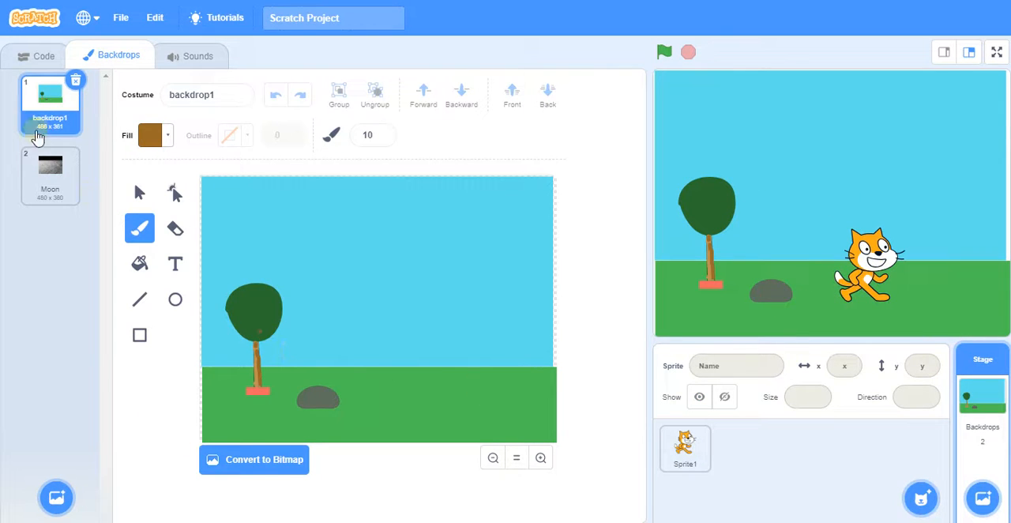
pyautogui.moveTo(177, 23)
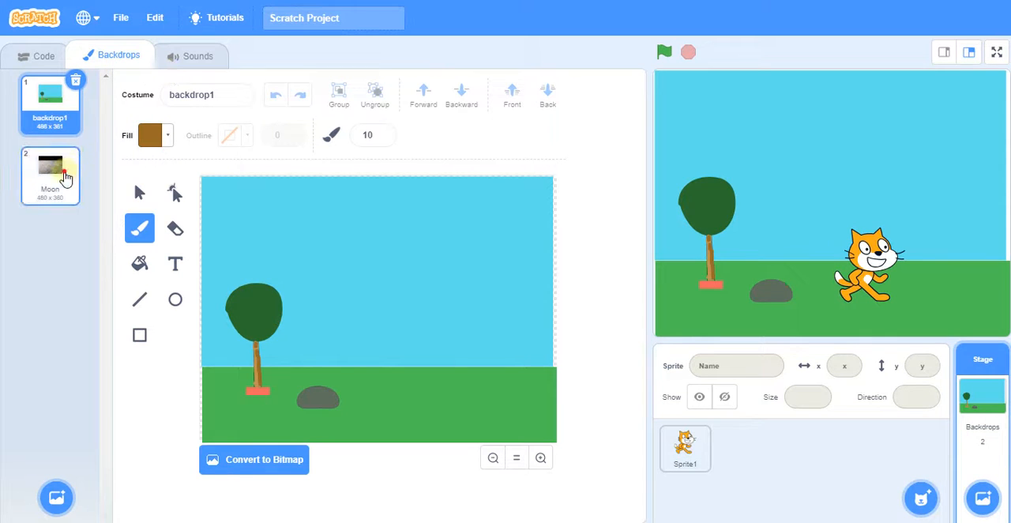
pyautogui.click(50, 175)
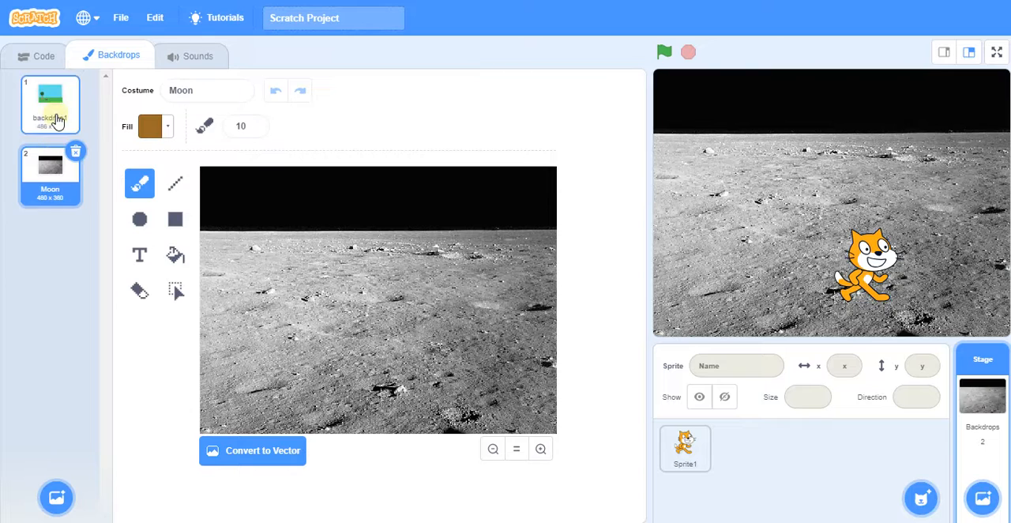
pyautogui.click(50, 104)
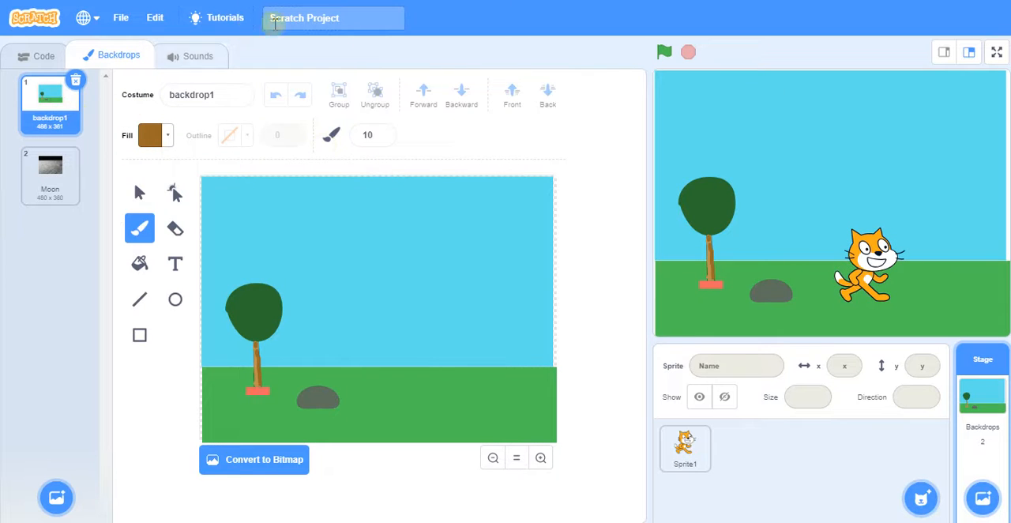
pyautogui.click(45, 54)
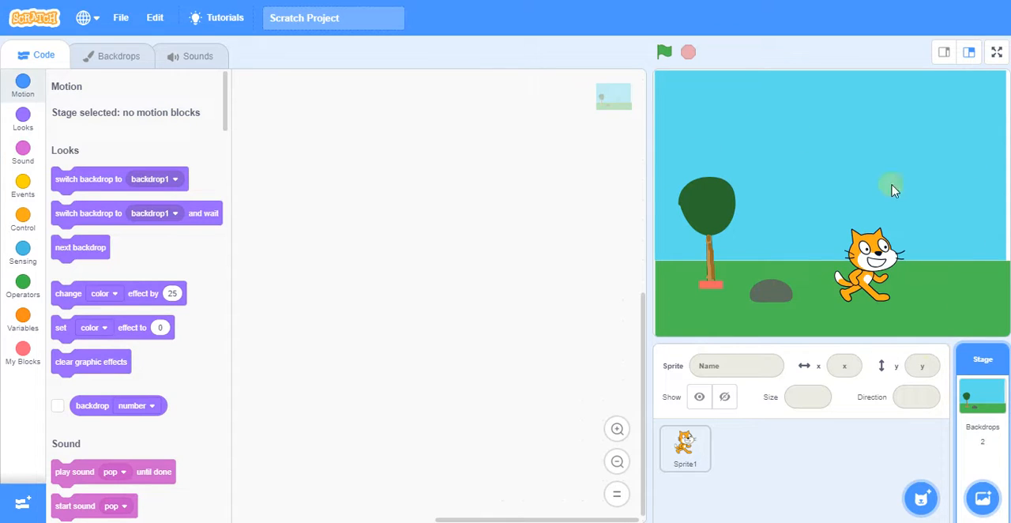
pyautogui.moveTo(837, 404)
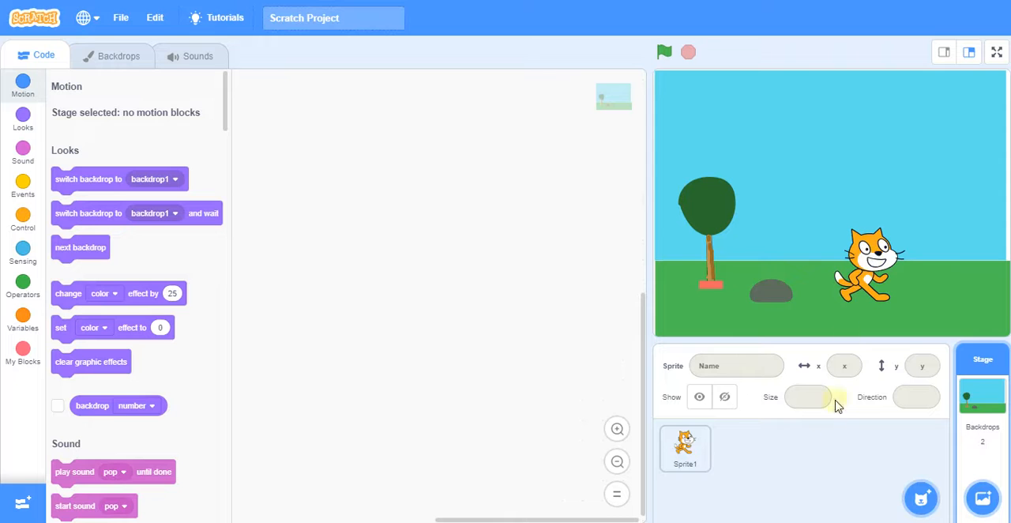
pyautogui.click(684, 448)
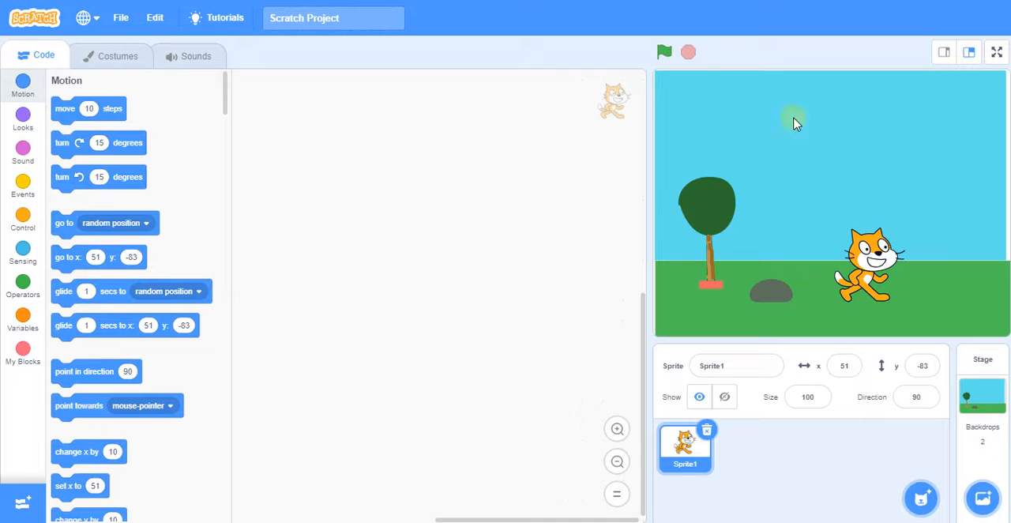
# Start the cat's script with a 'when green flag clicked' hat block
pyautogui.click(22, 186)
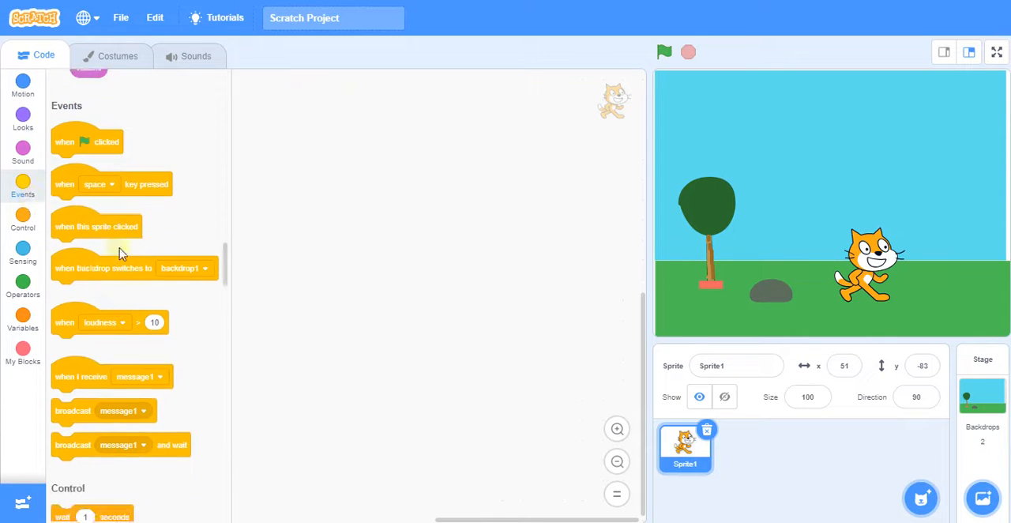
pyautogui.moveTo(87, 142); pyautogui.dragTo(345, 193)
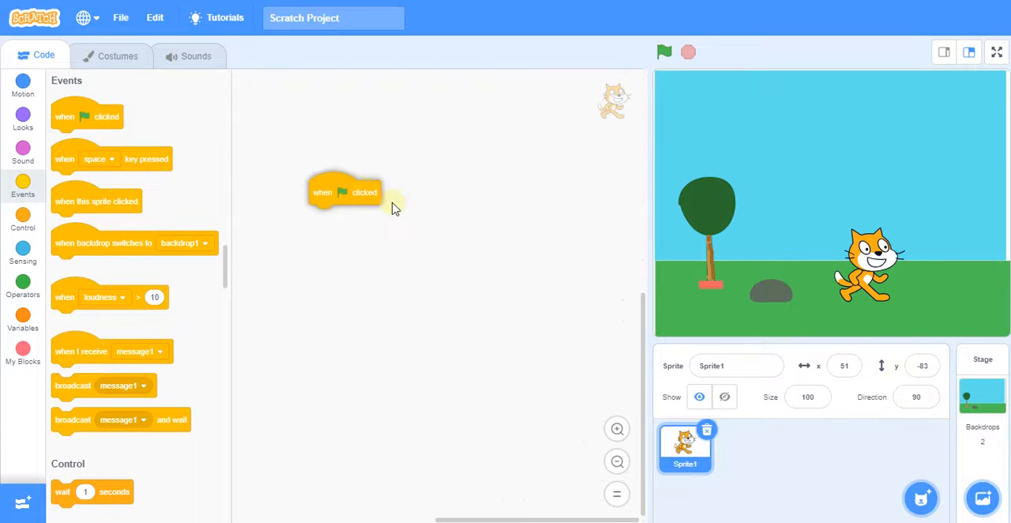
pyautogui.moveTo(344, 192); pyautogui.dragTo(382, 218)
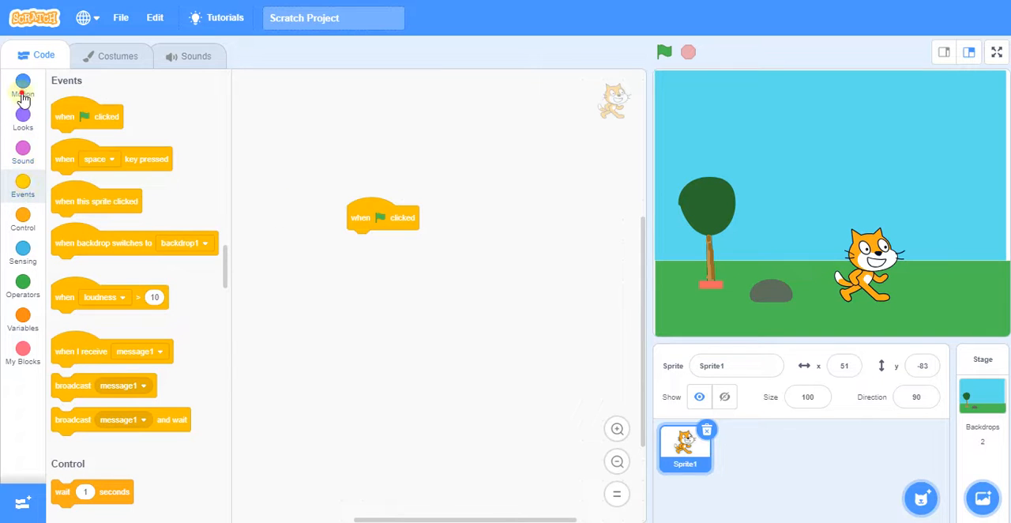
# Attach a 'move steps' block from Motion under the green-flag block
pyautogui.click(22, 84)
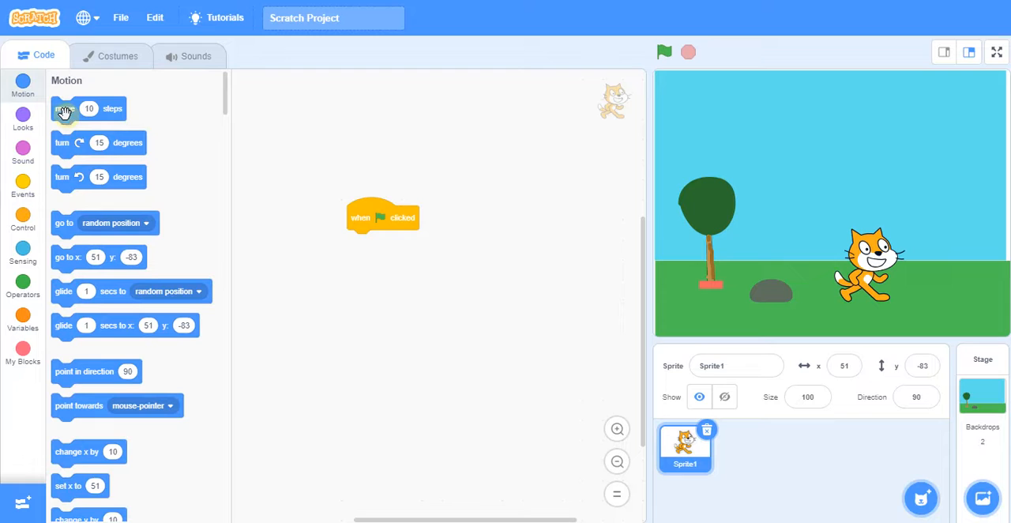
pyautogui.moveTo(87, 107); pyautogui.dragTo(395, 246)
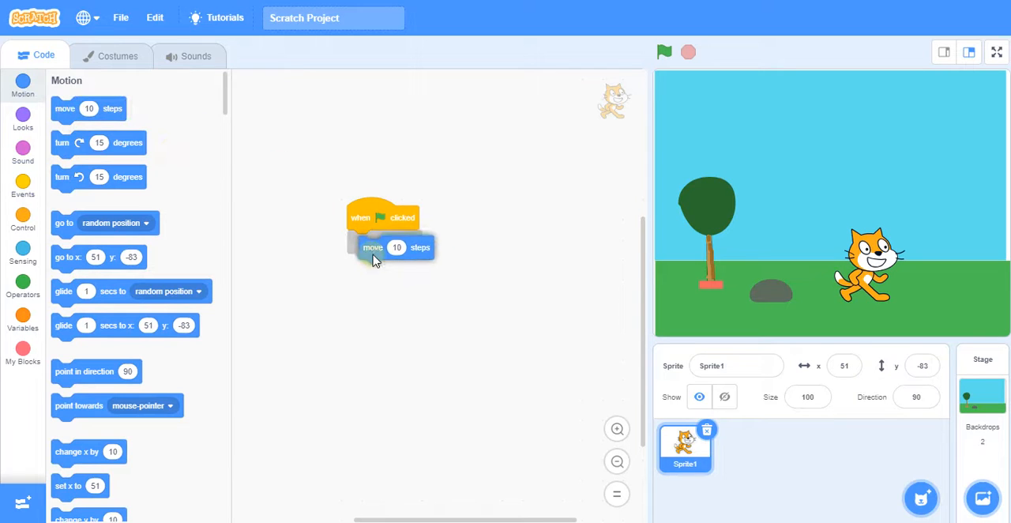
pyautogui.moveTo(395, 247); pyautogui.dragTo(385, 242)
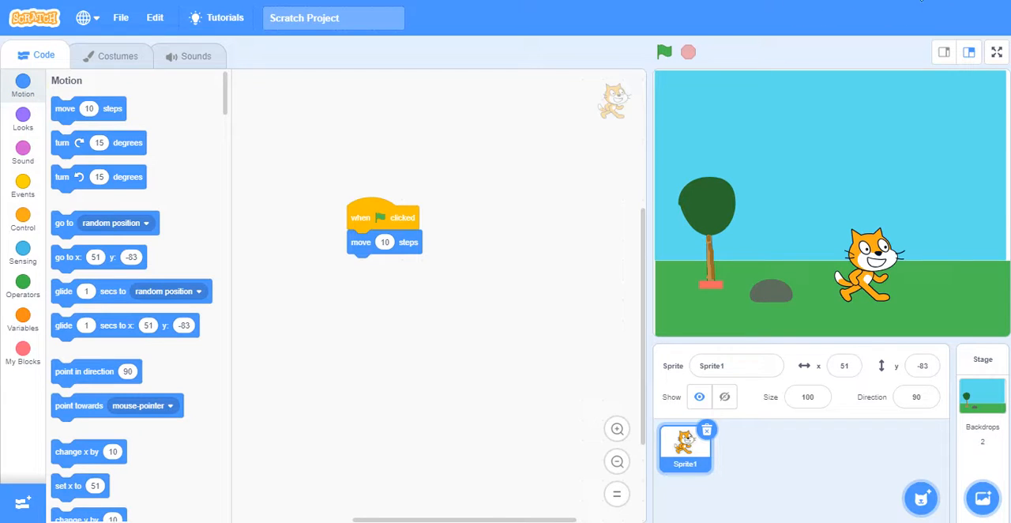
pyautogui.moveTo(379, 285)
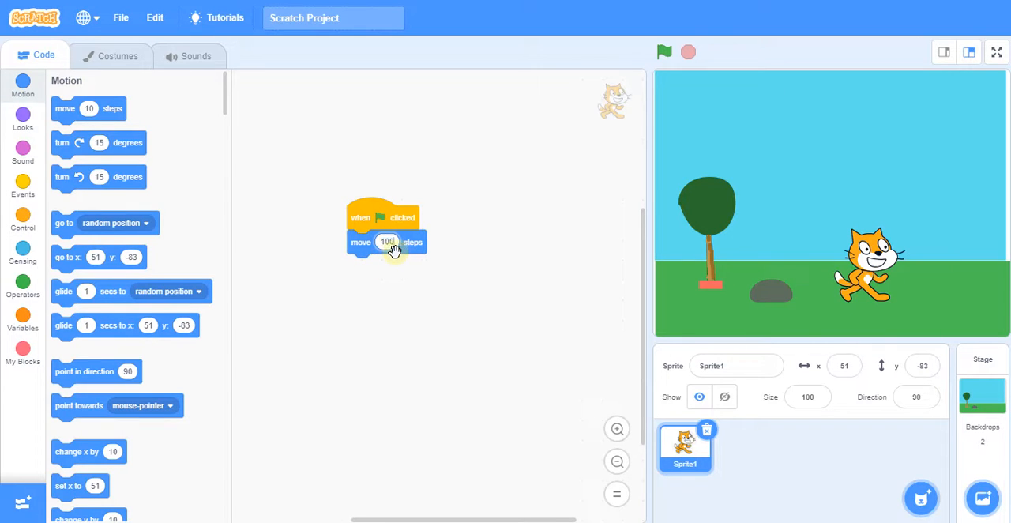
pyautogui.moveTo(155, 268)
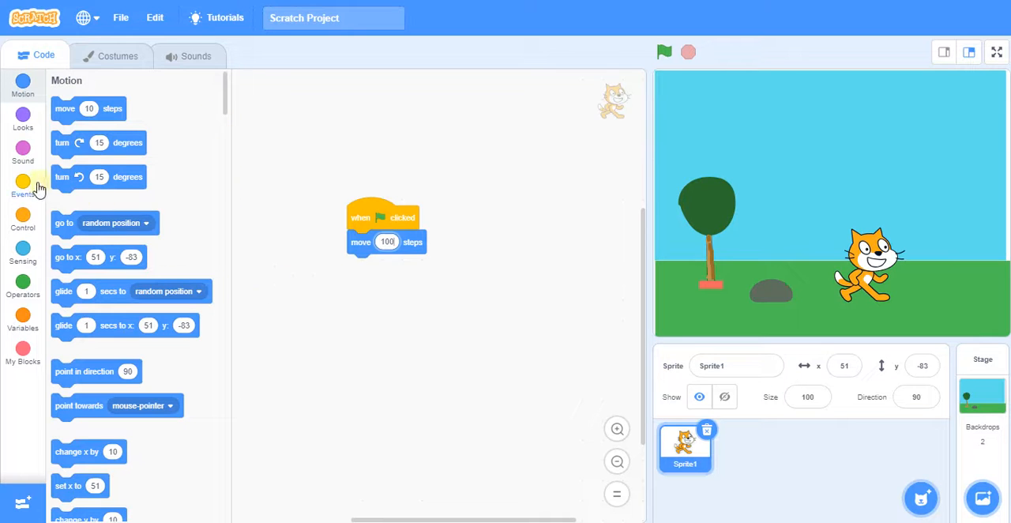
pyautogui.moveTo(935, 292)
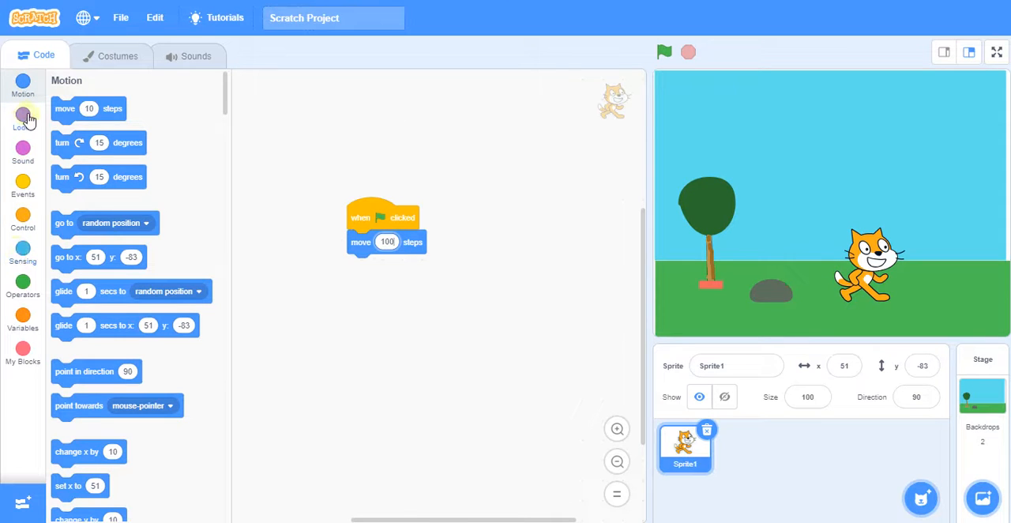
# Add a 'next backdrop' block from Looks below the move block, checking the costumes briefly
pyautogui.click(22, 119)
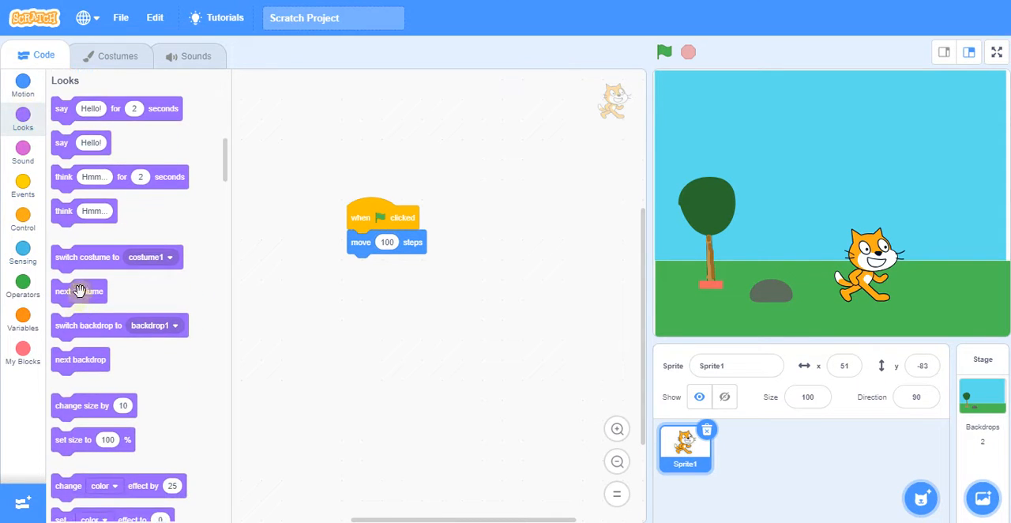
pyautogui.moveTo(79, 291); pyautogui.dragTo(388, 293)
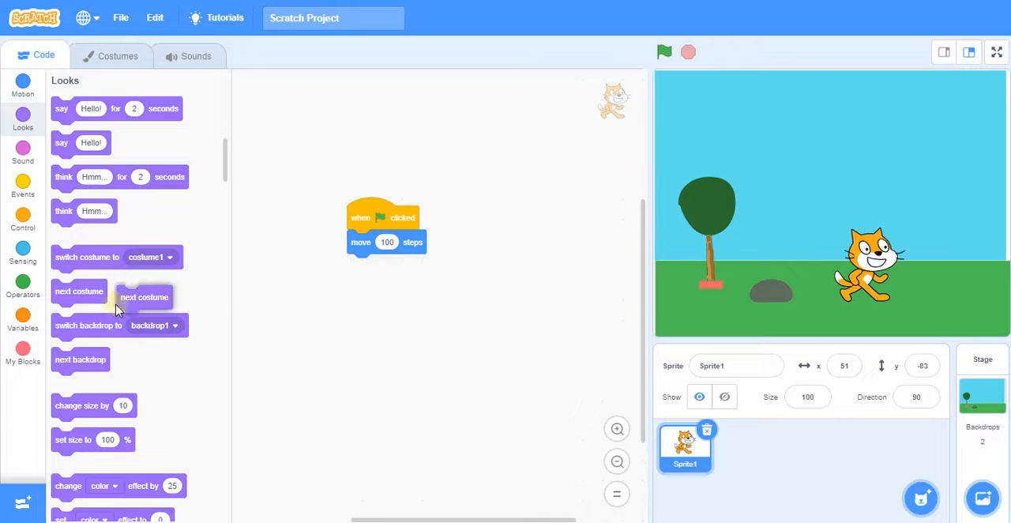
pyautogui.moveTo(93, 344)
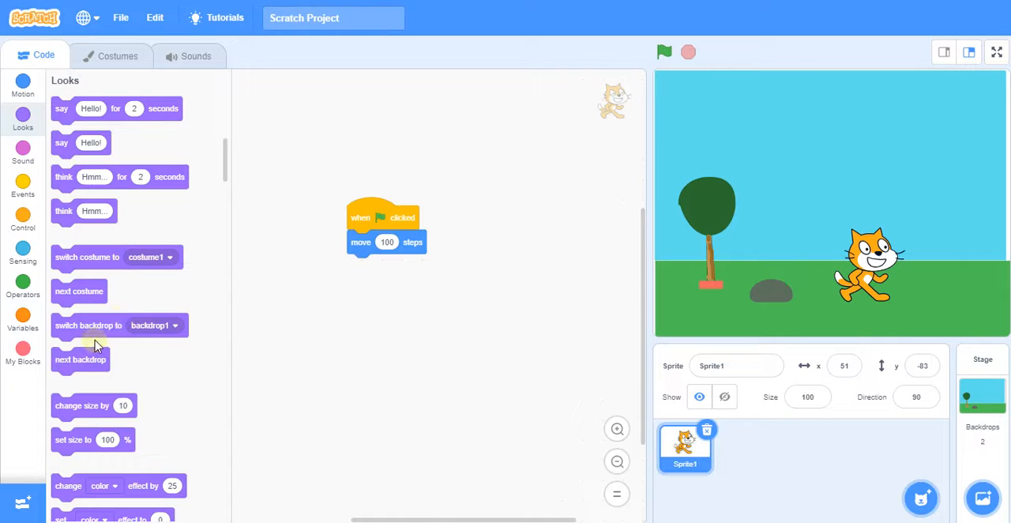
pyautogui.moveTo(94, 360)
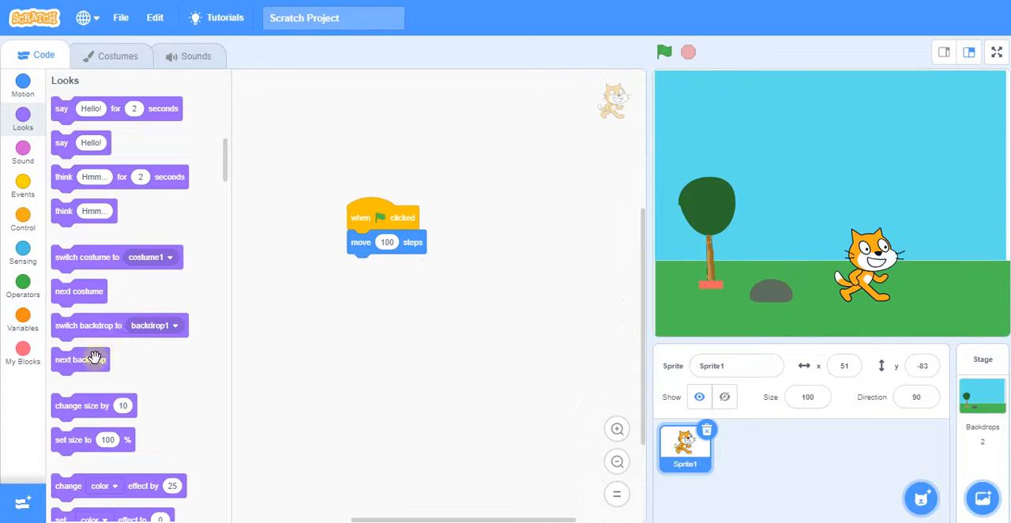
pyautogui.moveTo(79, 360); pyautogui.dragTo(367, 284)
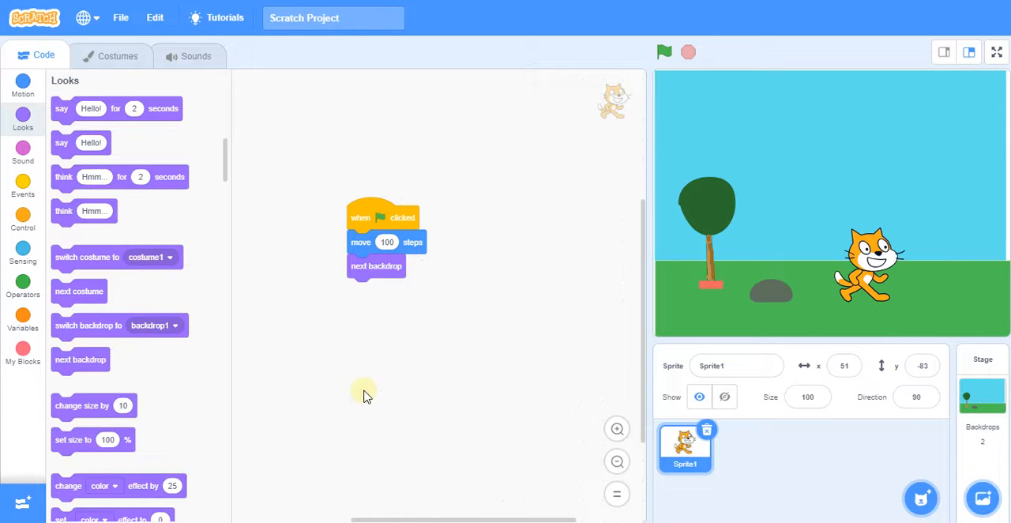
pyautogui.click(116, 55)
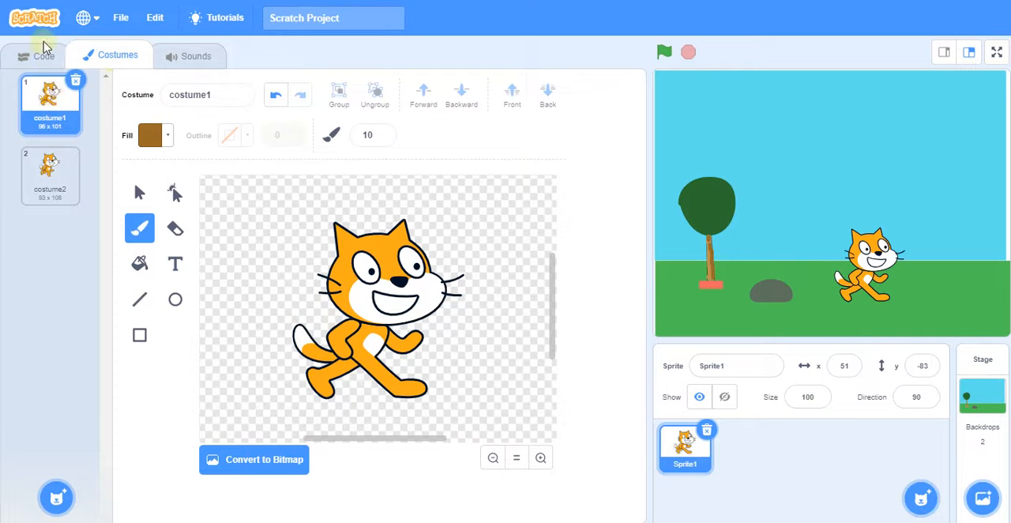
pyautogui.click(44, 56)
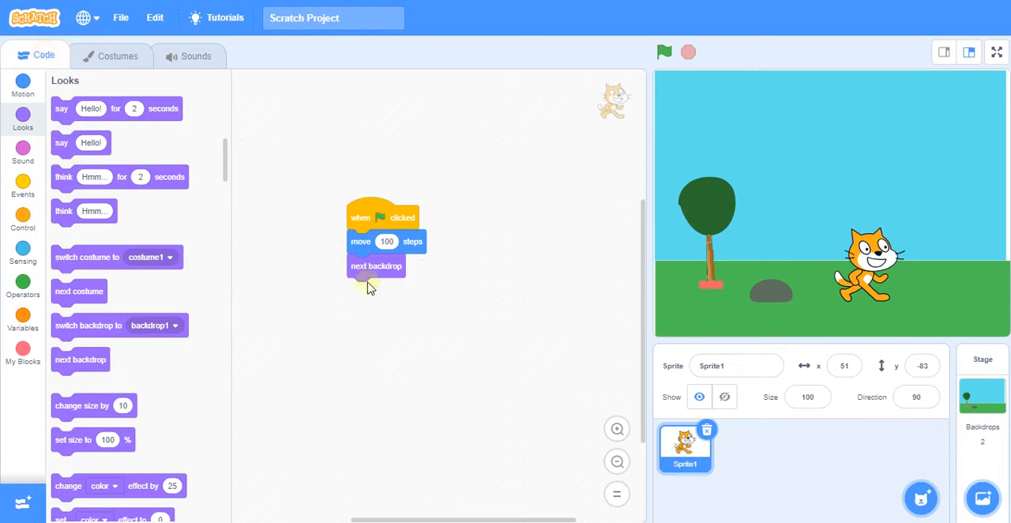
pyautogui.moveTo(373, 273)
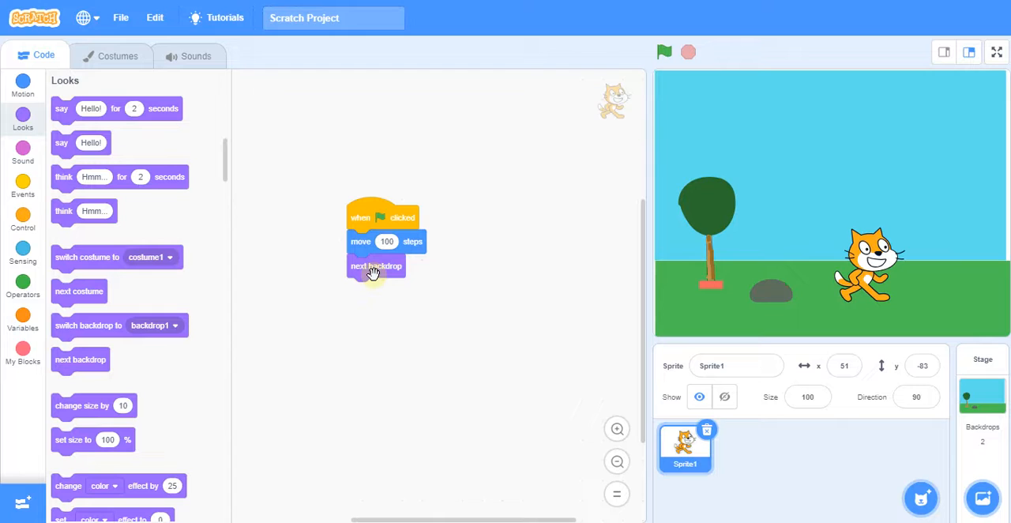
pyautogui.moveTo(398, 198)
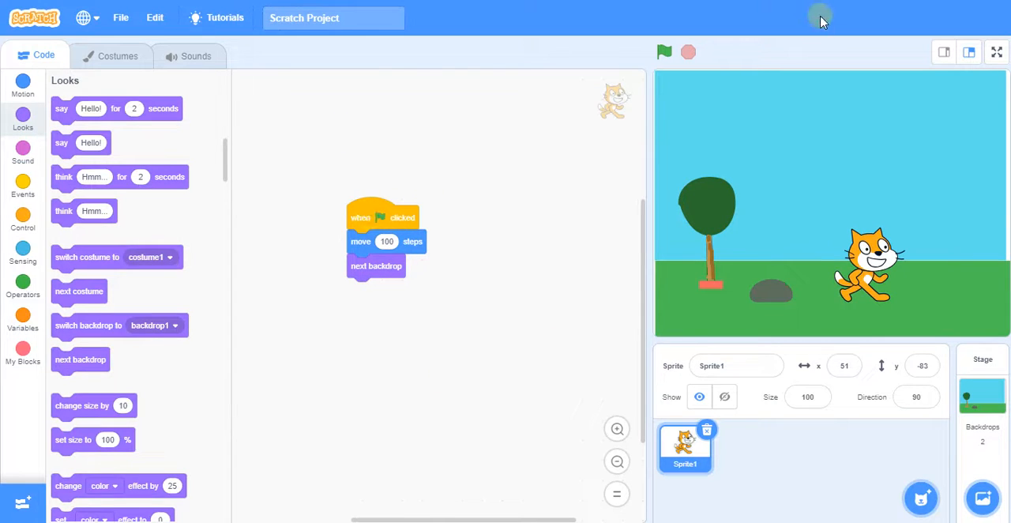
# Run the project with the green flag so the cat moves and the Moon backdrop appears
pyautogui.click(663, 52)
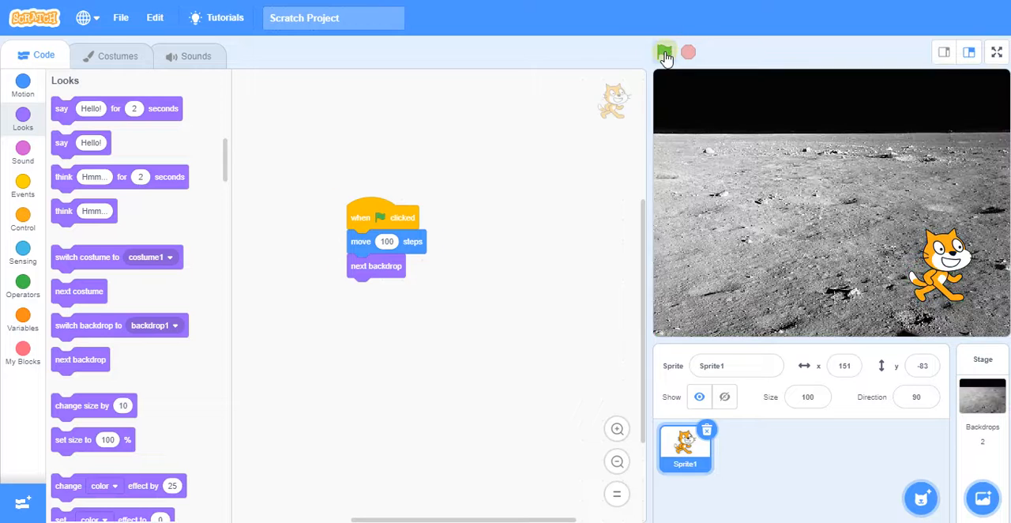
pyautogui.click(665, 53)
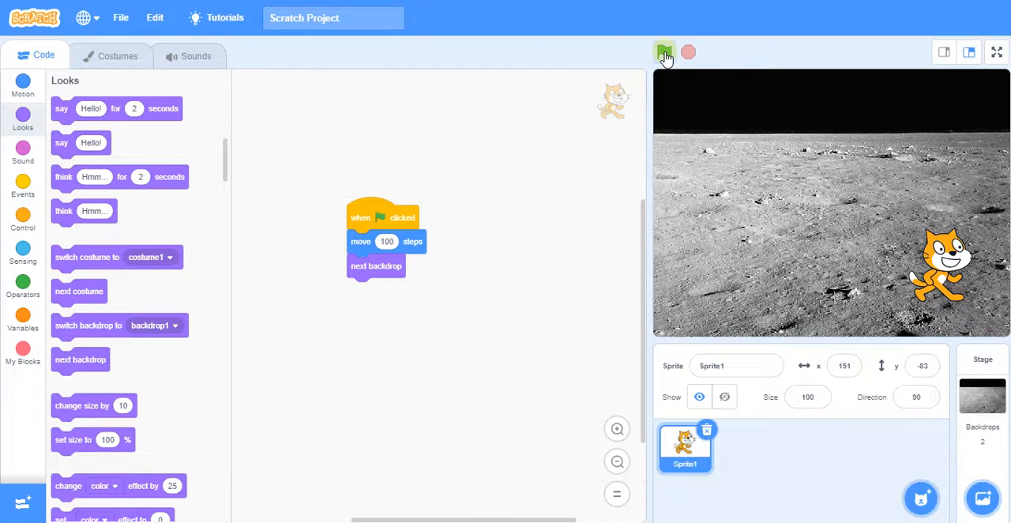
pyautogui.click(663, 52)
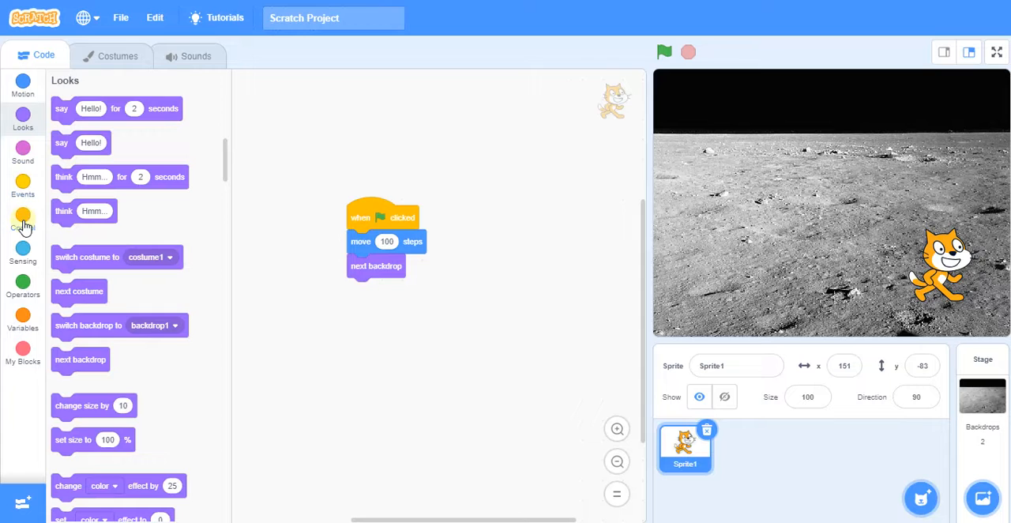
# Show Control blocks for the wait, reset the stage to backdrop1 and return to the cat's code
pyautogui.click(23, 221)
pyautogui.write('2')
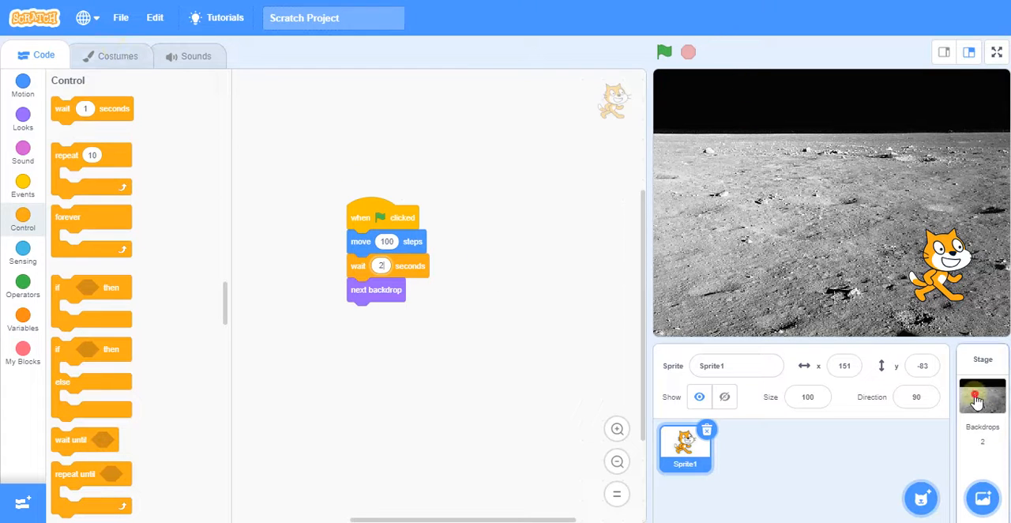
pyautogui.click(983, 398)
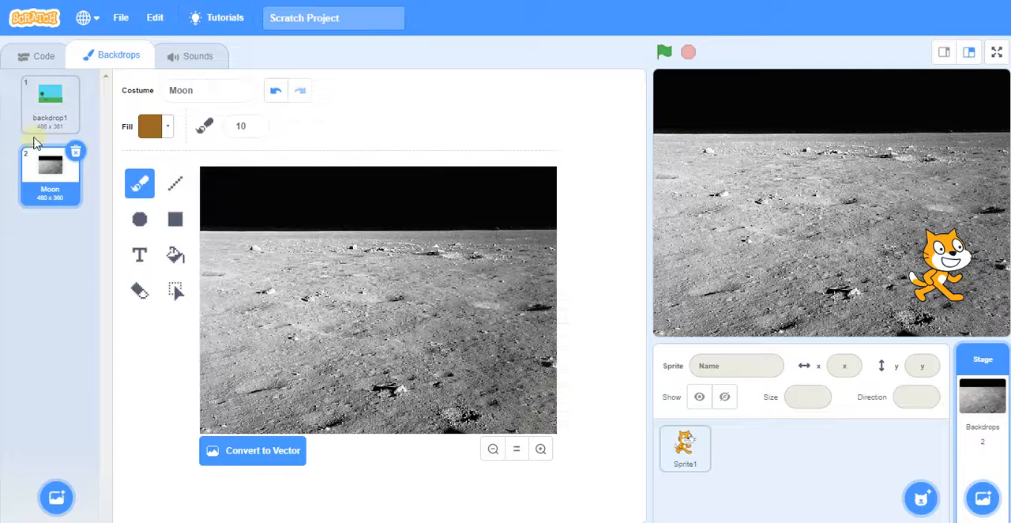
pyautogui.click(51, 104)
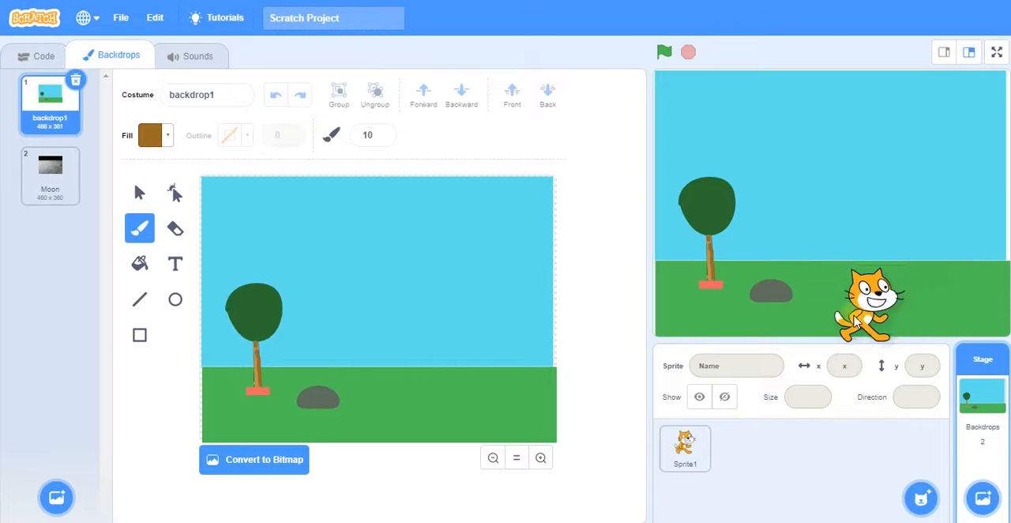
pyautogui.click(684, 449)
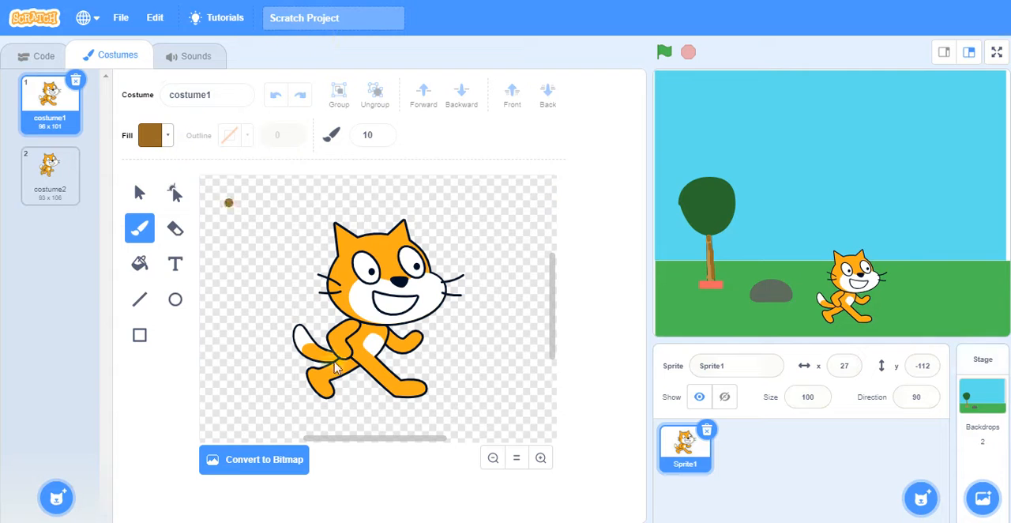
pyautogui.click(44, 56)
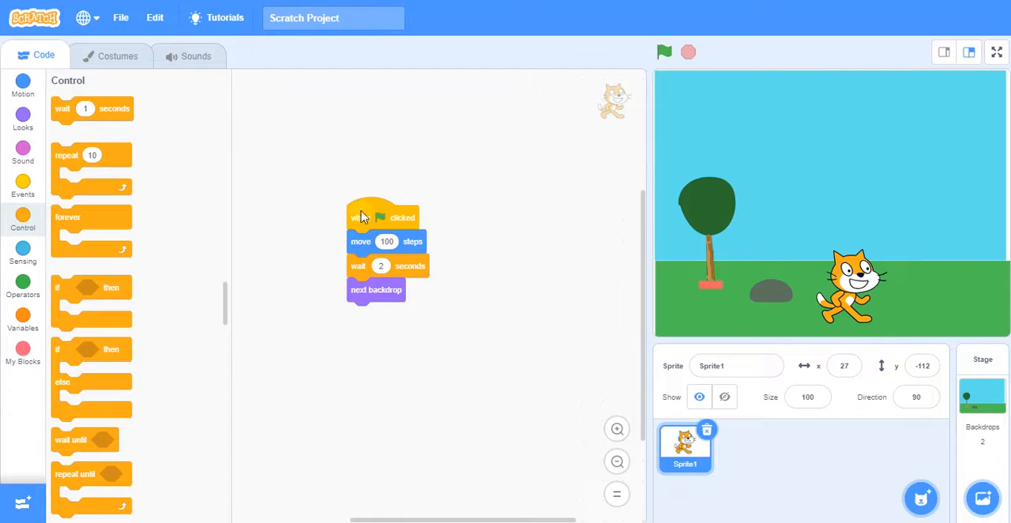
# Run the project so the cat walks forward, then the stage switches to the Moon backdrop
pyautogui.click(663, 51)
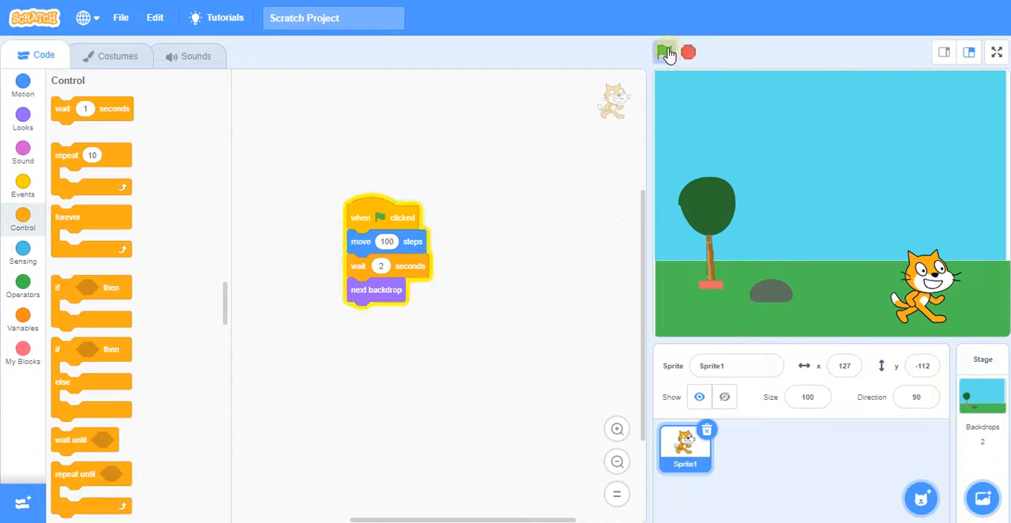
pyautogui.click(667, 52)
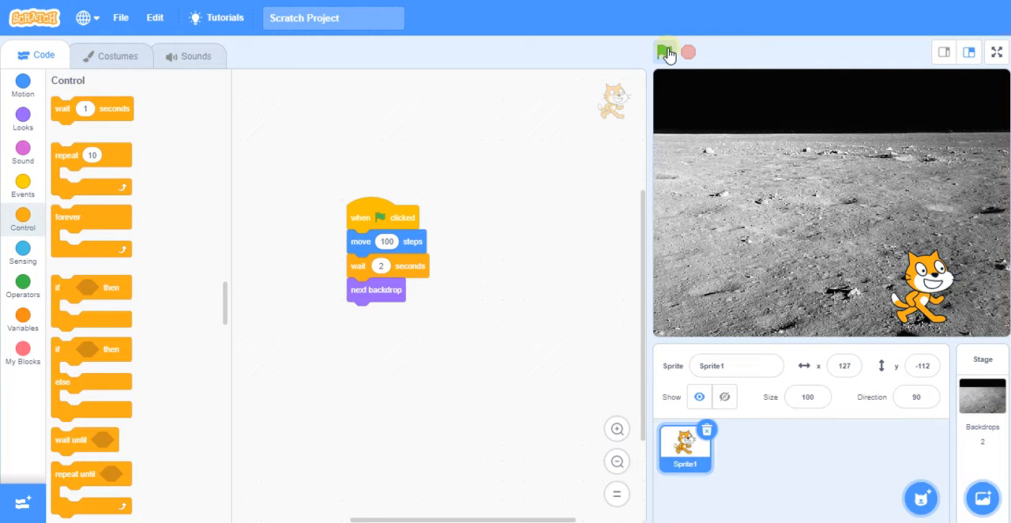
pyautogui.click(663, 50)
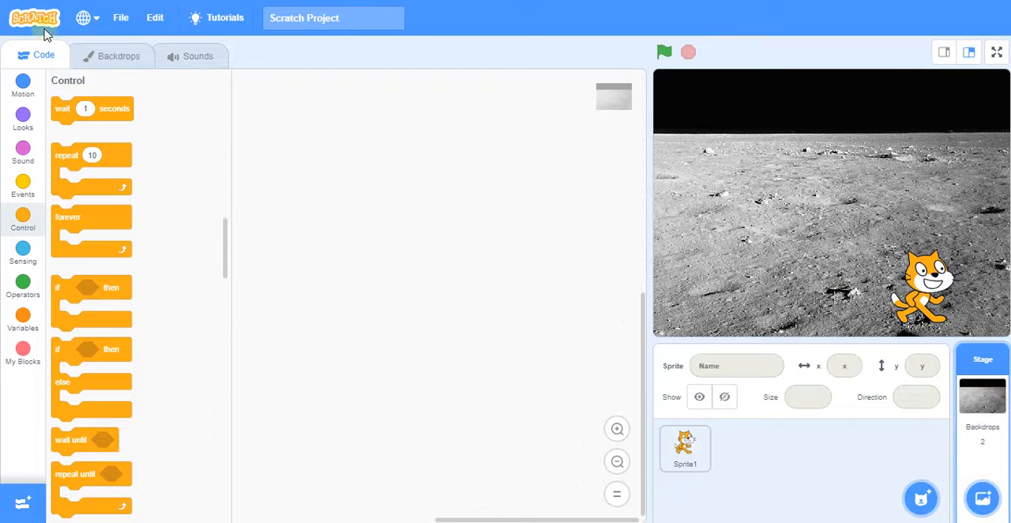
pyautogui.click(118, 55)
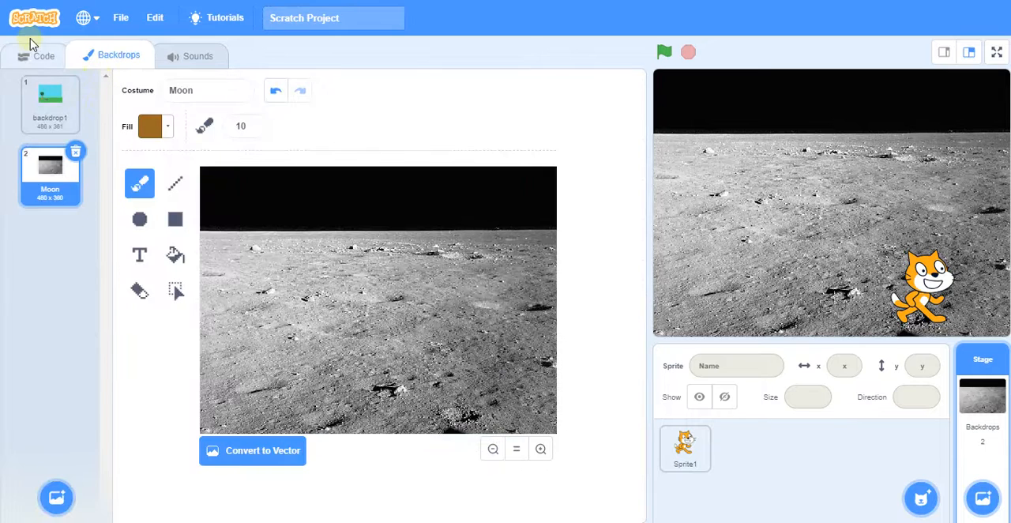
pyautogui.click(44, 54)
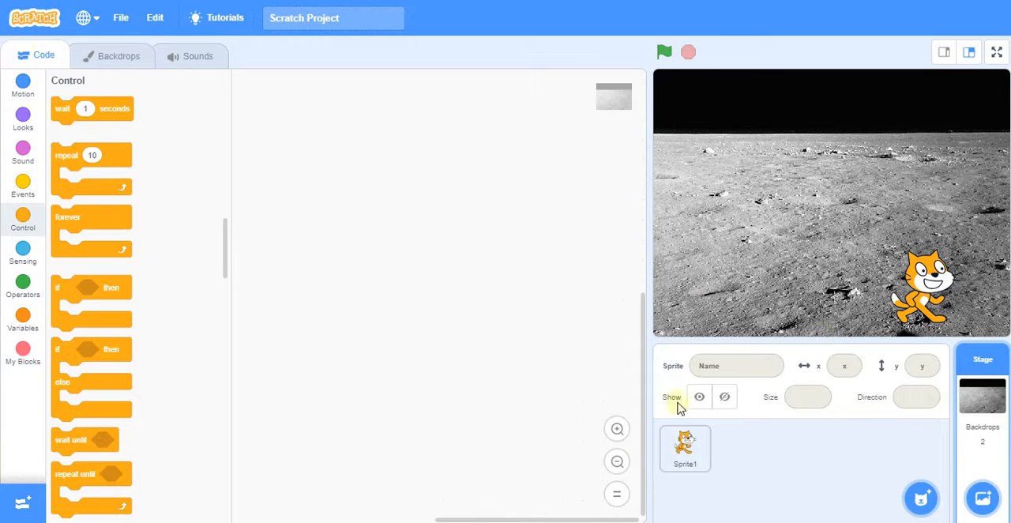
pyautogui.moveTo(363, 207)
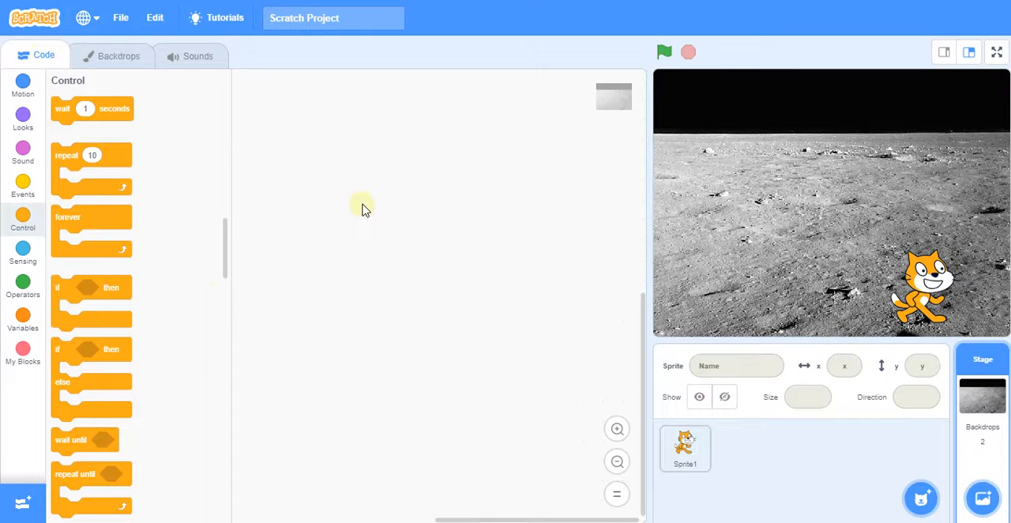
pyautogui.moveTo(424, 297)
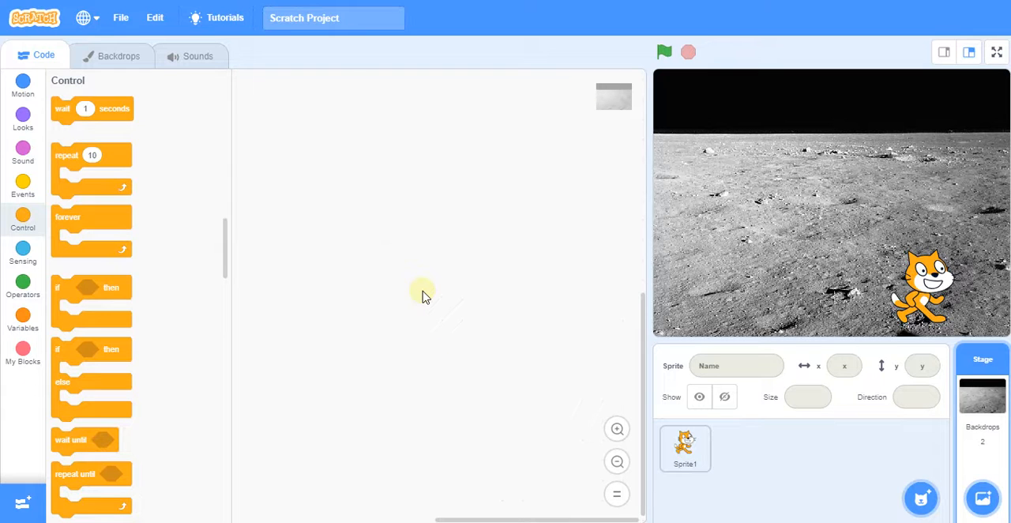